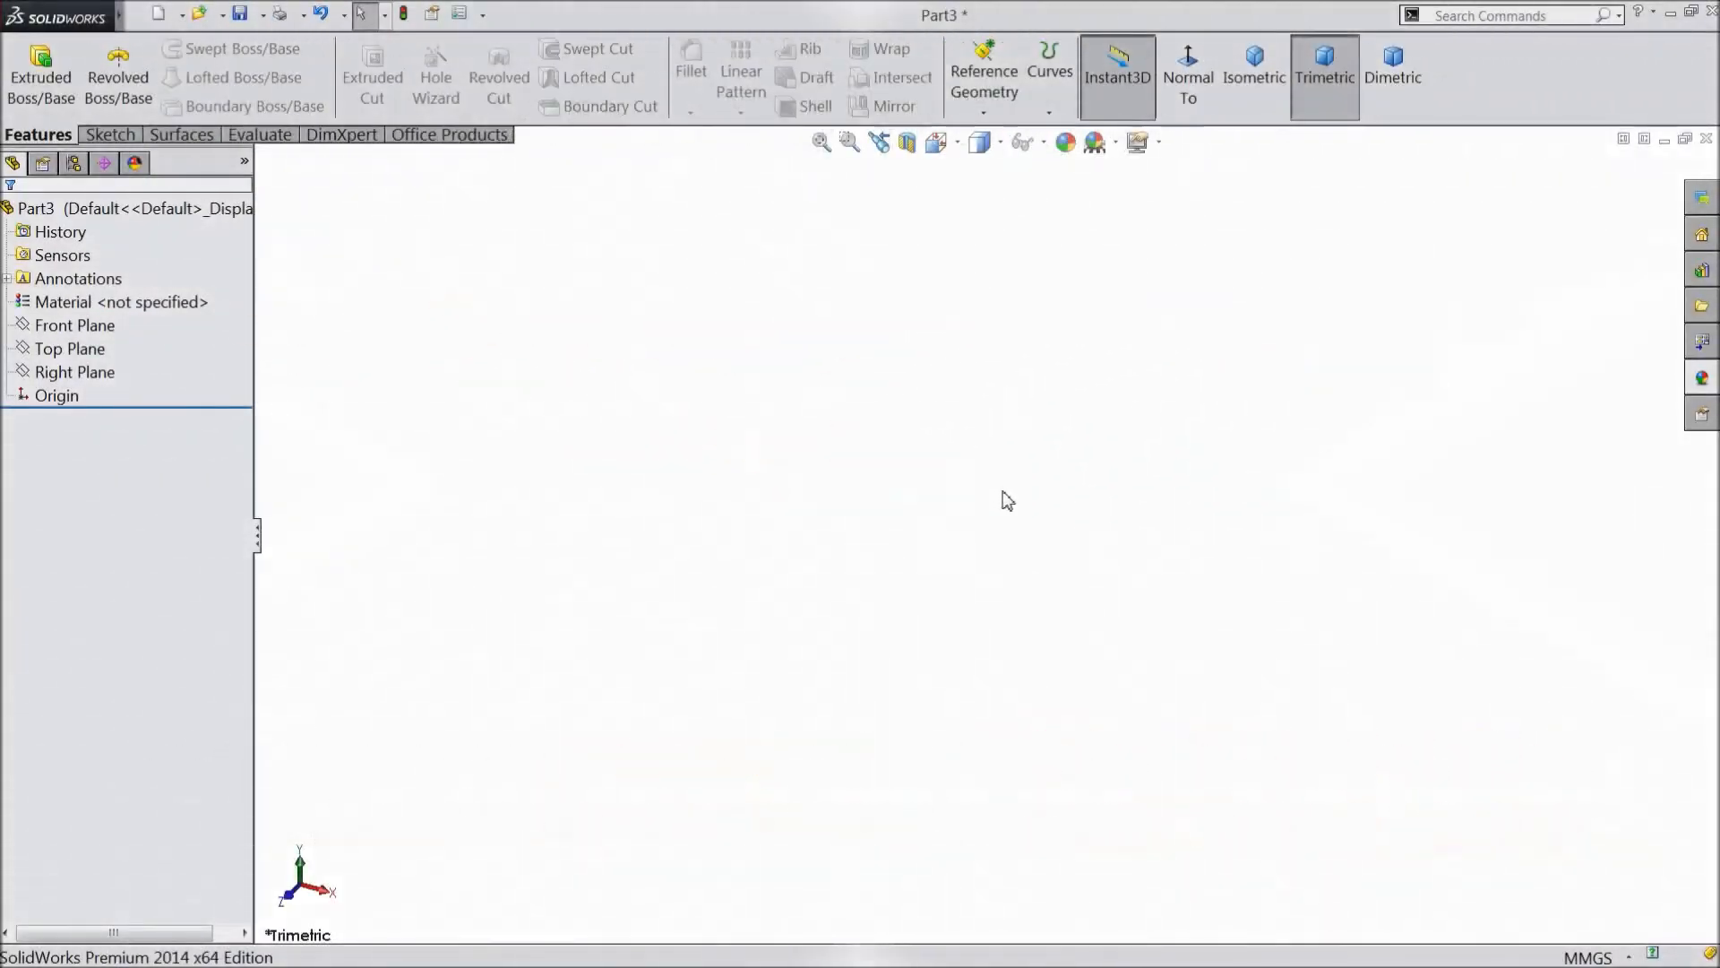
mouse_move(916, 519)
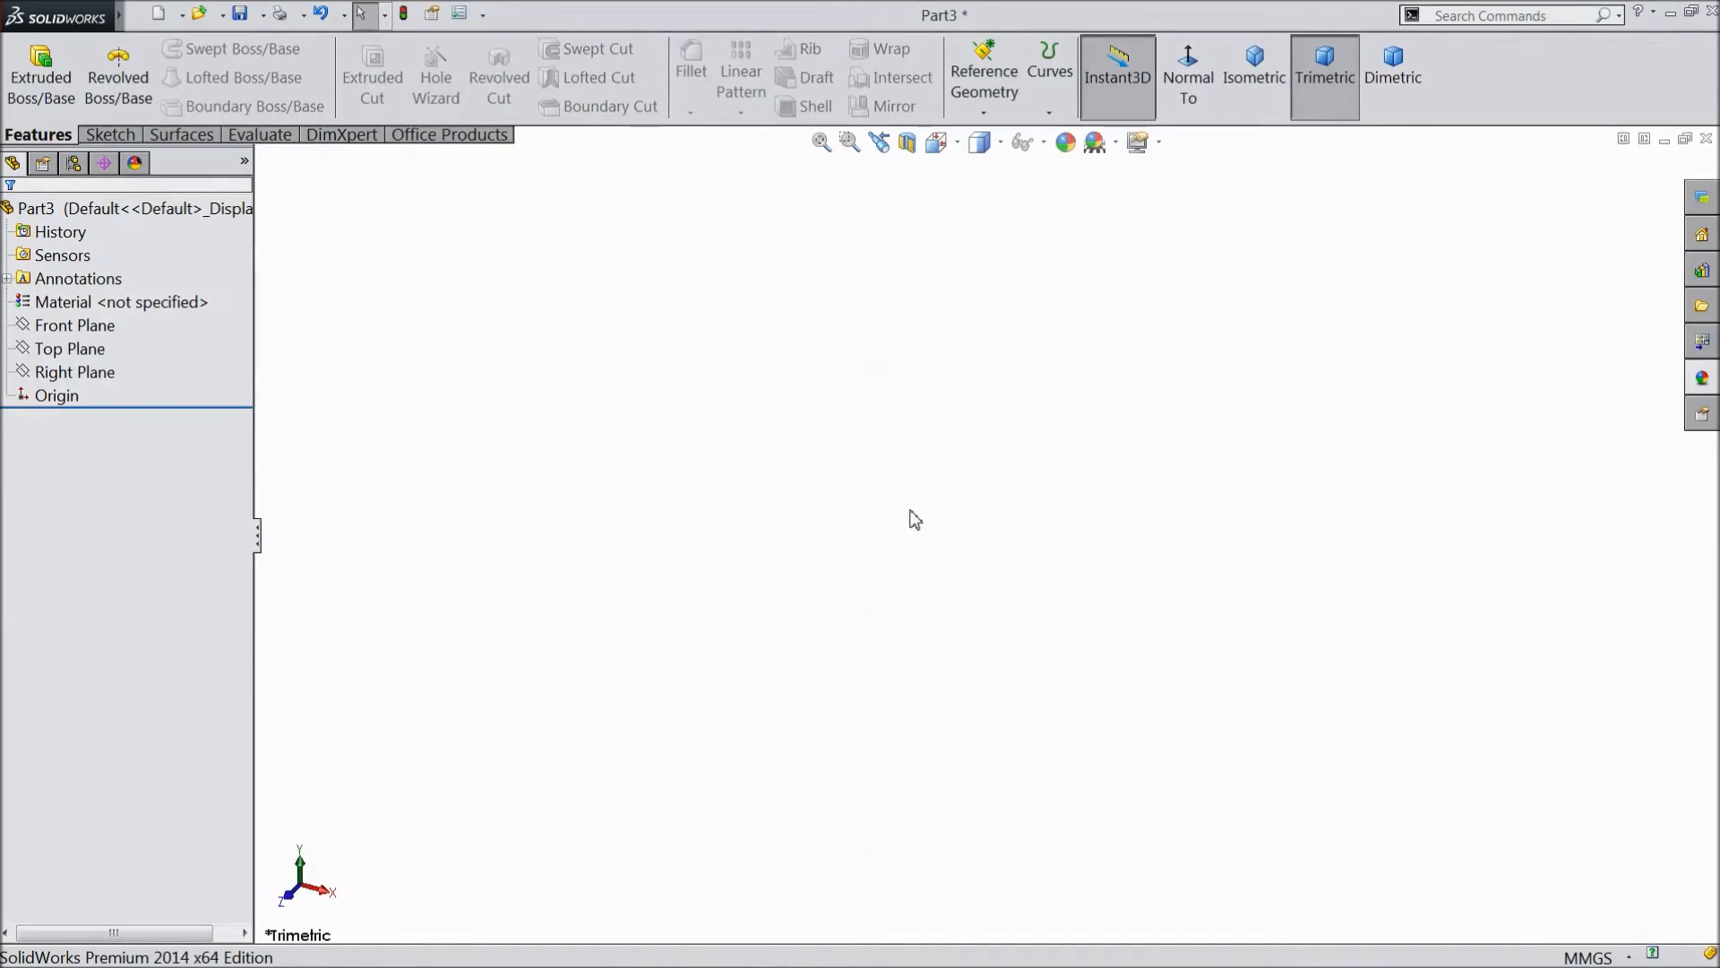
mouse_move(520, 524)
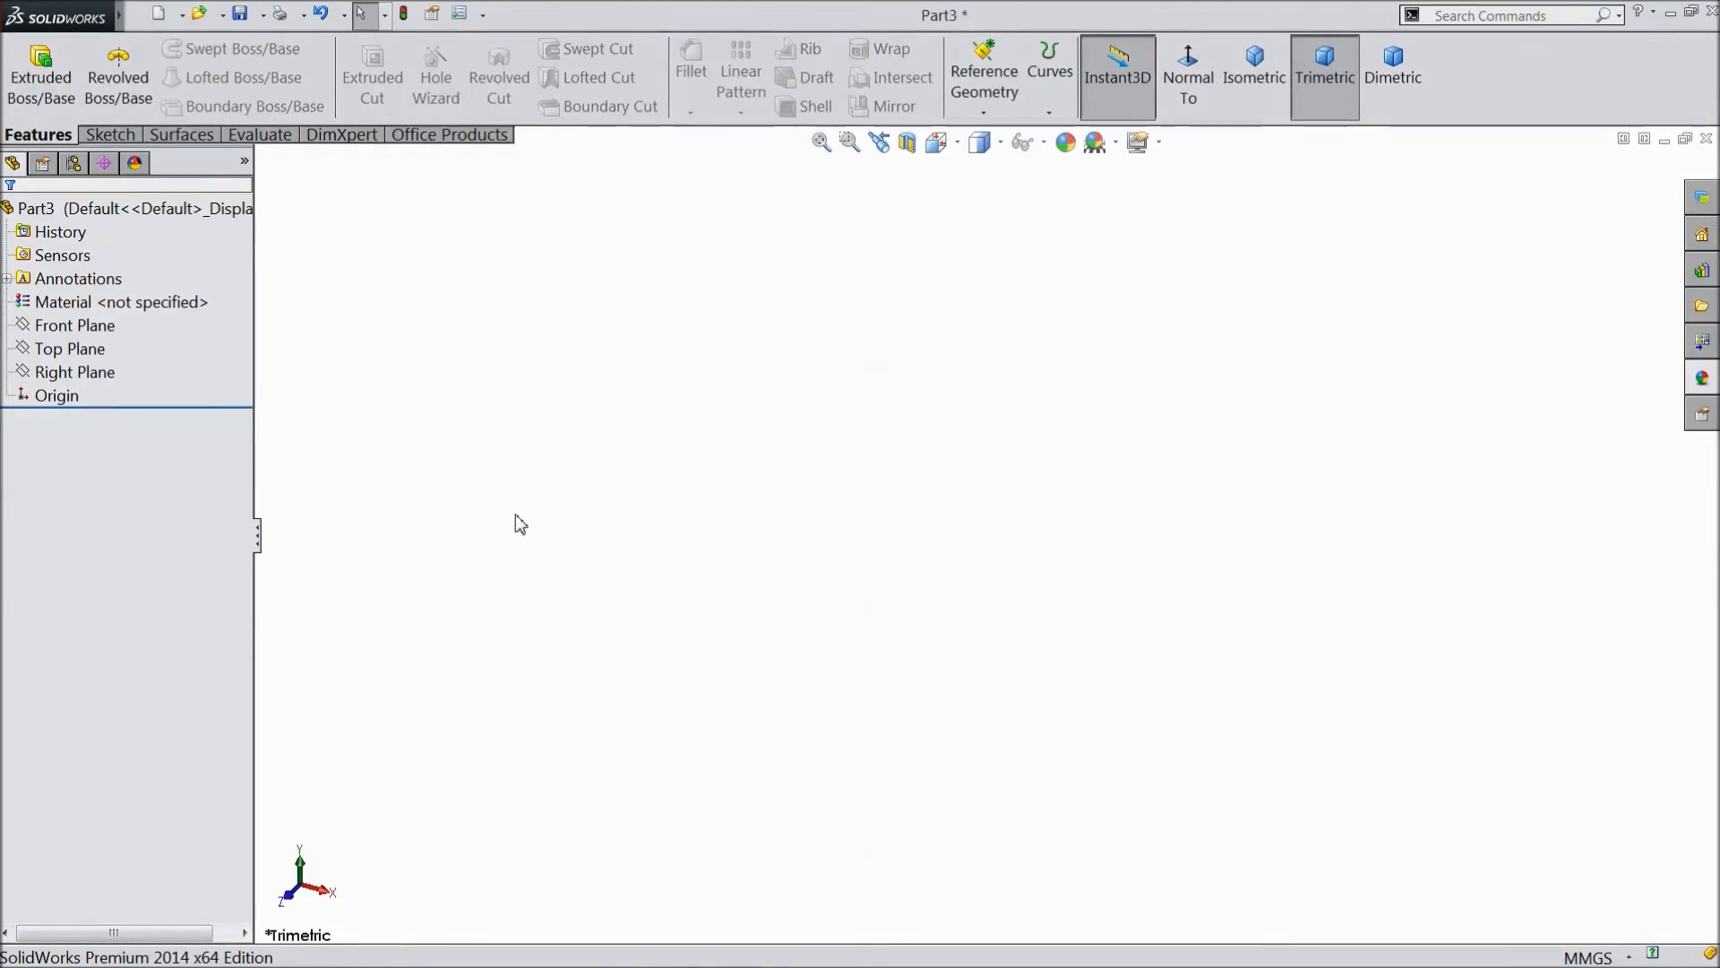
Step: Sketch on the Front Plane an open half profile of lines and tangent arcs
click(74, 324)
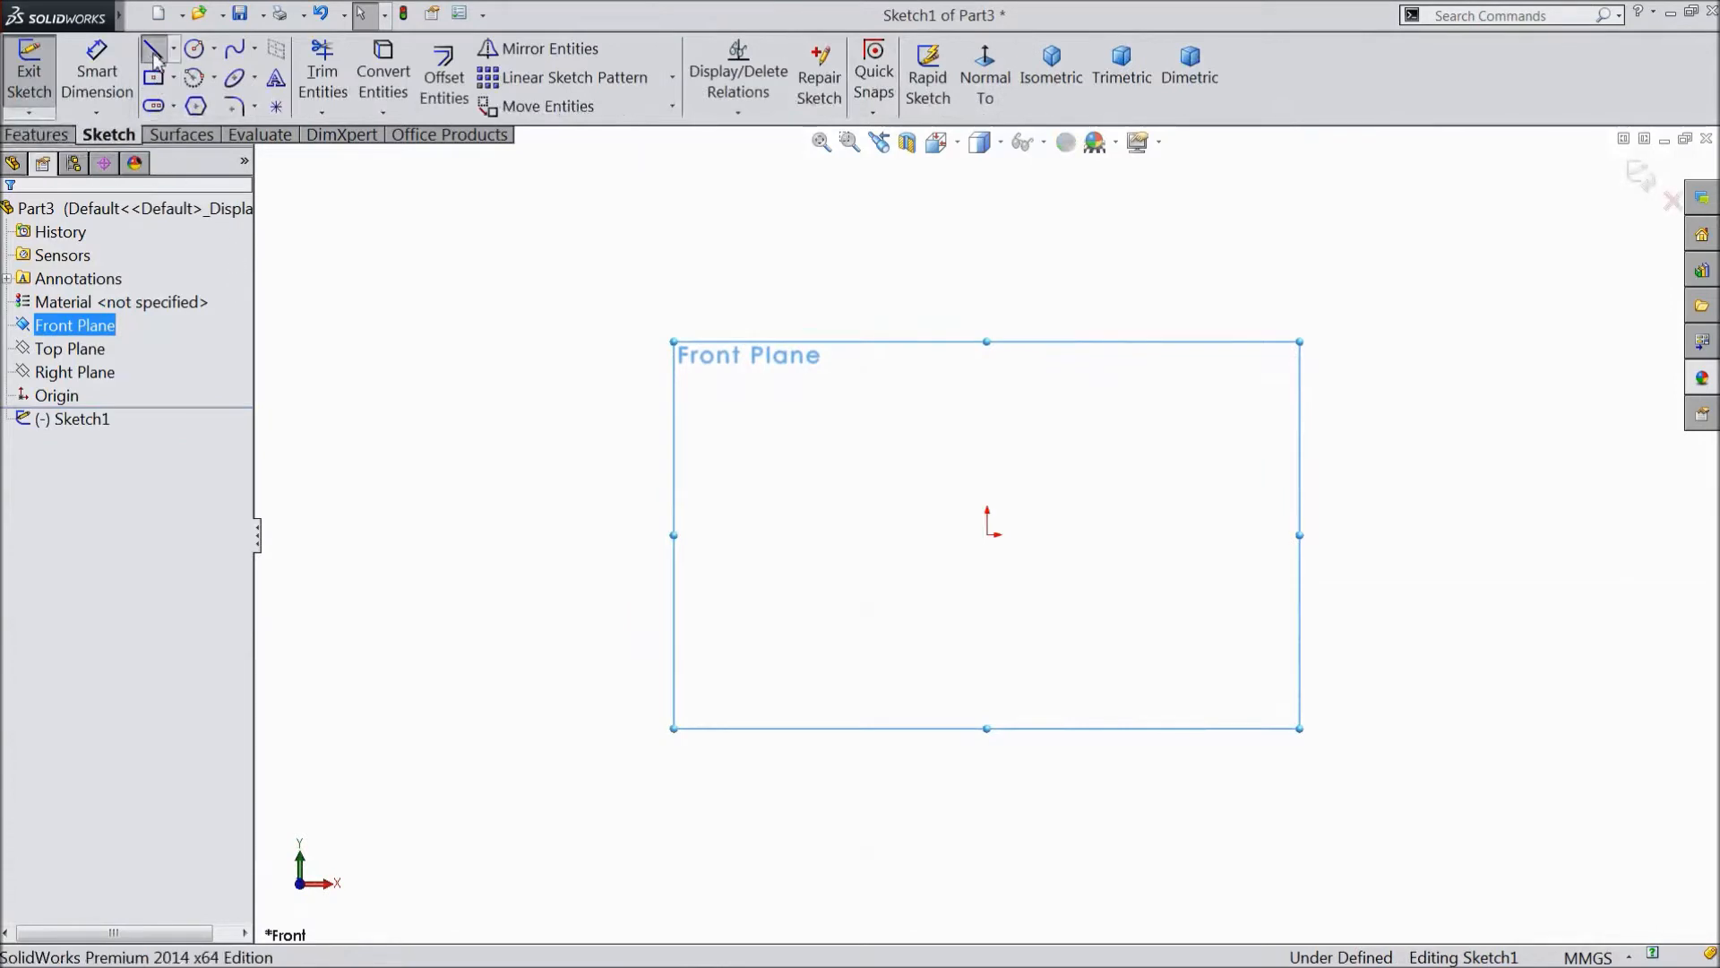
click(150, 48)
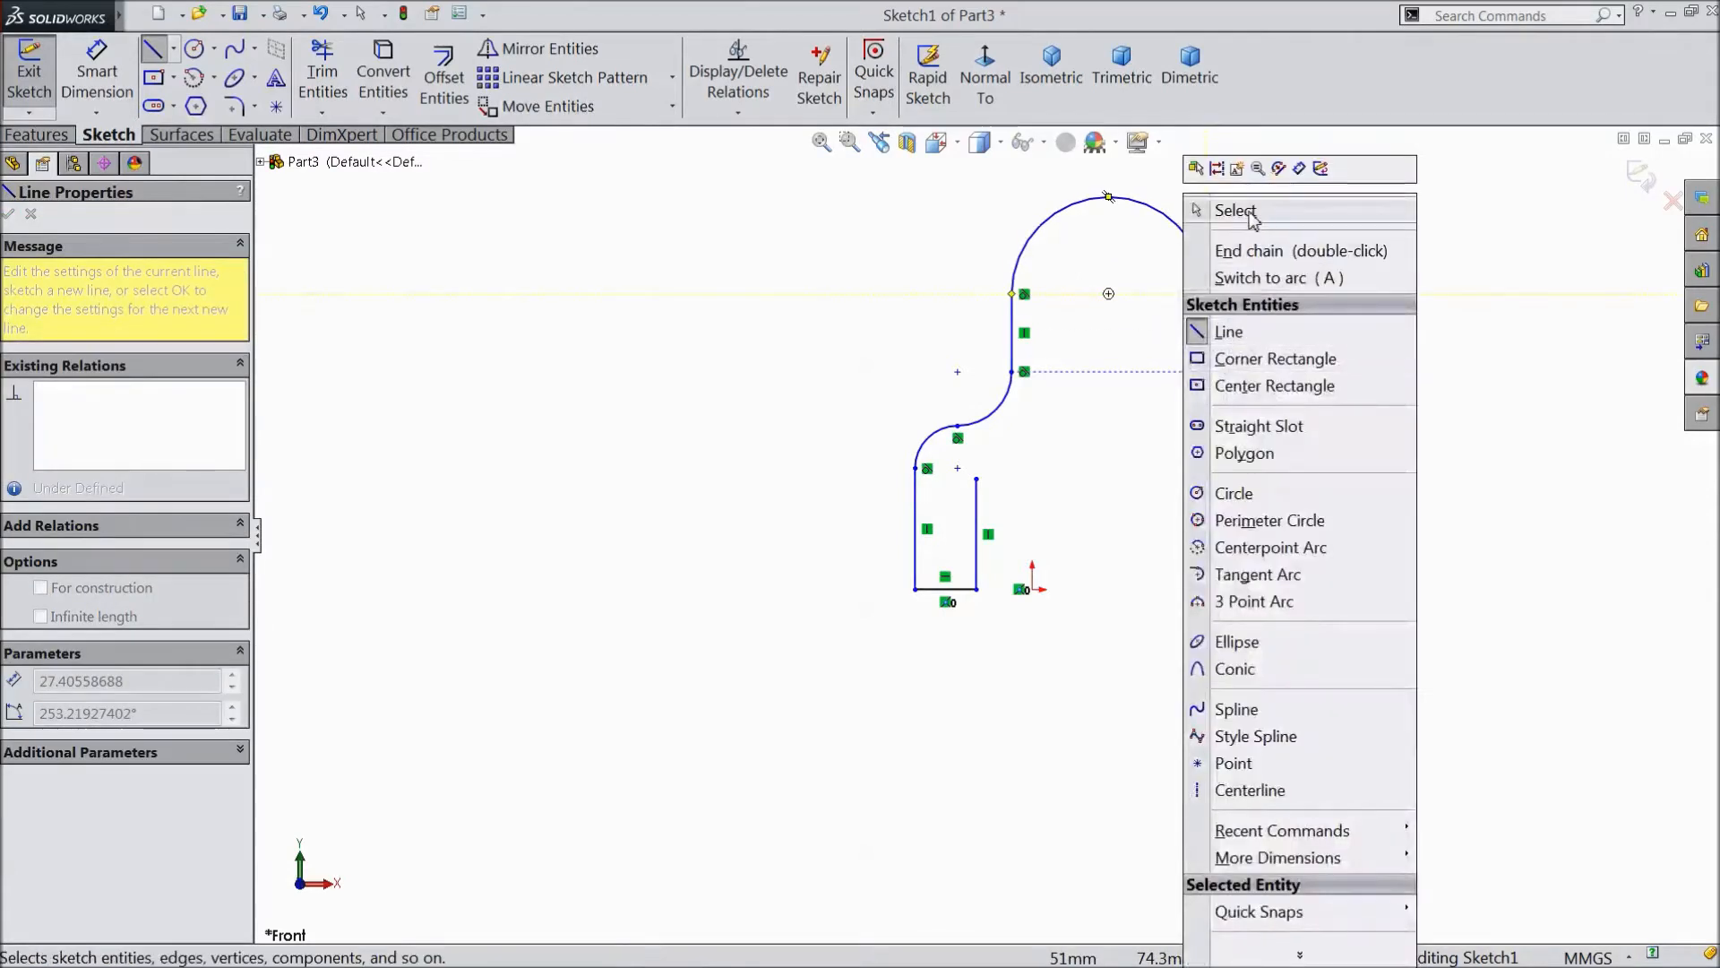
Step: Dimension the straight edges: 20 from the origin, 15 wide, both sides 40 tall
click(1236, 211)
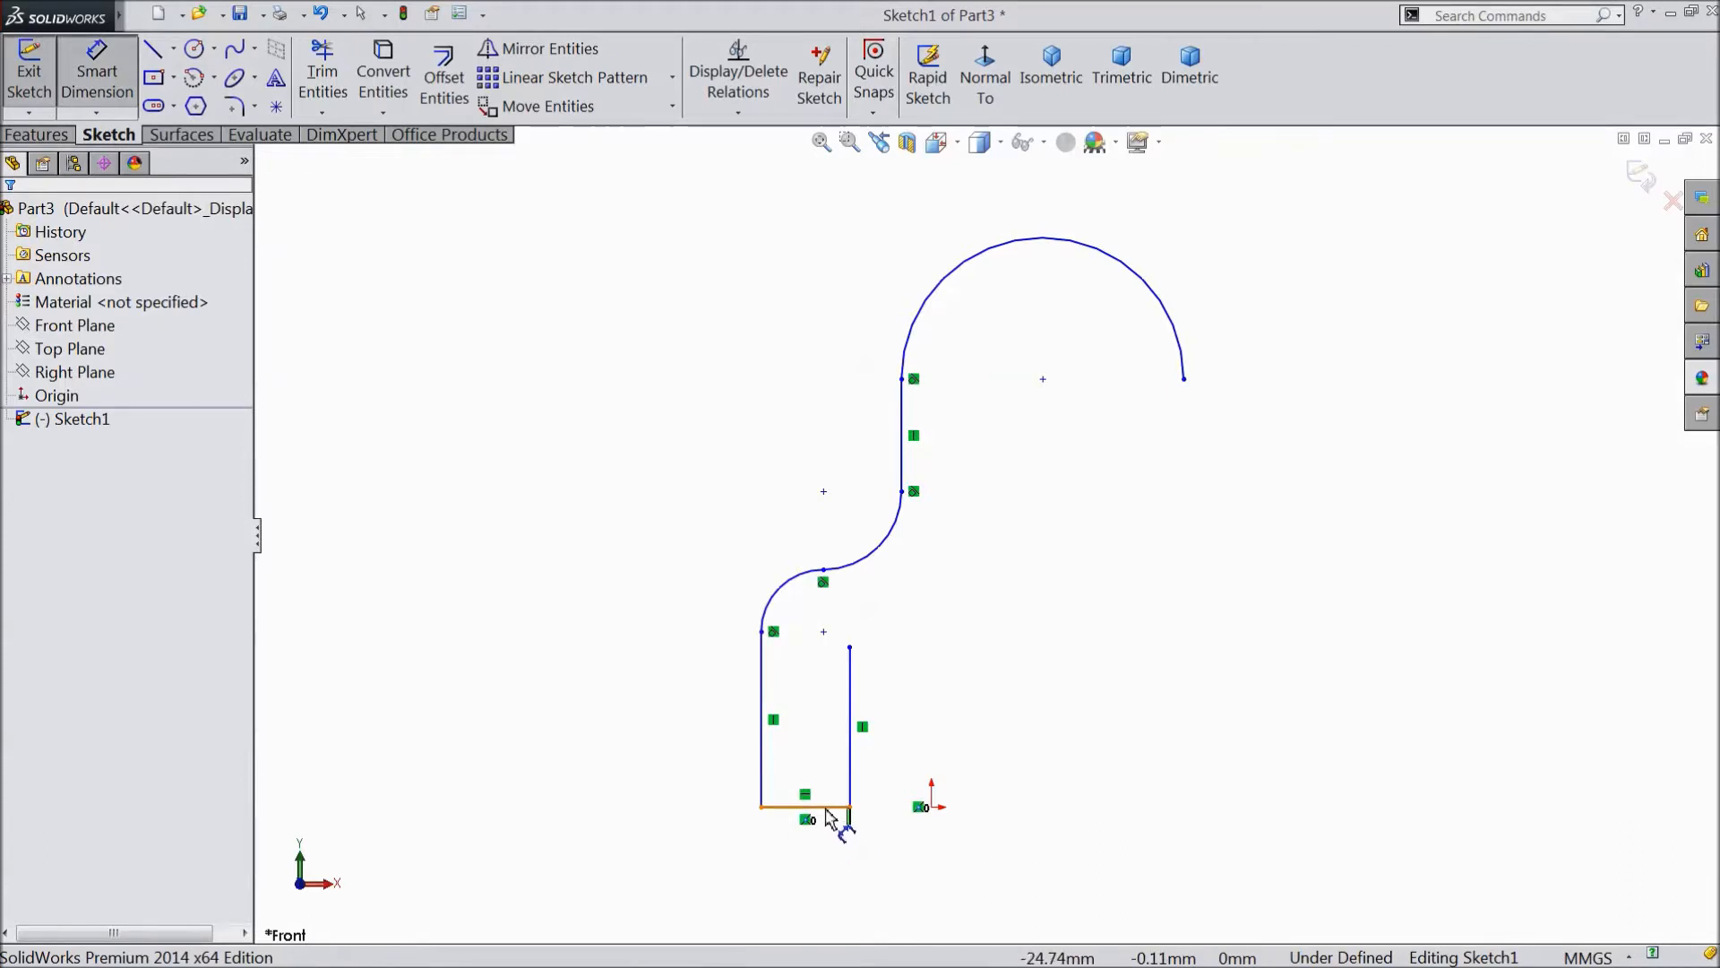
click(801, 808)
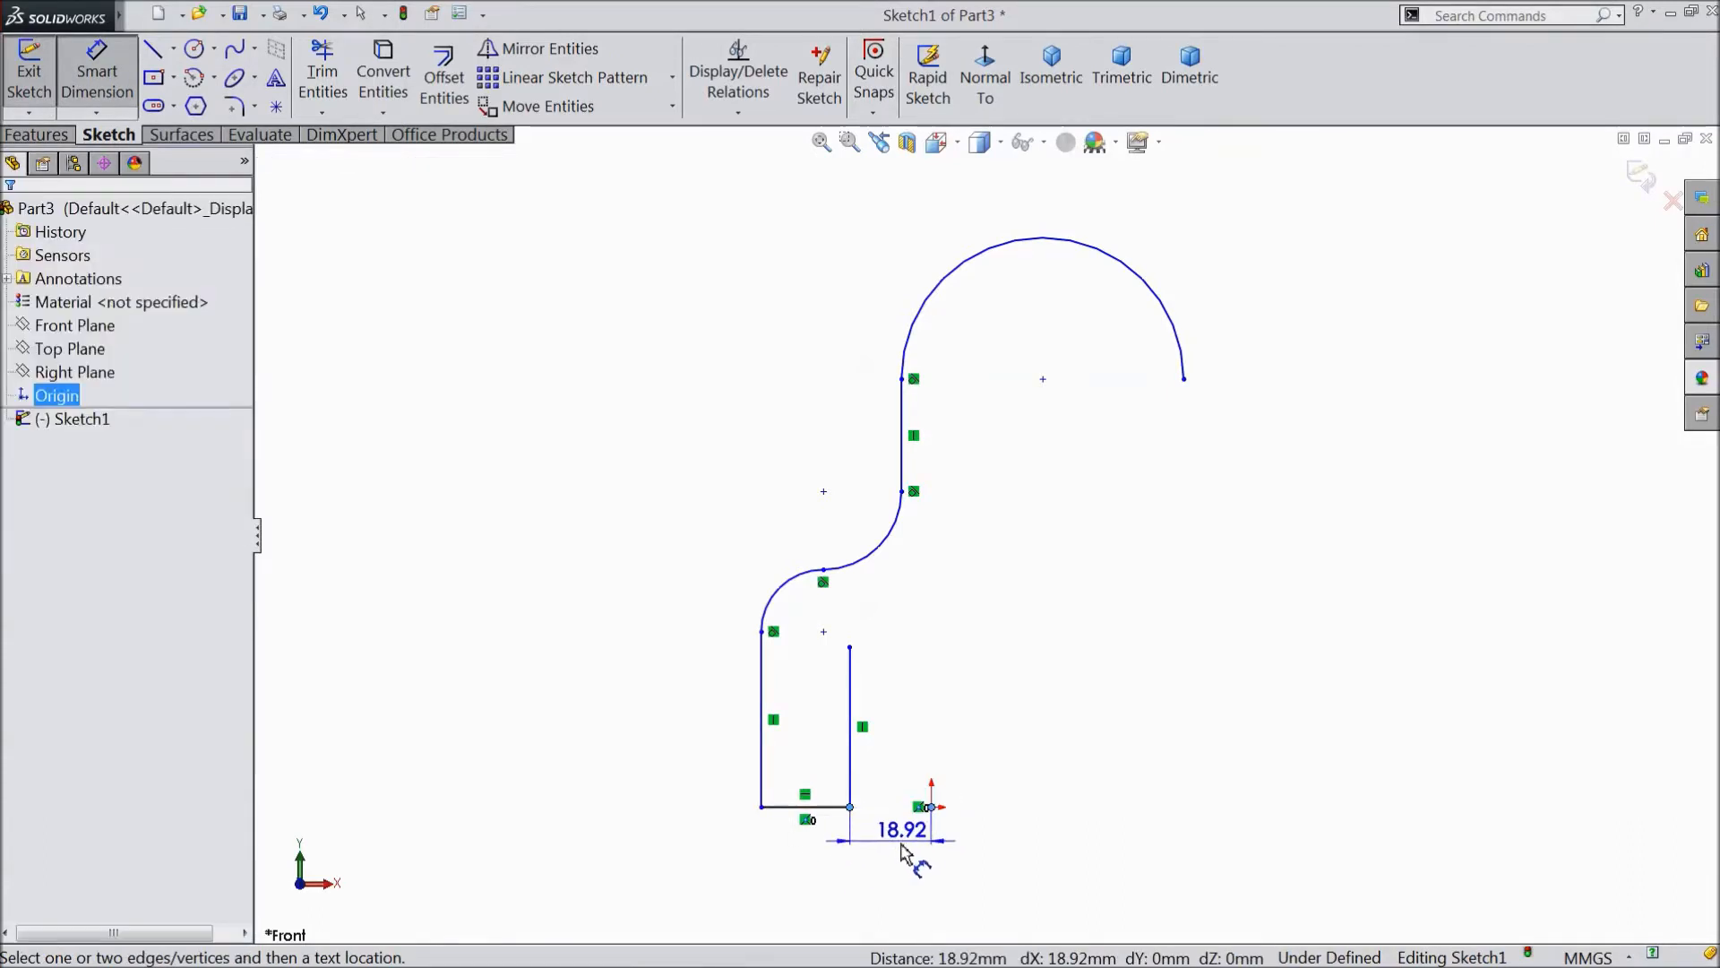
click(903, 828)
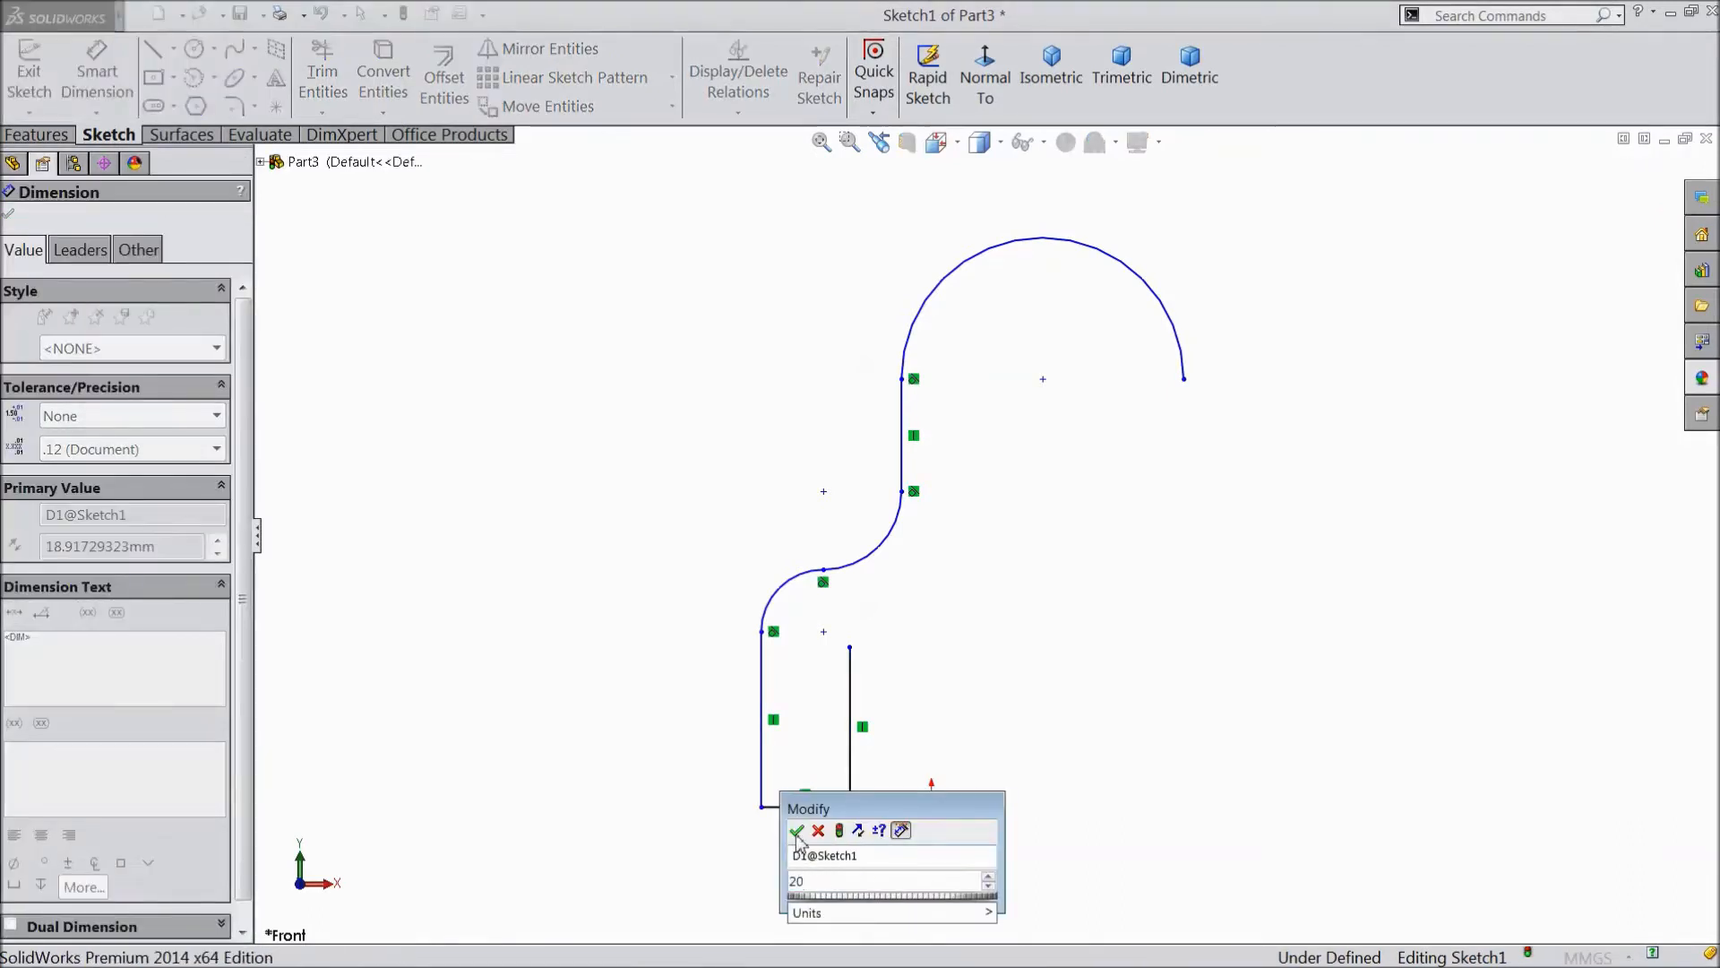
click(799, 831)
text(15)
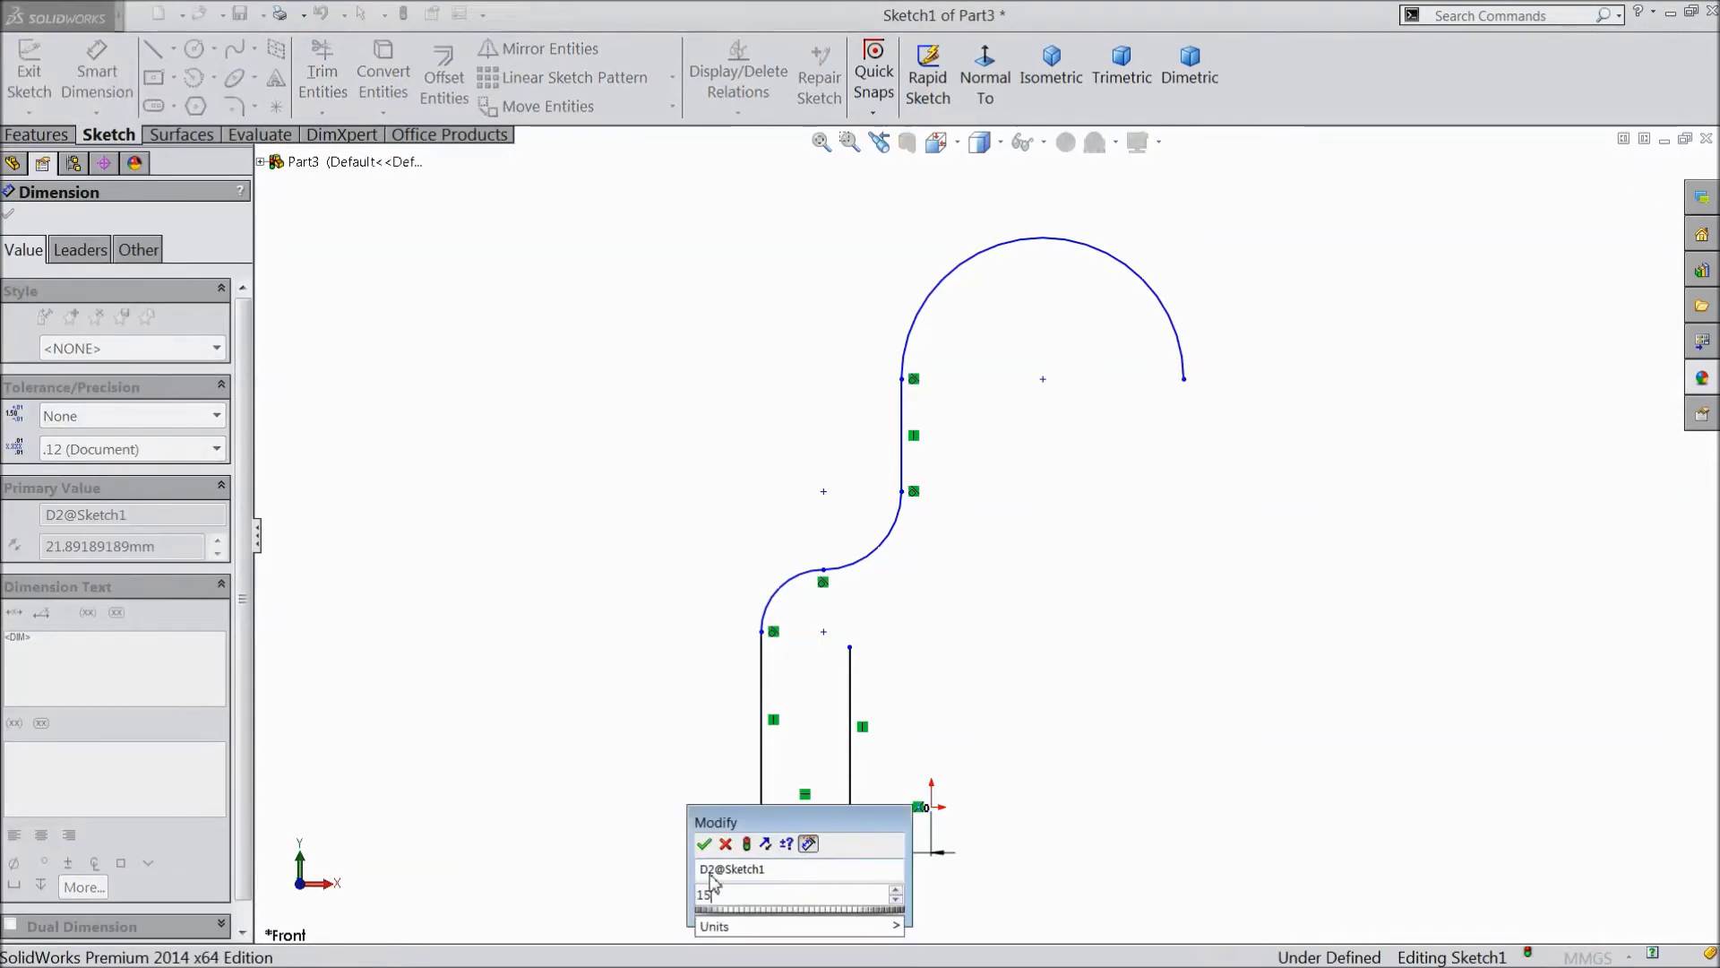
click(705, 844)
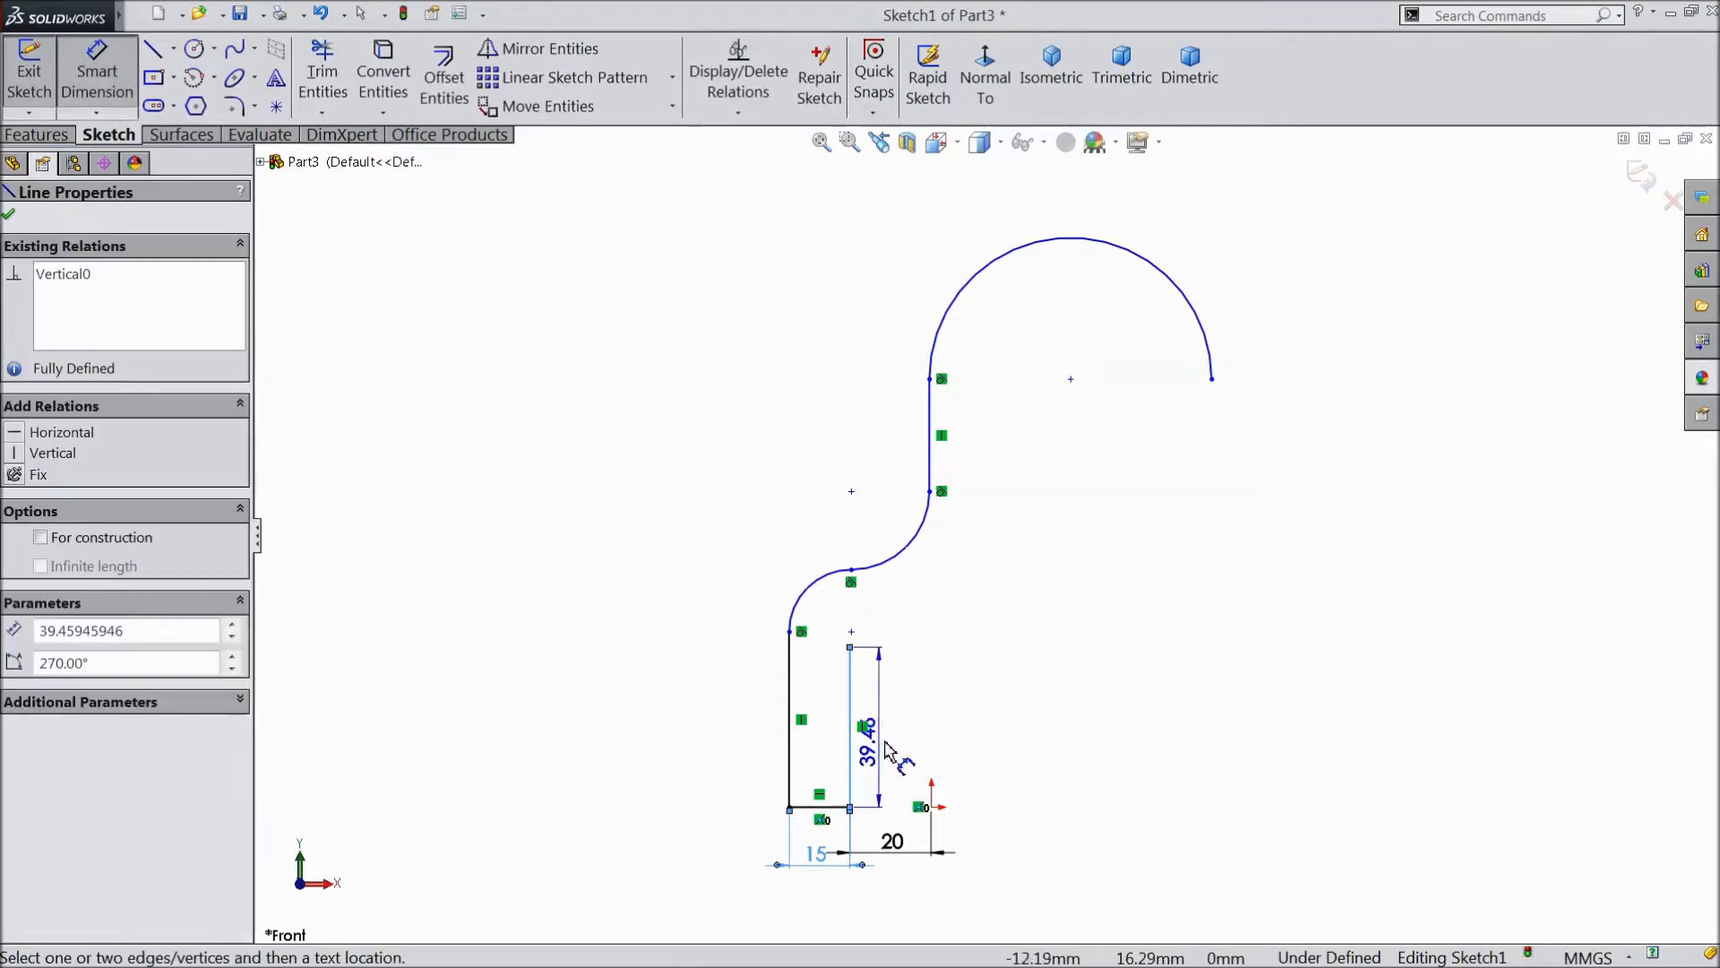
click(866, 729)
text(5)
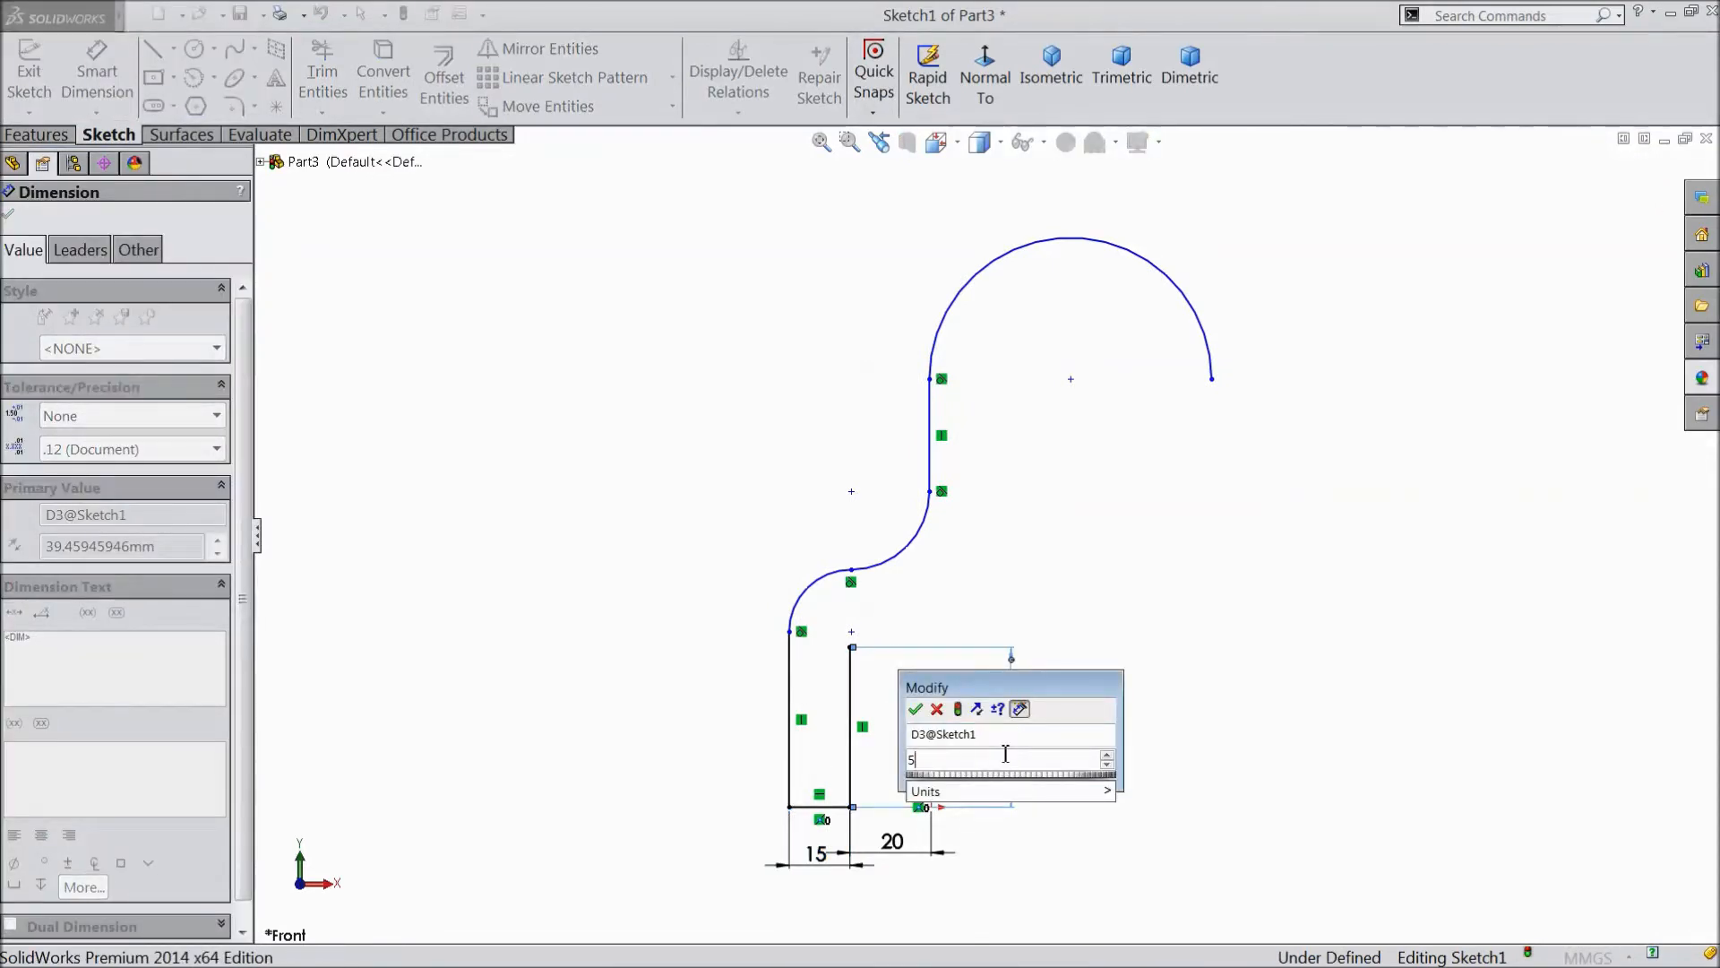
click(918, 709)
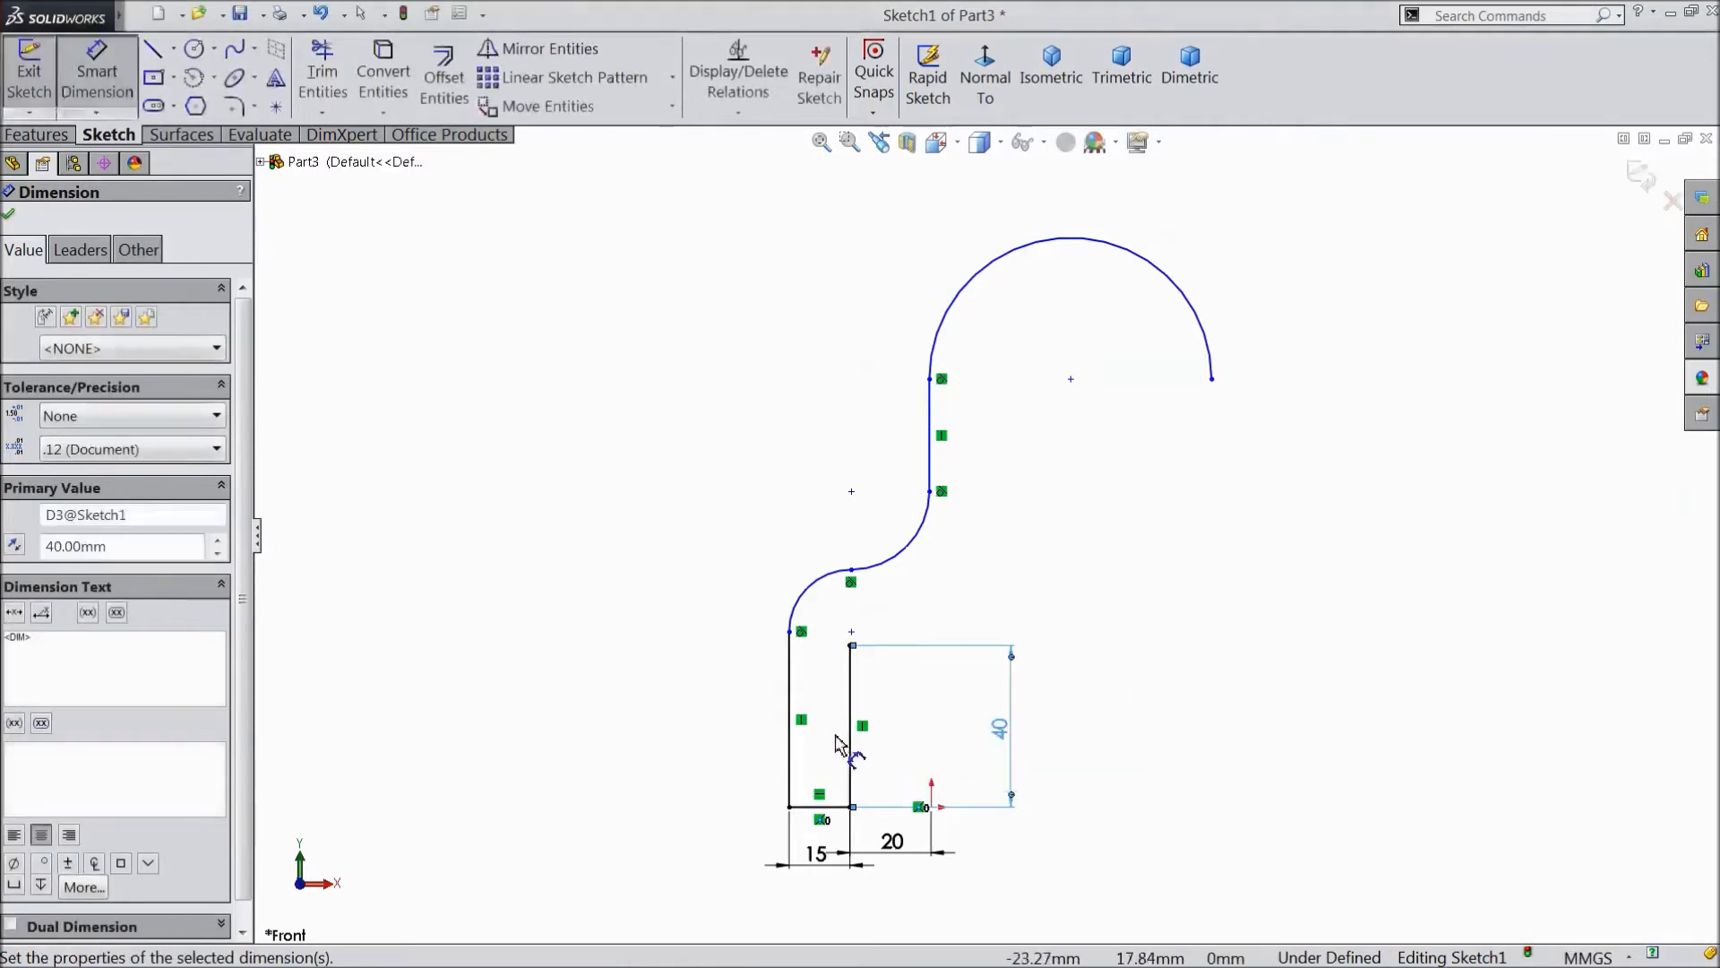
click(9, 186)
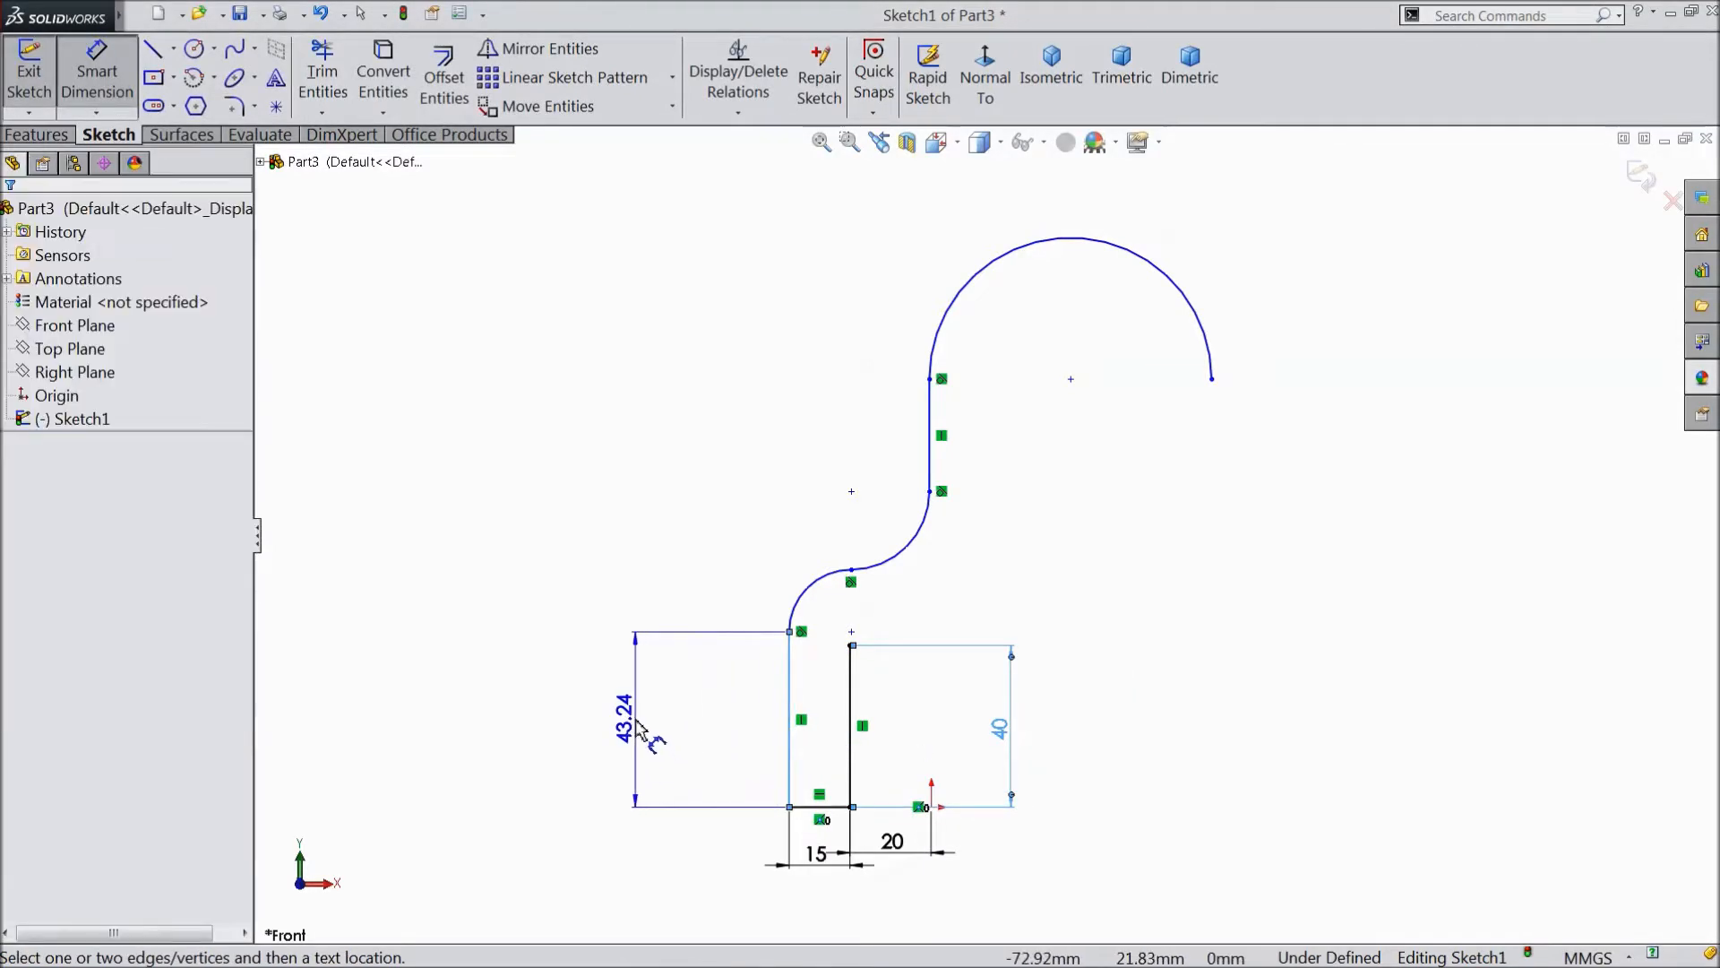
click(621, 729)
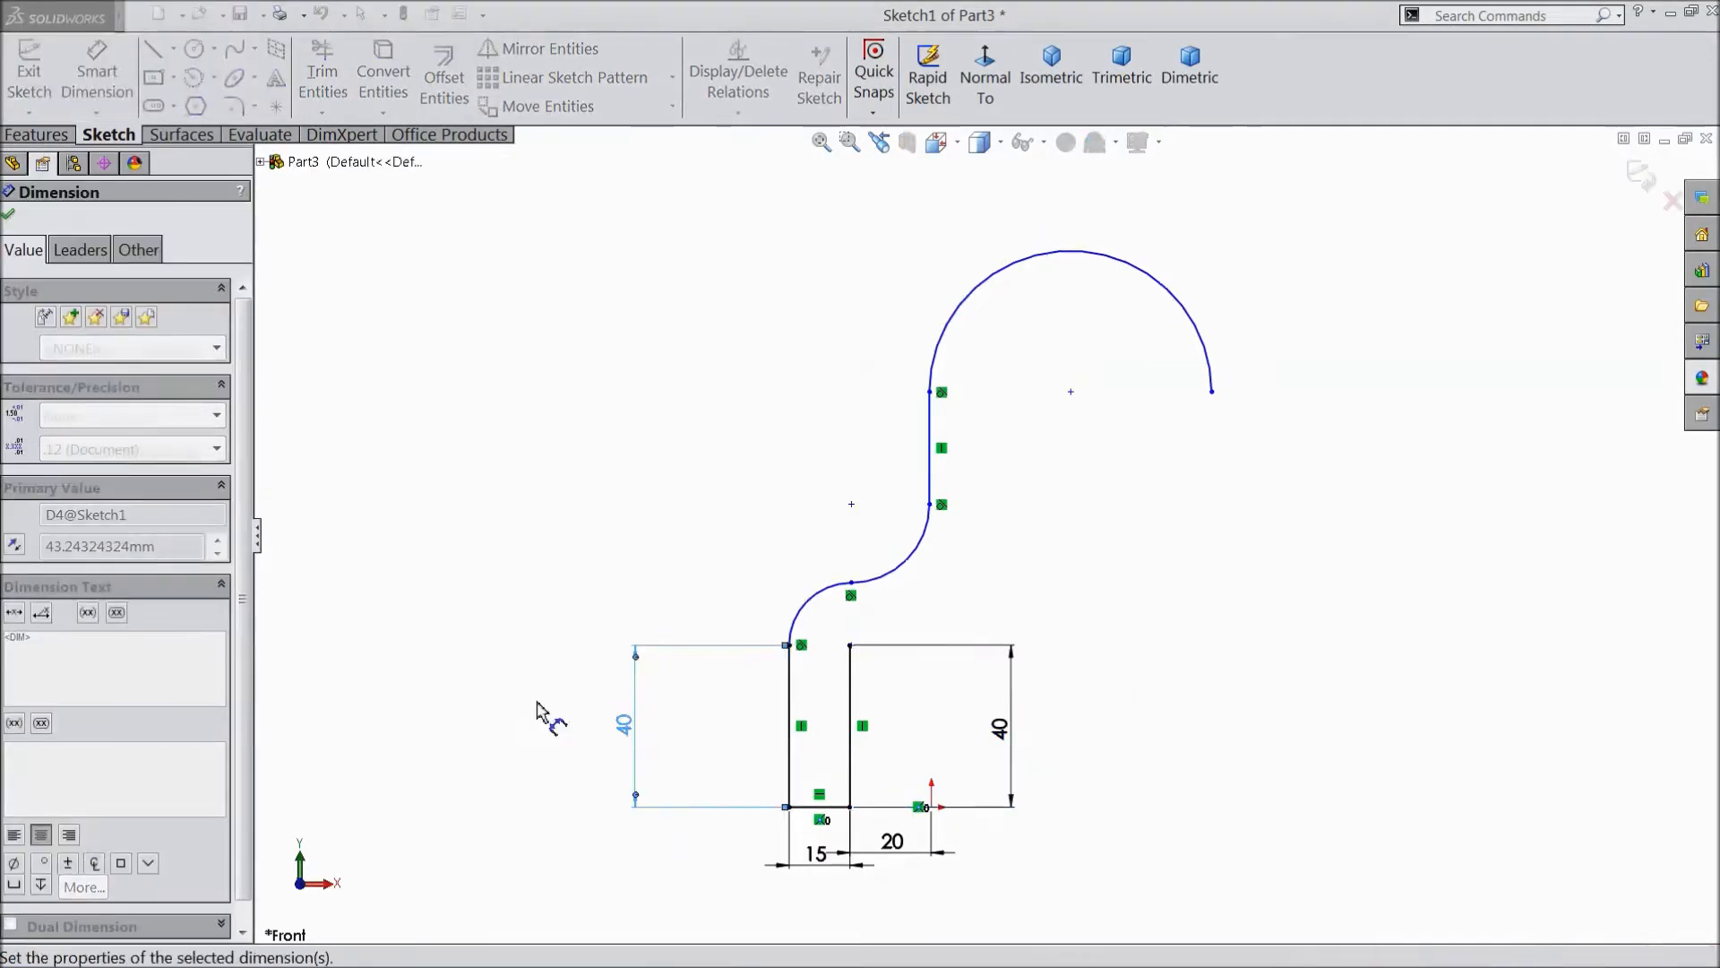
Step: Dimension the arcs R10, R16 and R20 and the 12 mm straight between them
click(817, 609)
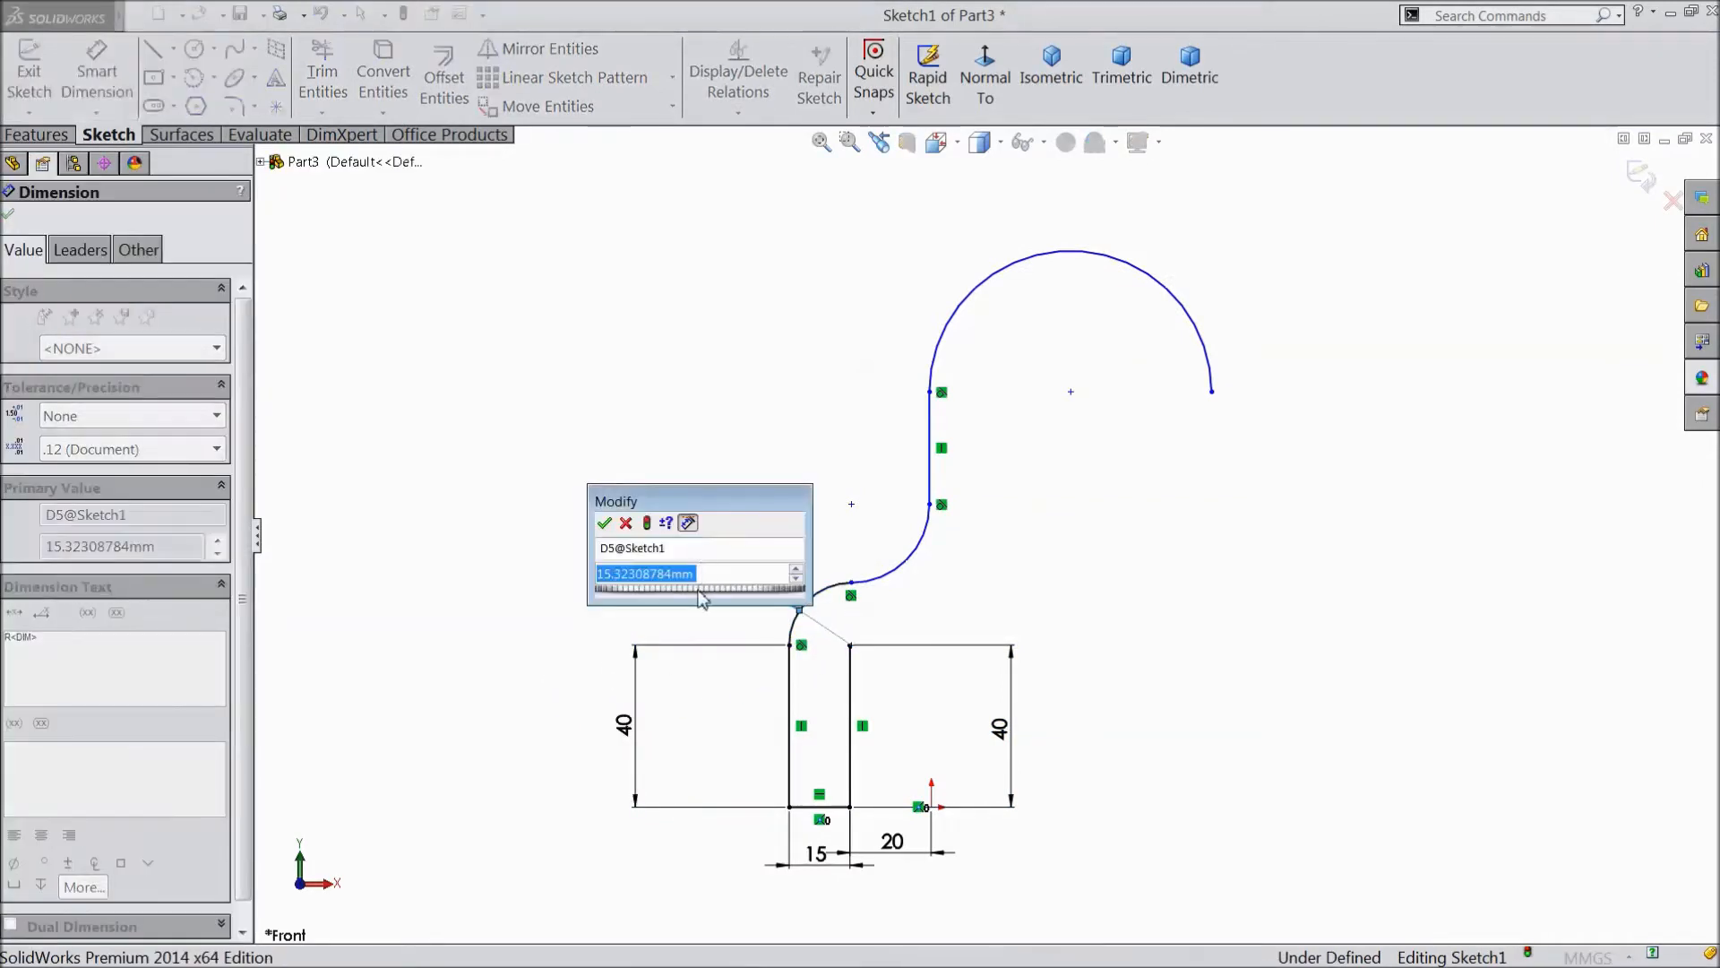
click(604, 523)
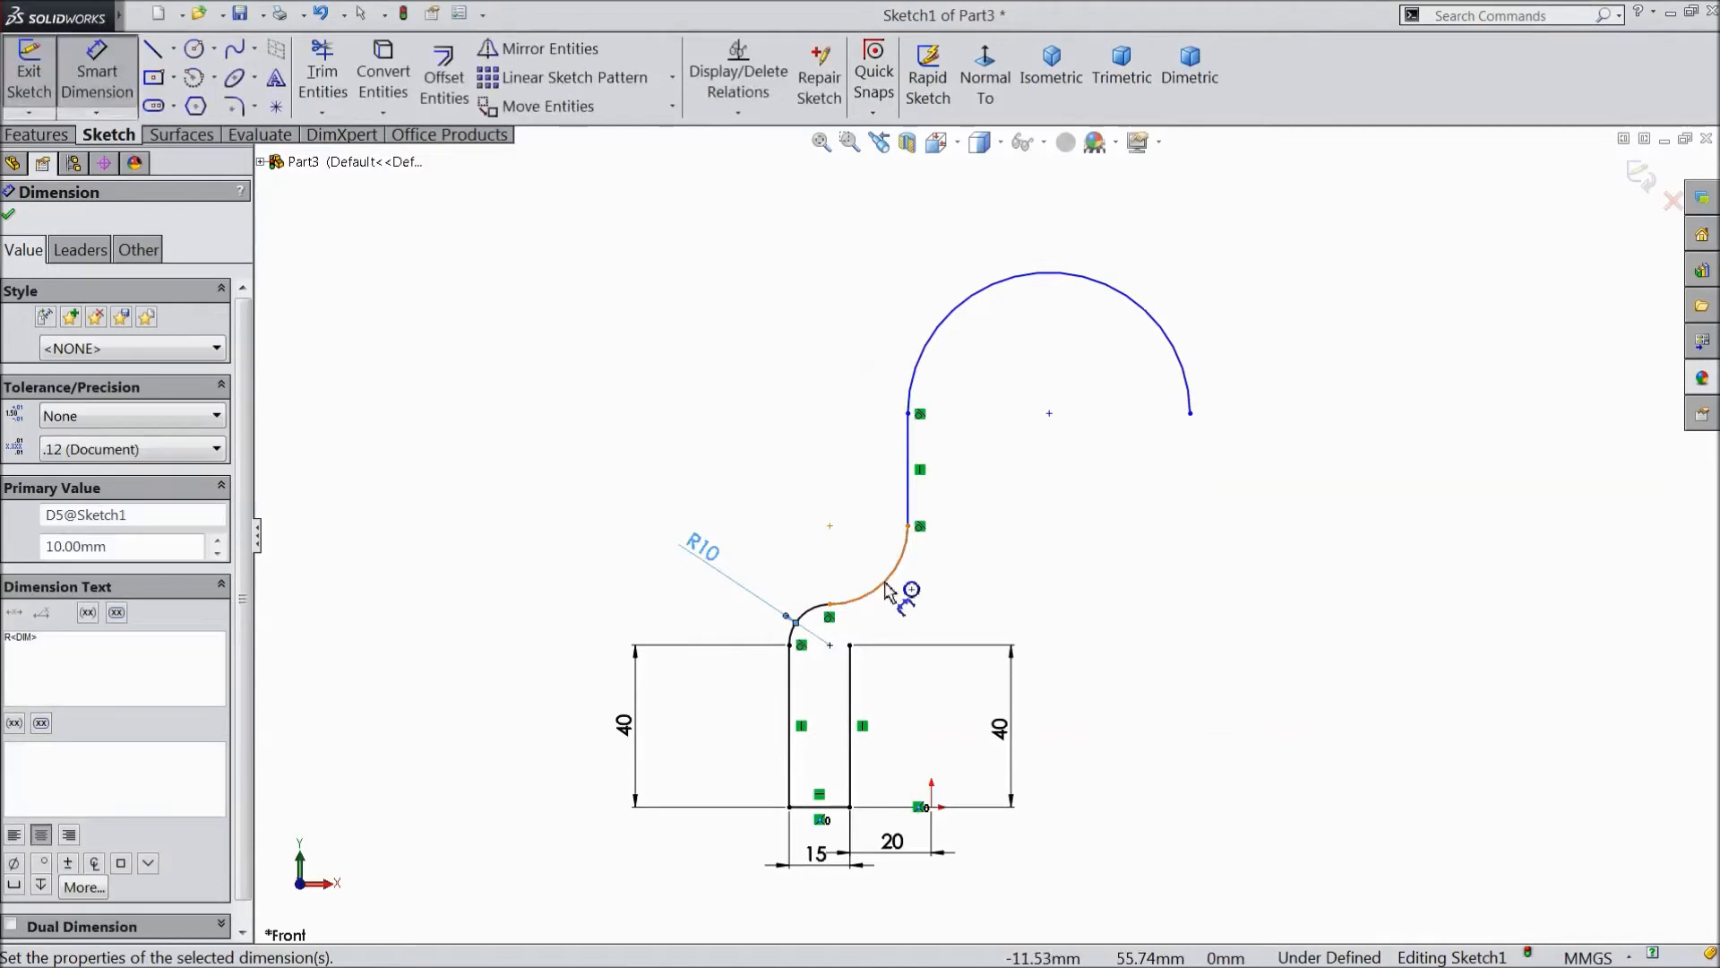
click(894, 559)
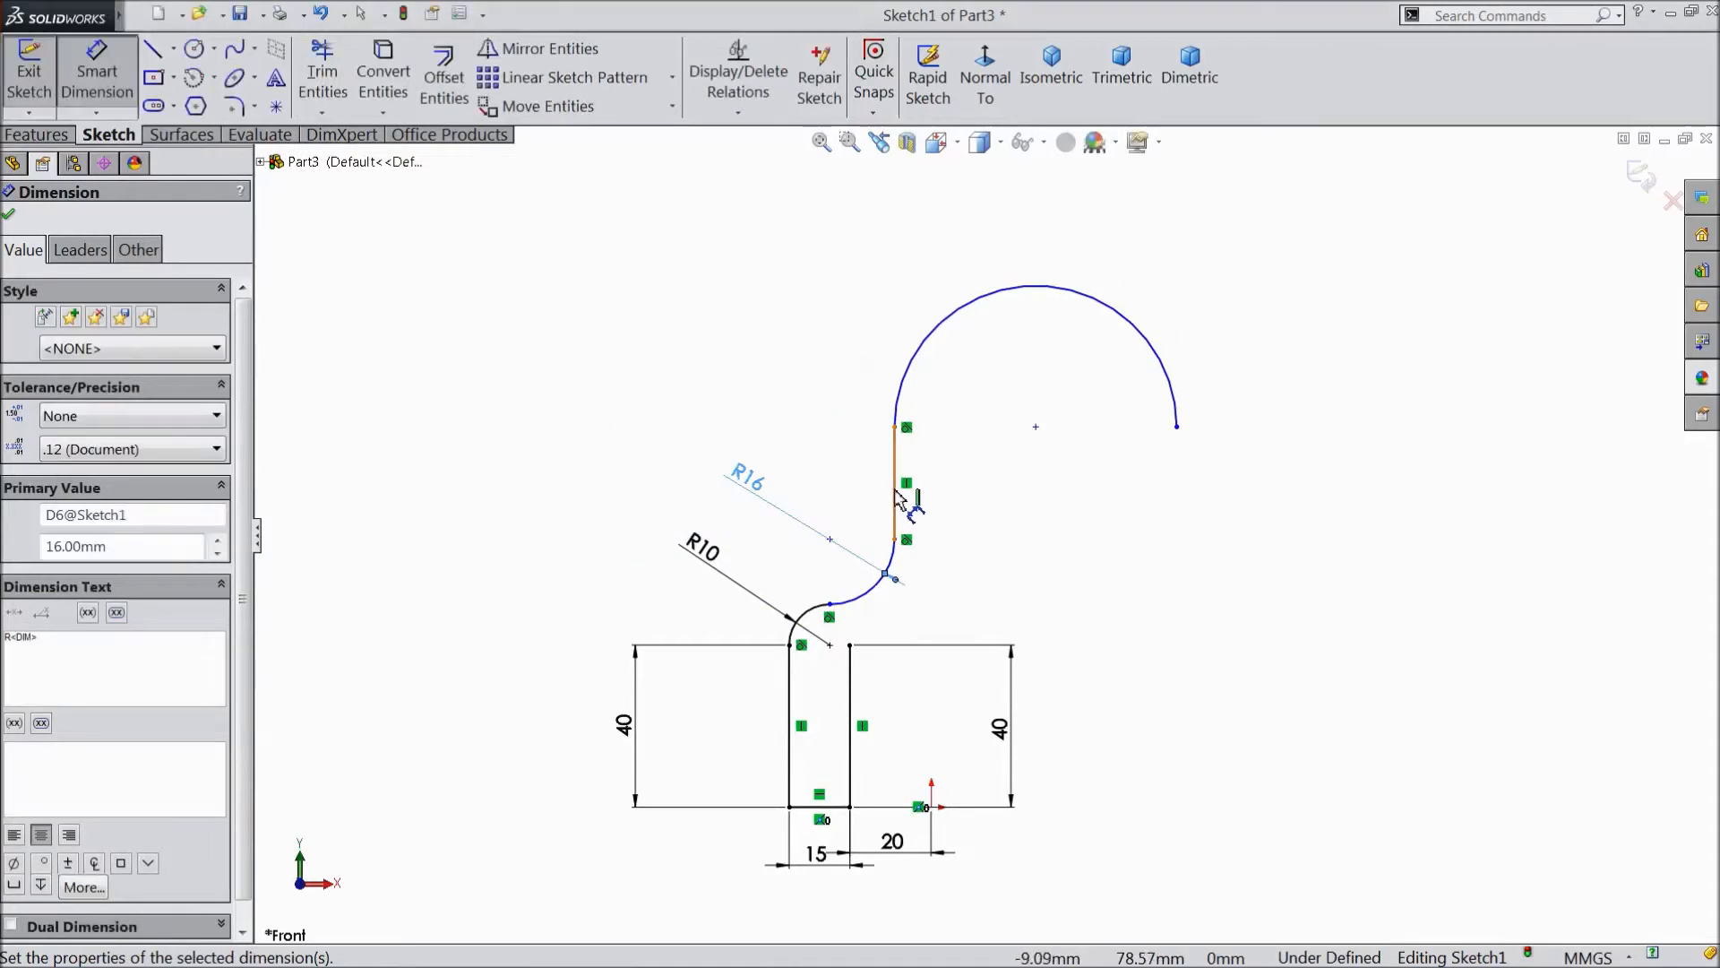
click(886, 504)
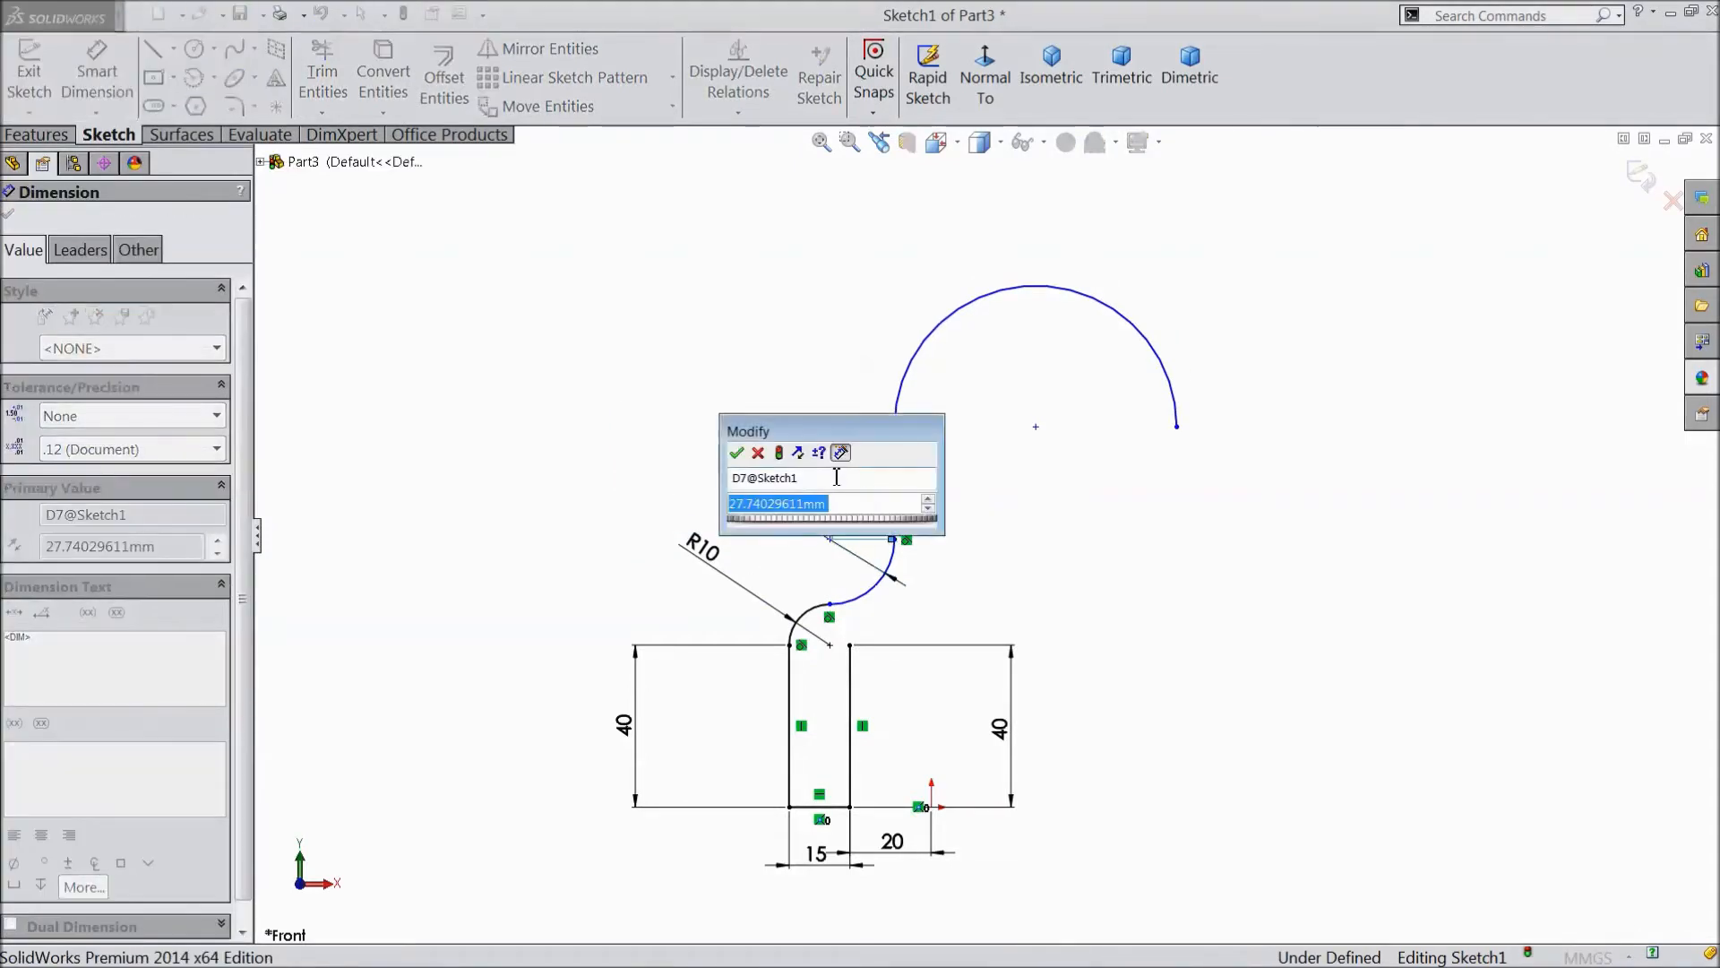
text(12)
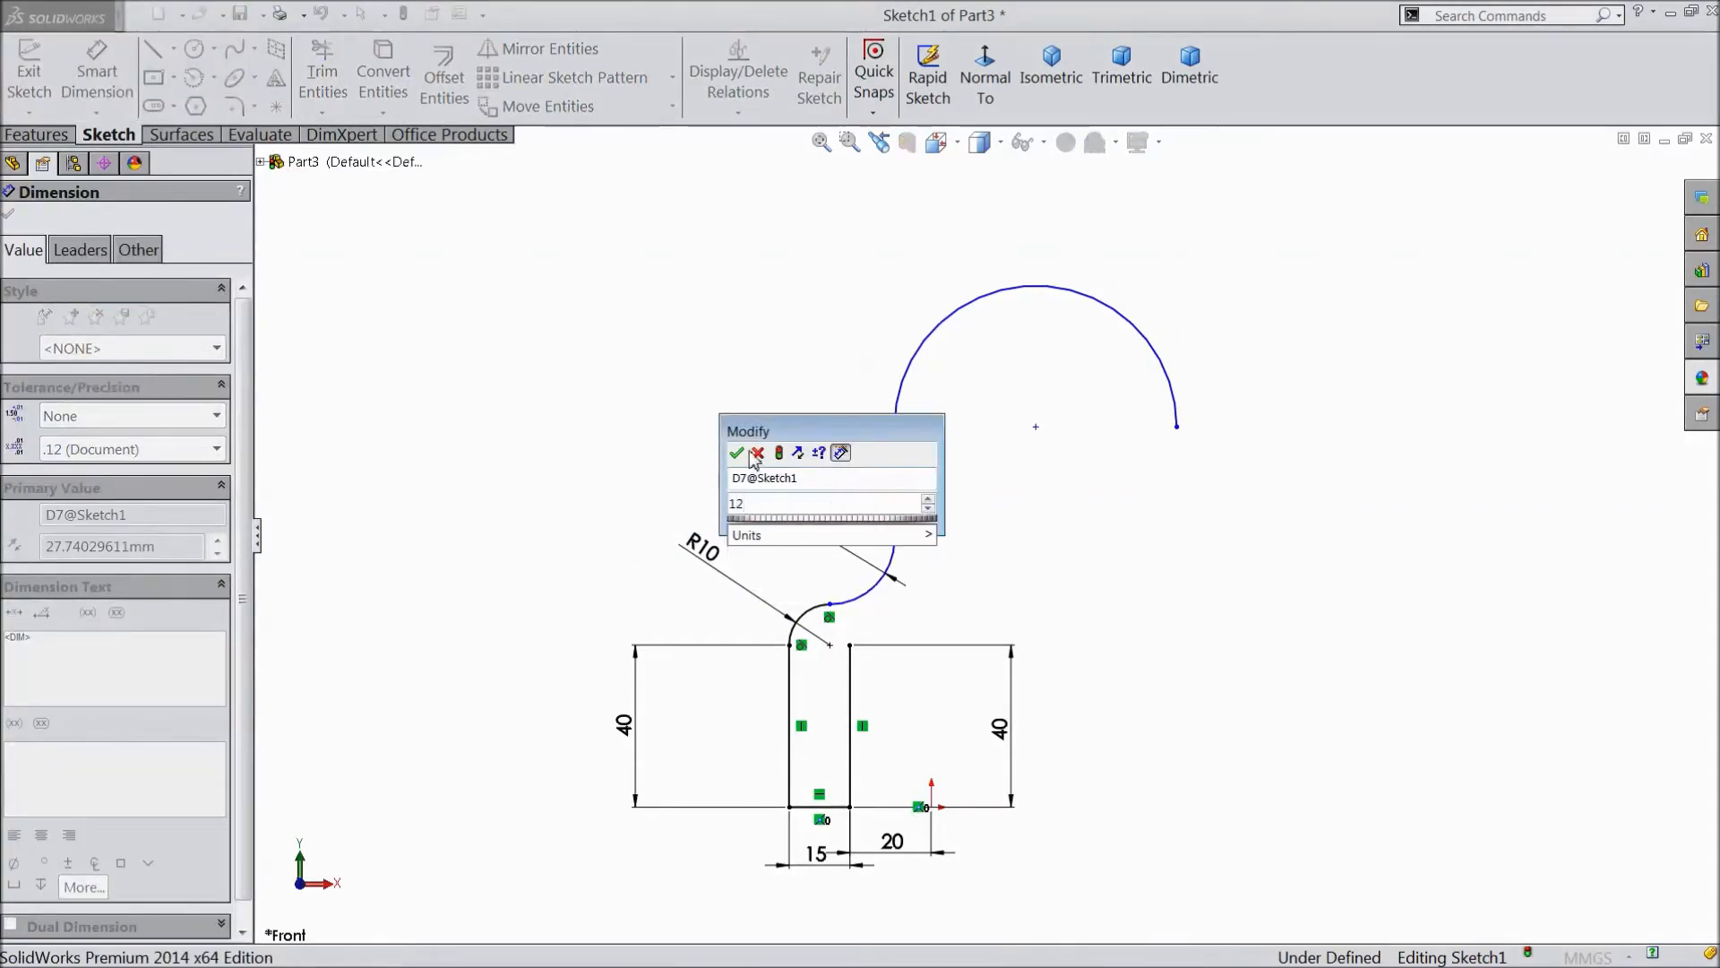
click(734, 453)
text(20)
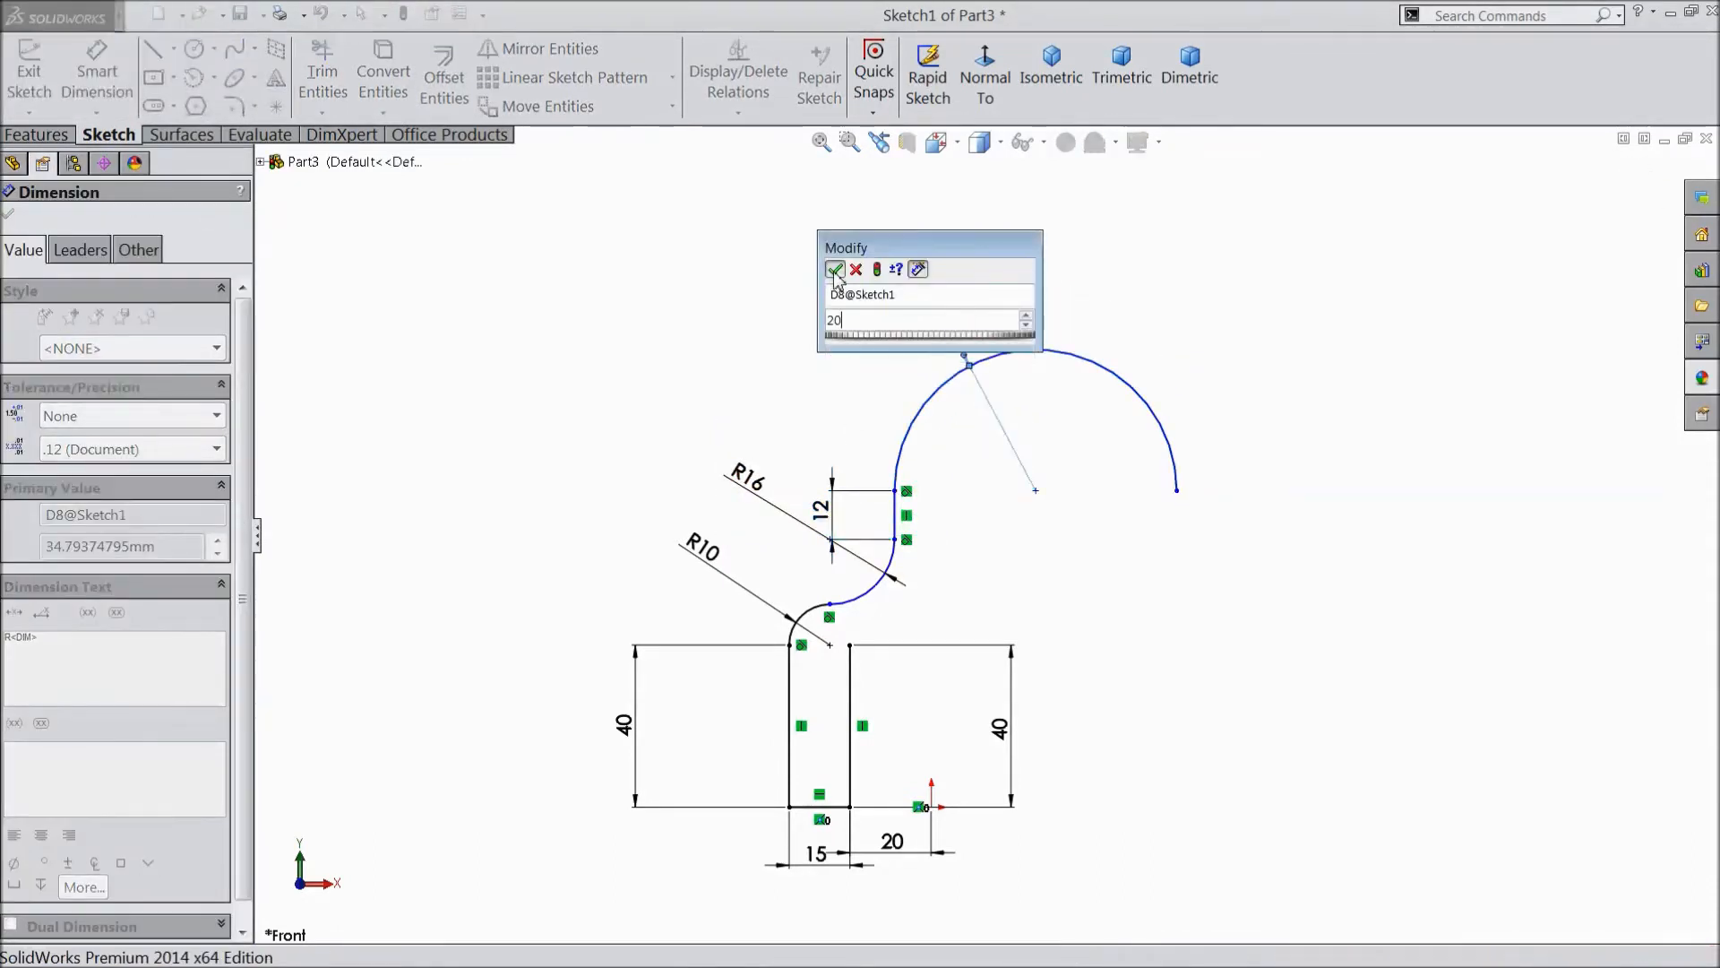
click(835, 270)
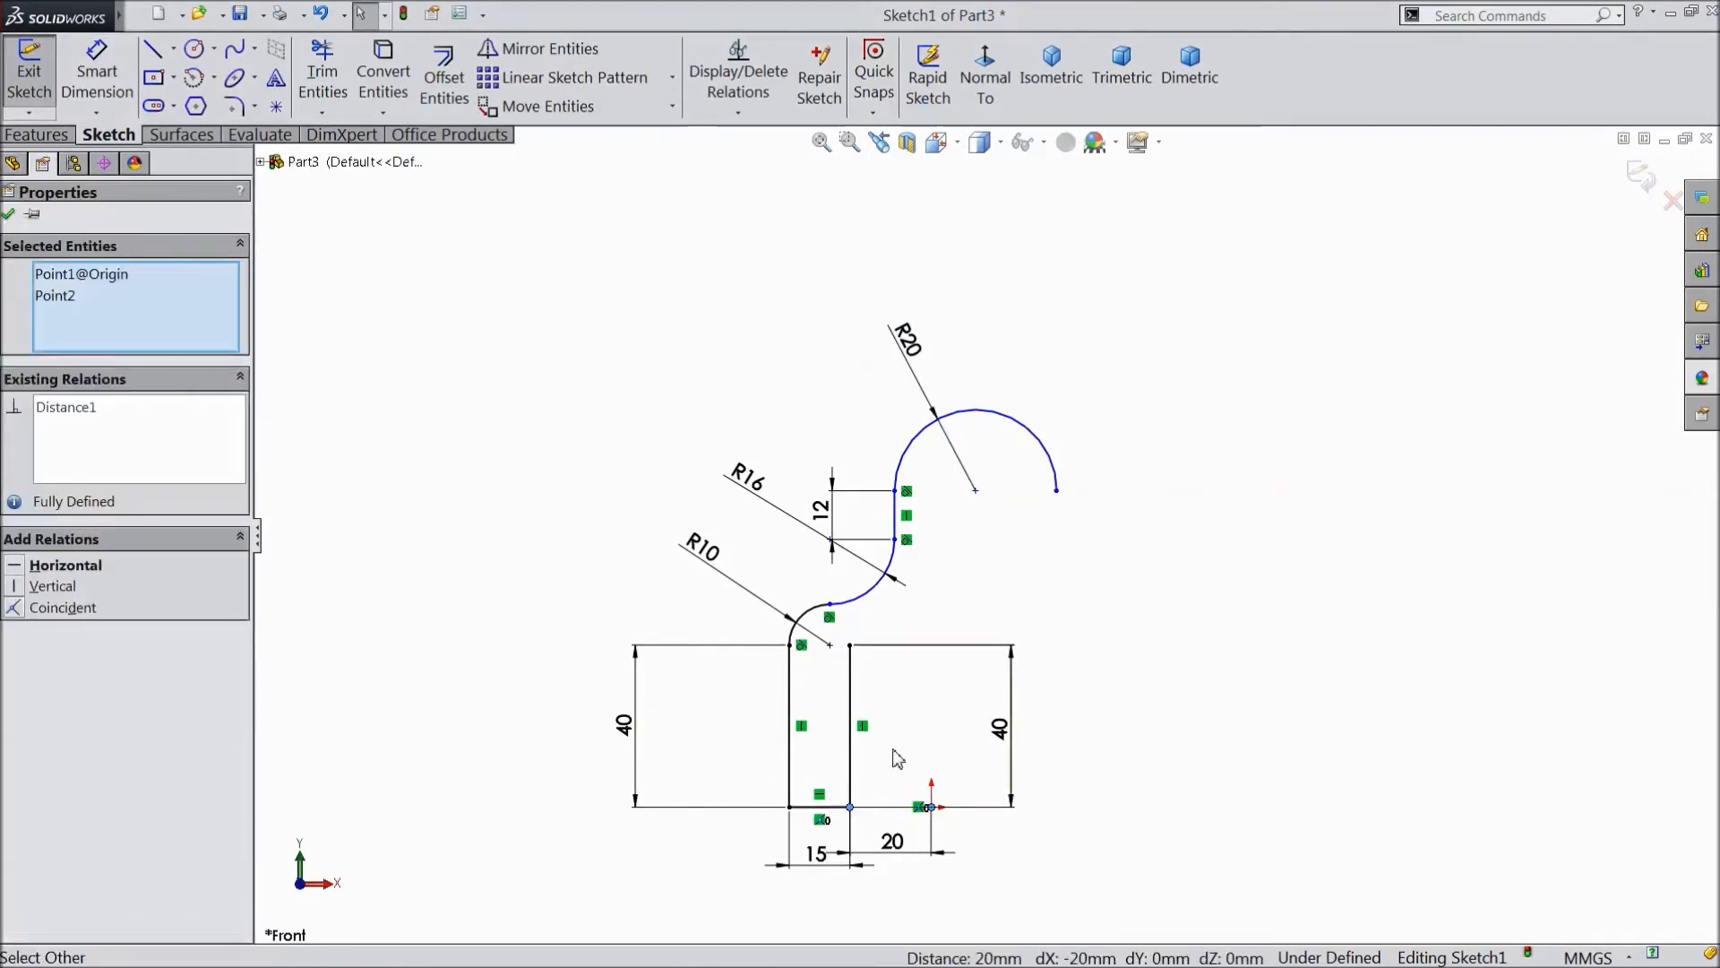
Step: Level the slot corner with the origin and align the big arc's centre on a vertical centreline
click(60, 563)
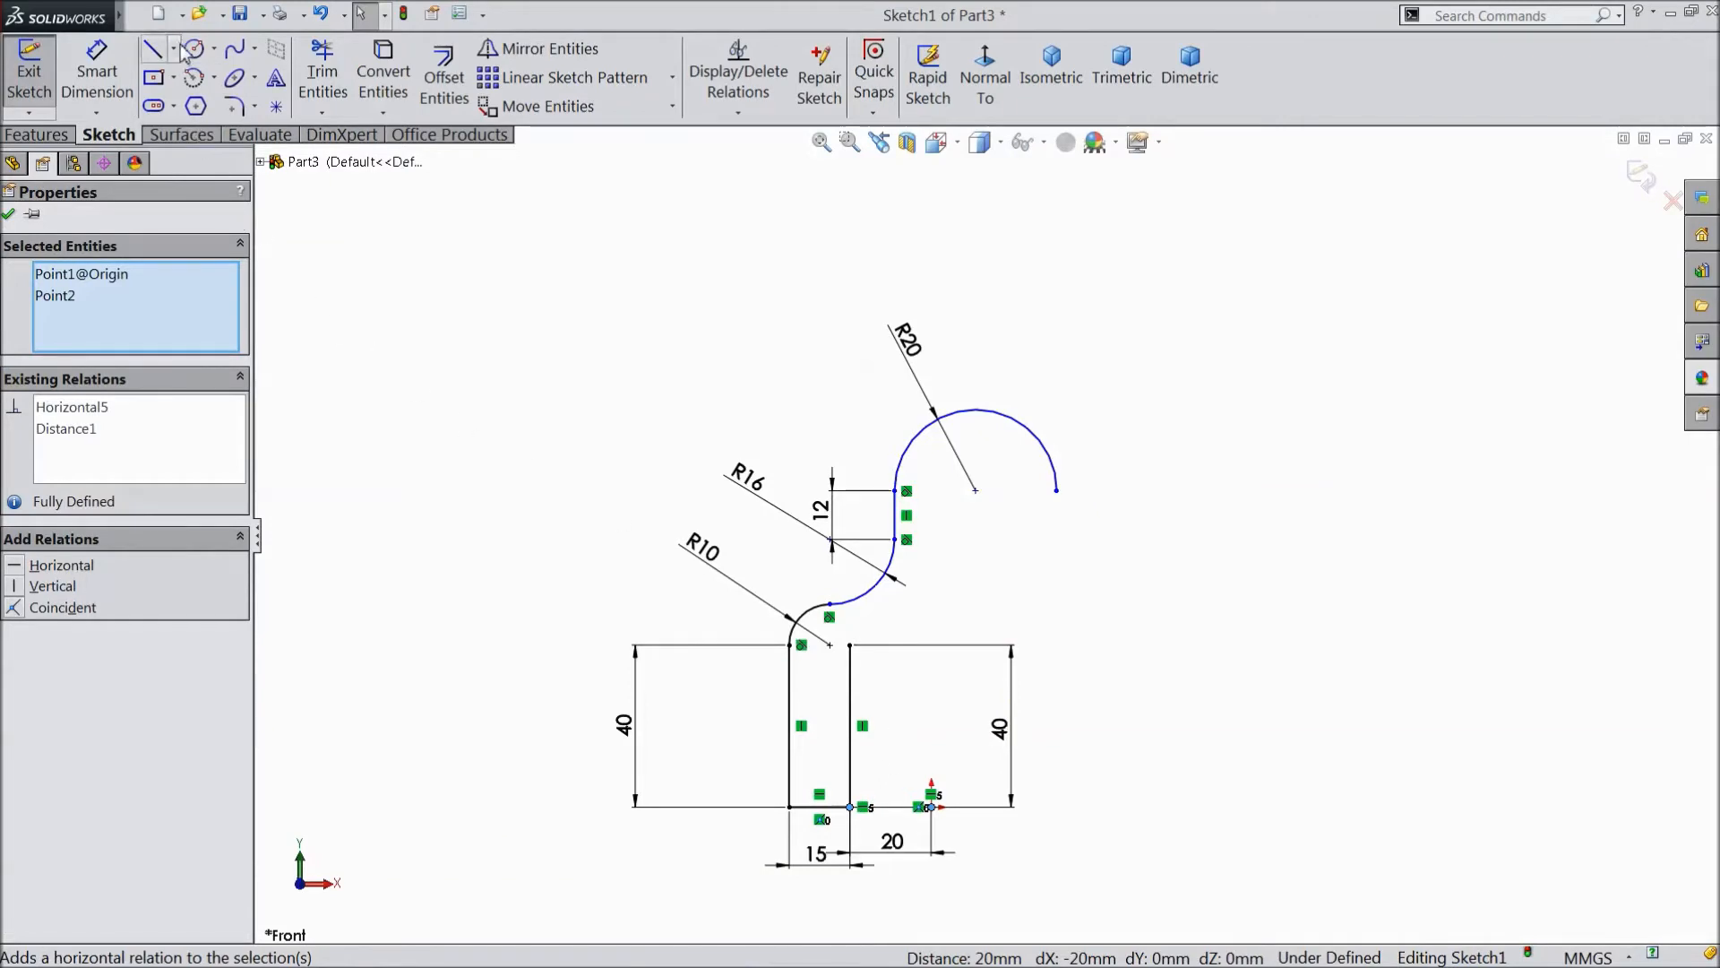
click(152, 48)
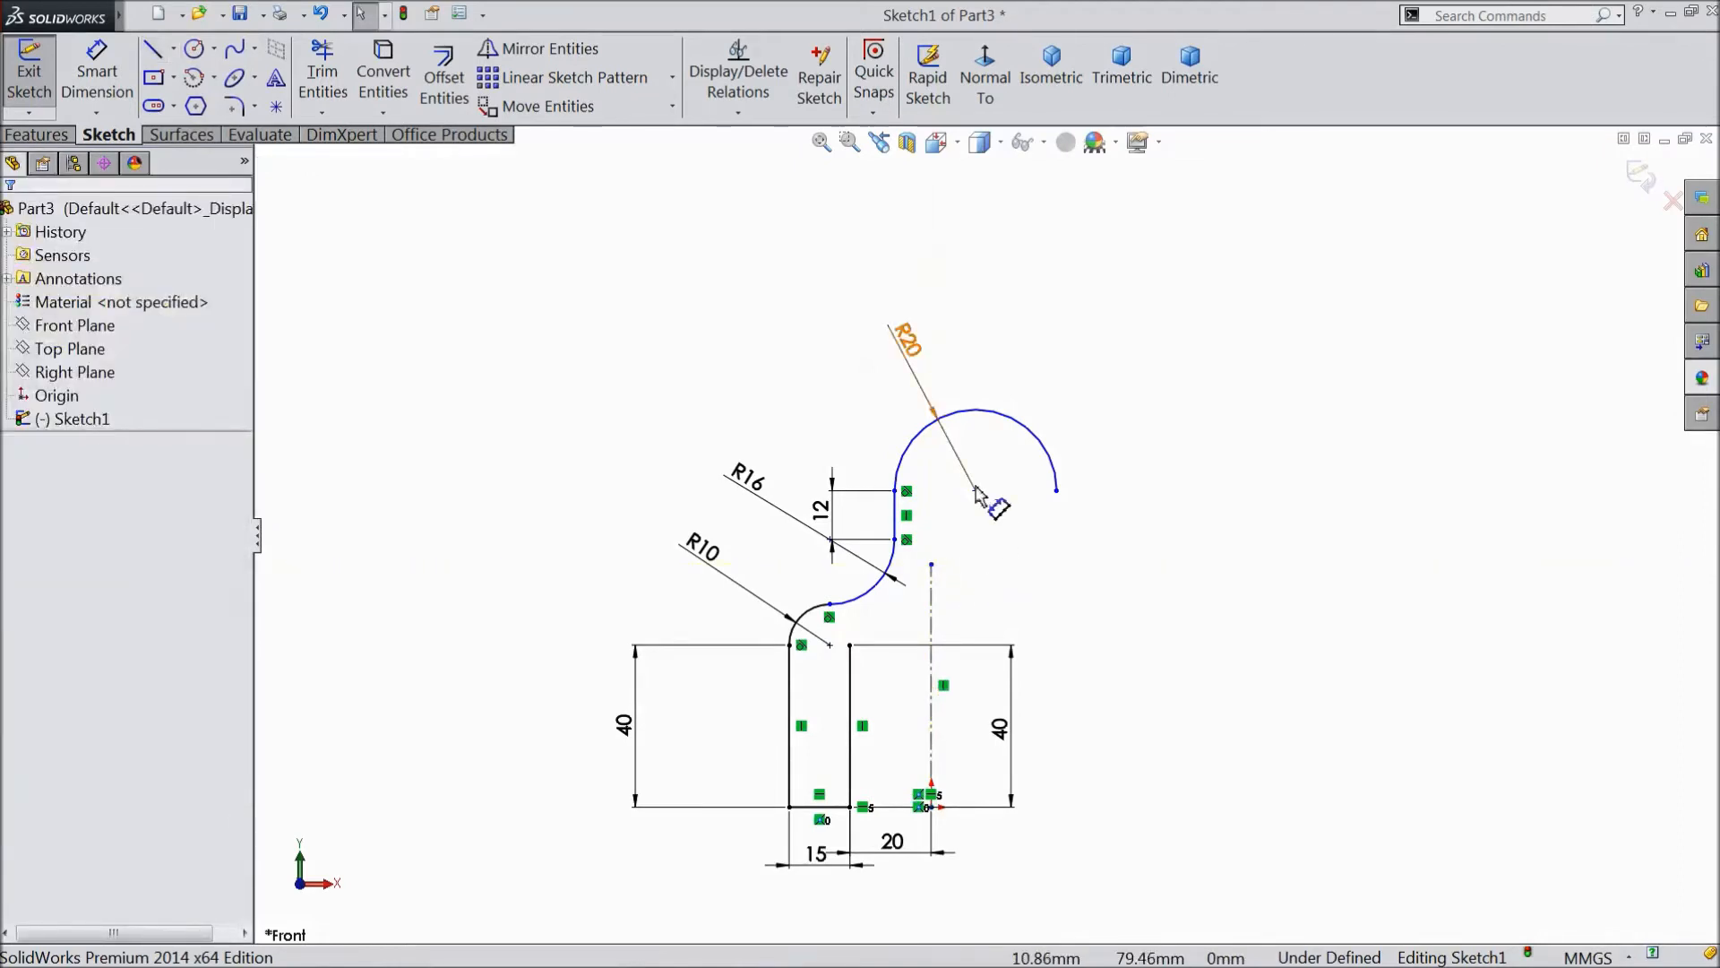
click(974, 490)
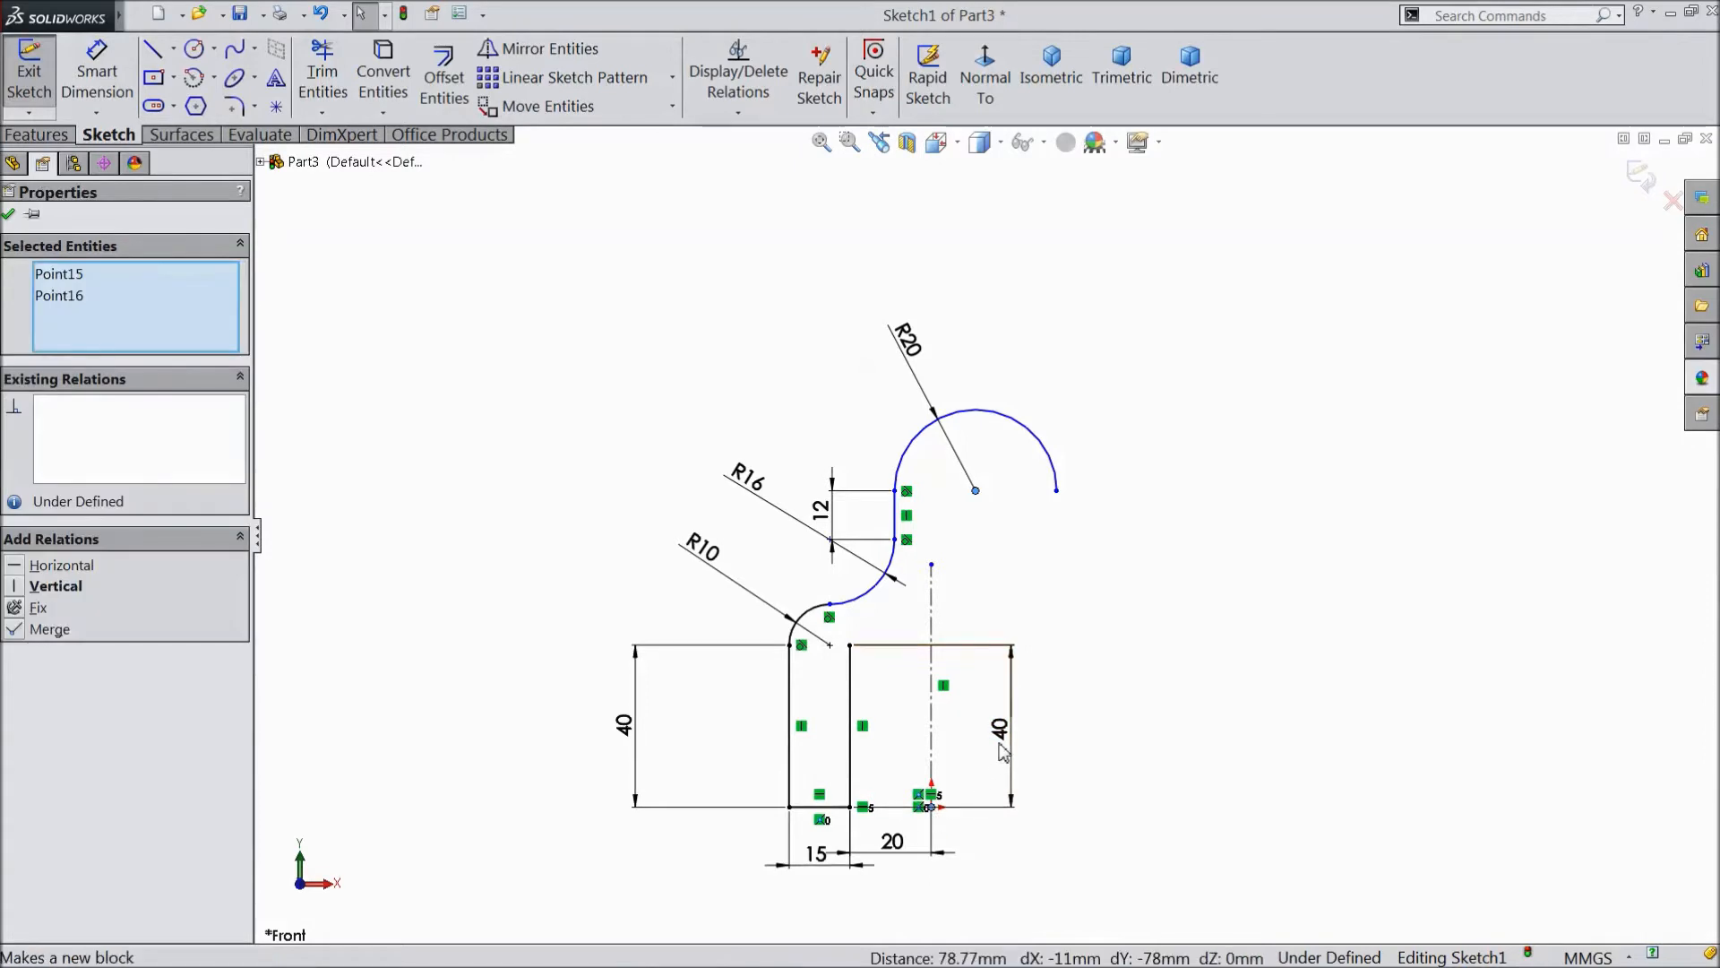
click(55, 586)
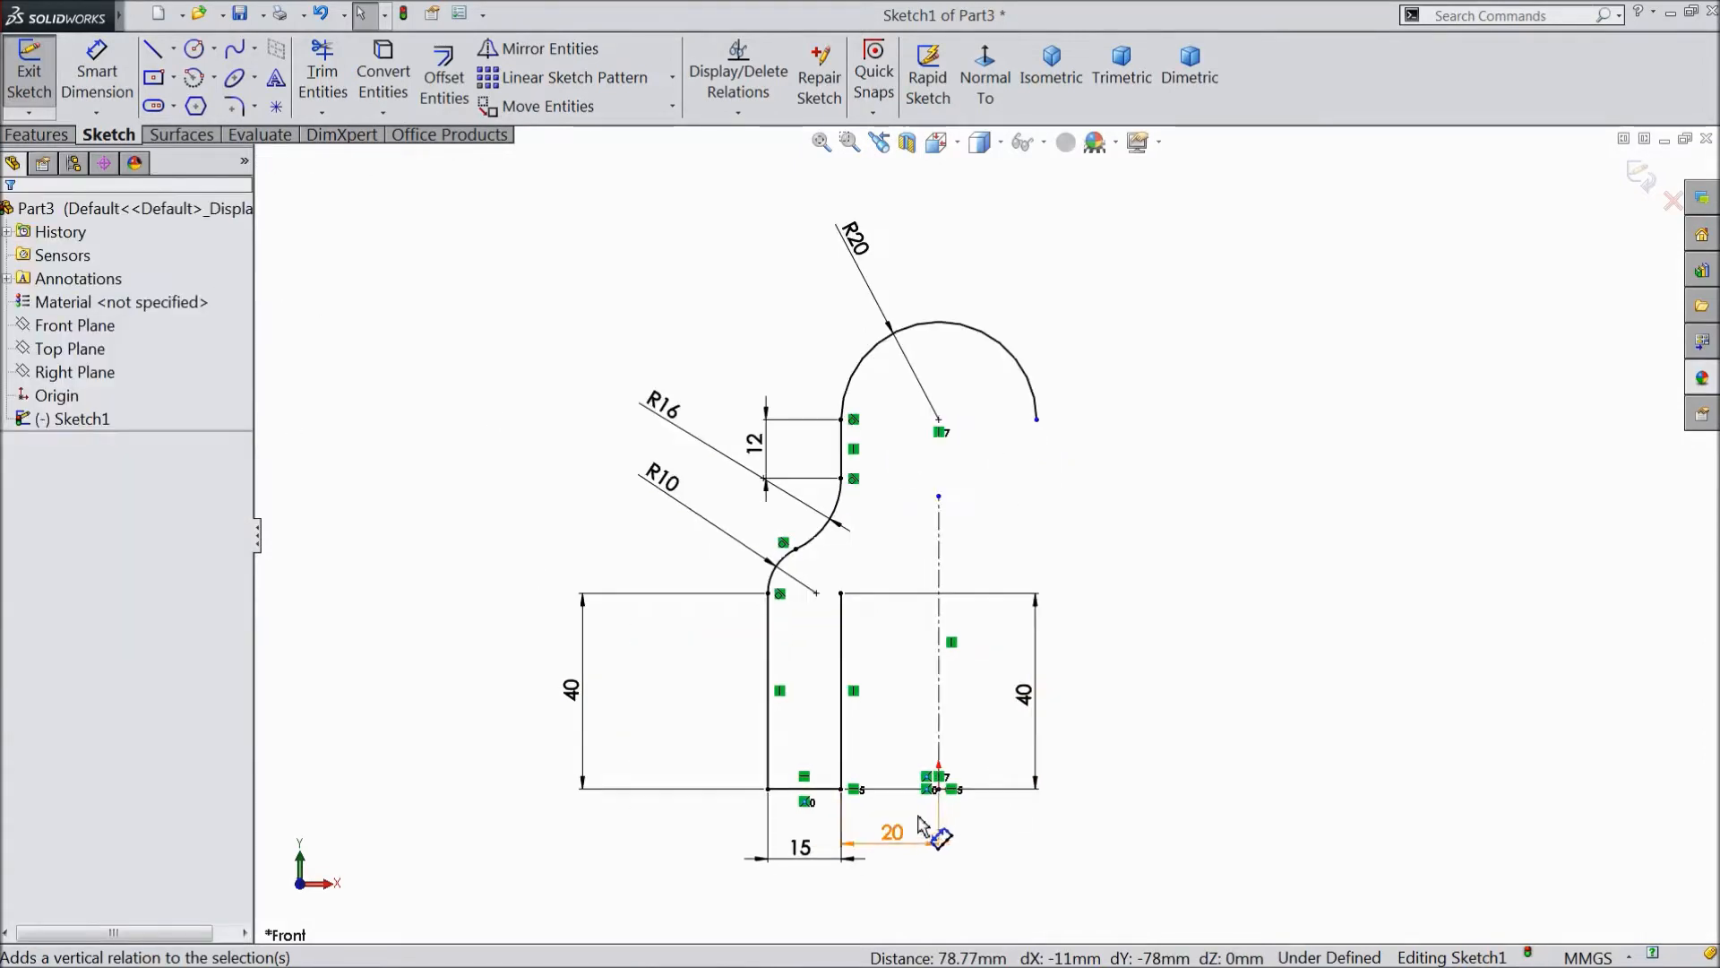
Step: Mirror the lines and arcs of the half profile about the vertical centreline
click(547, 48)
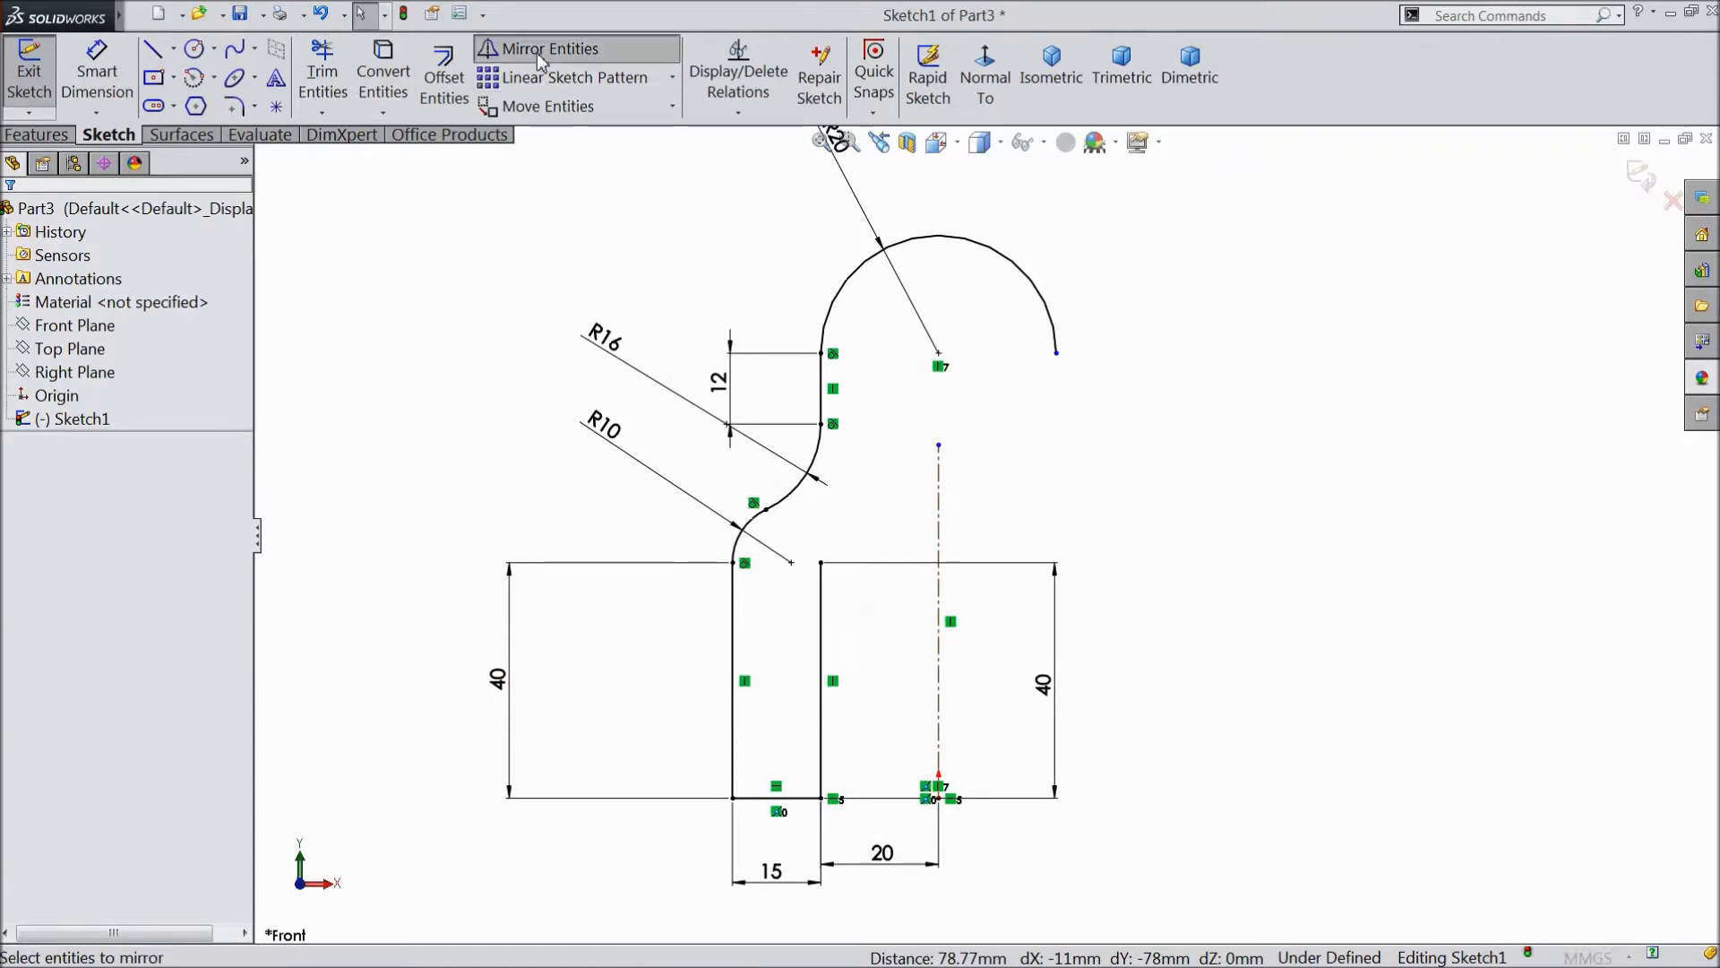
click(548, 49)
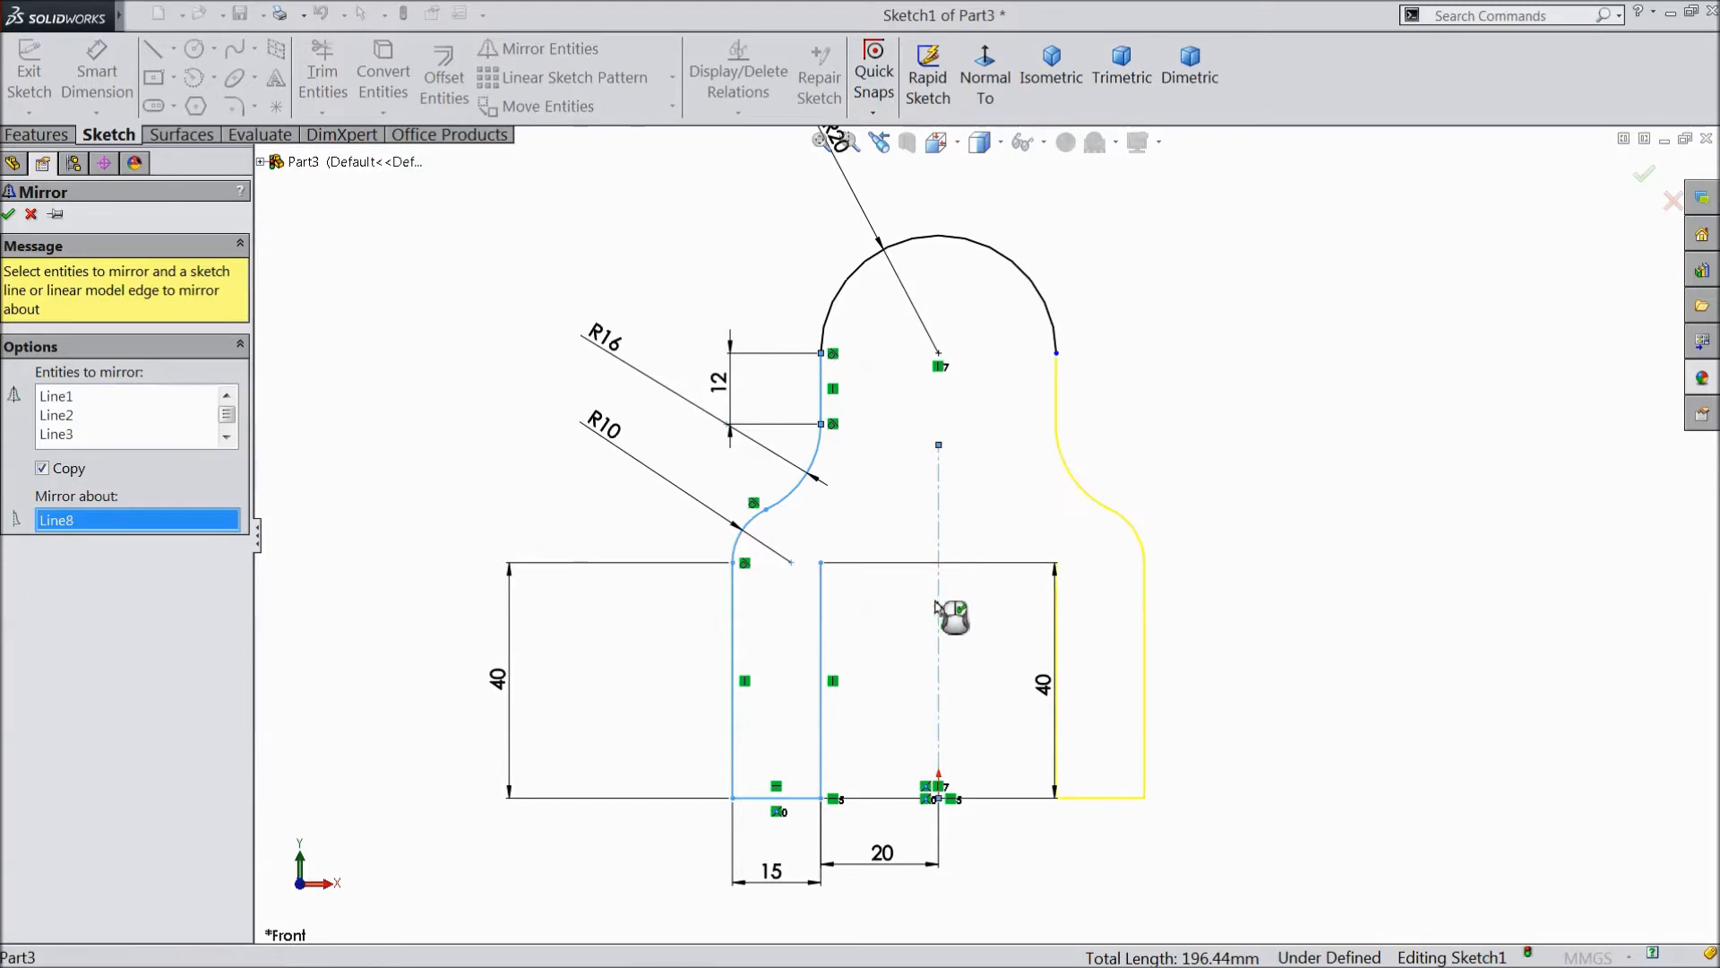
click(8, 214)
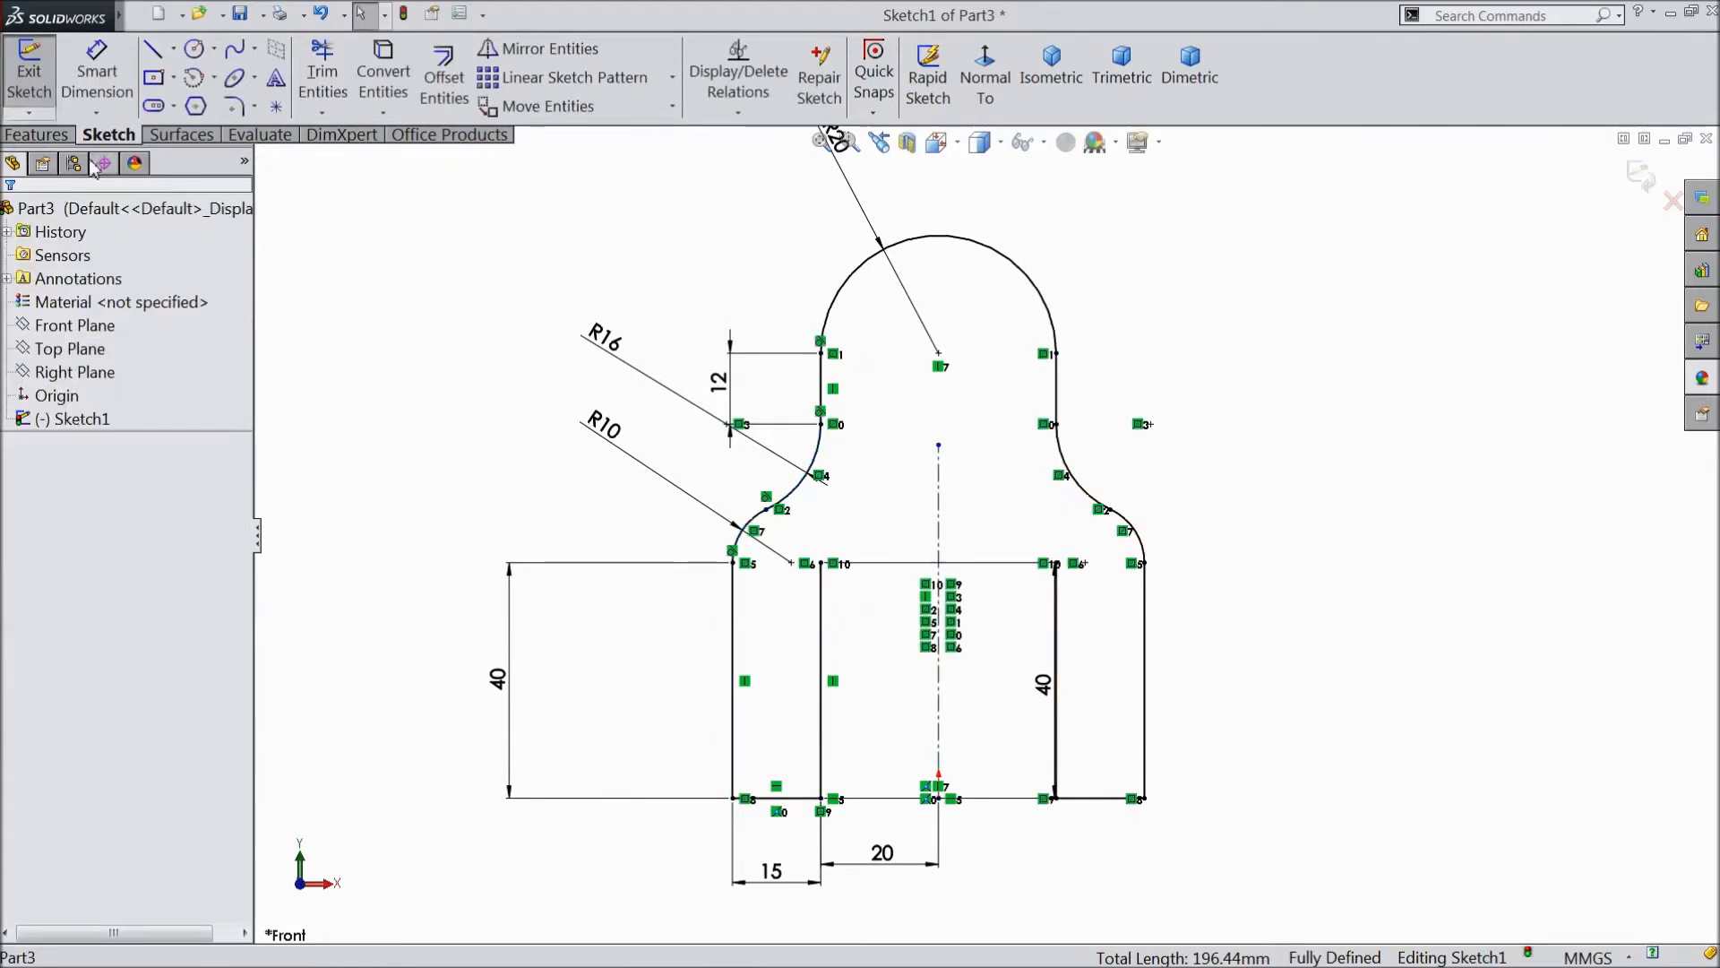
Step: Check a sketch line's relations, deselect, and start a Boss-Extrude of the outline
click(155, 49)
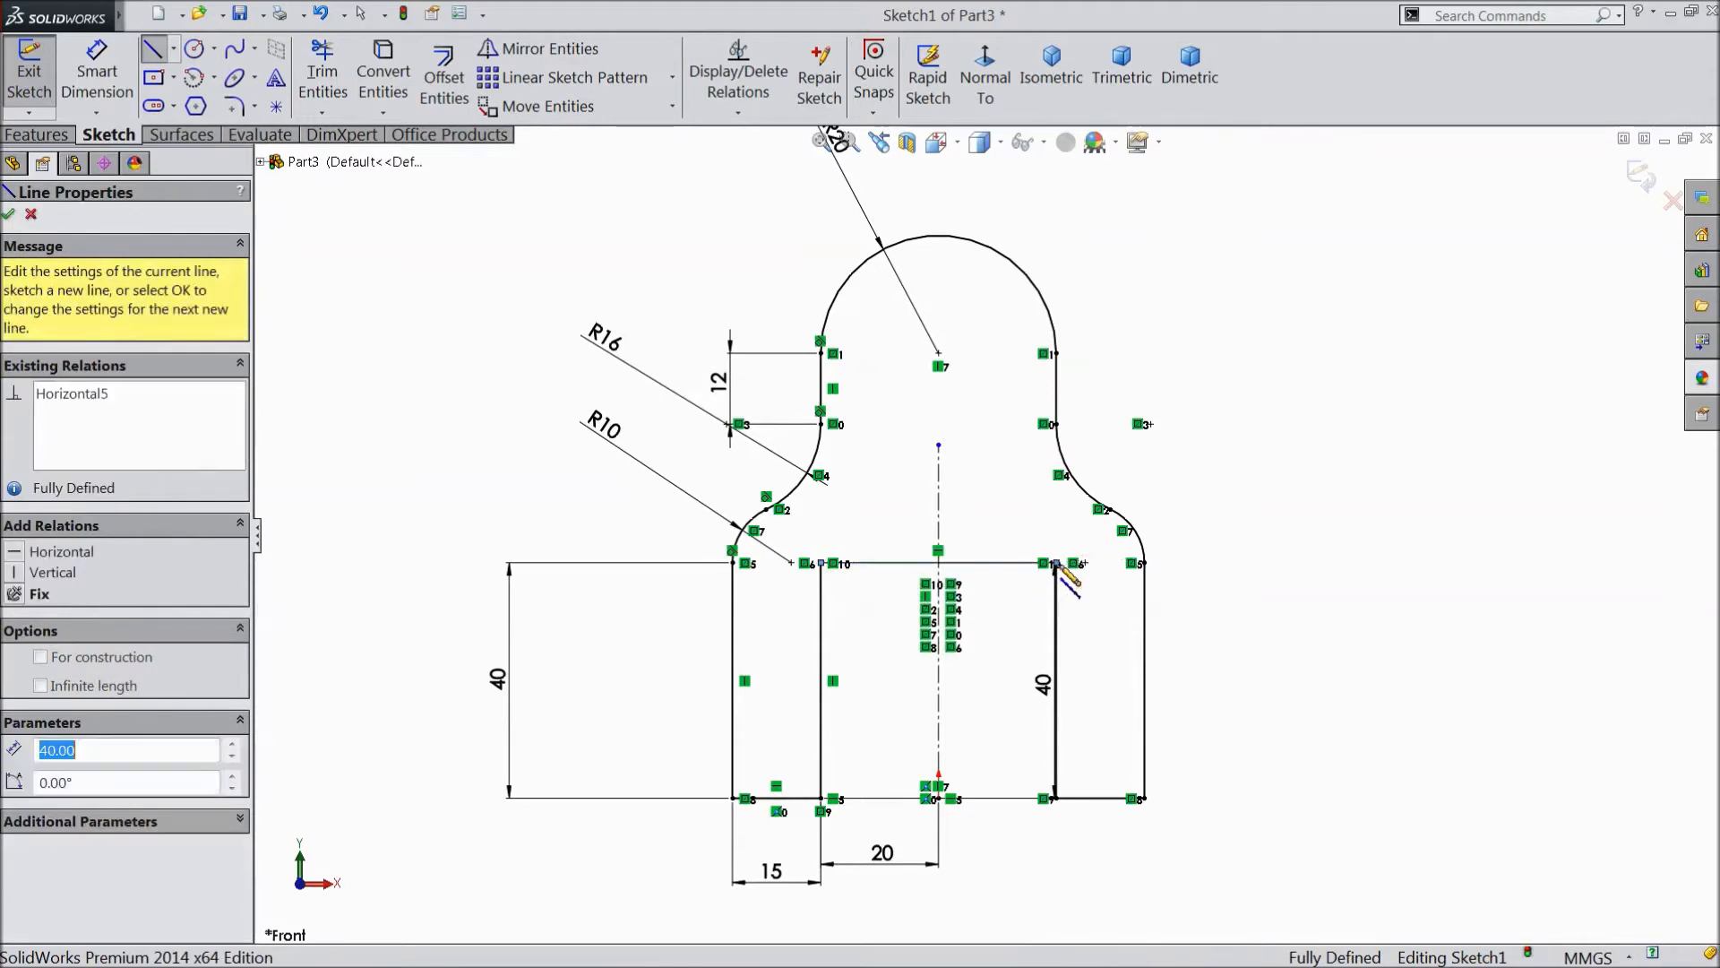
click(9, 214)
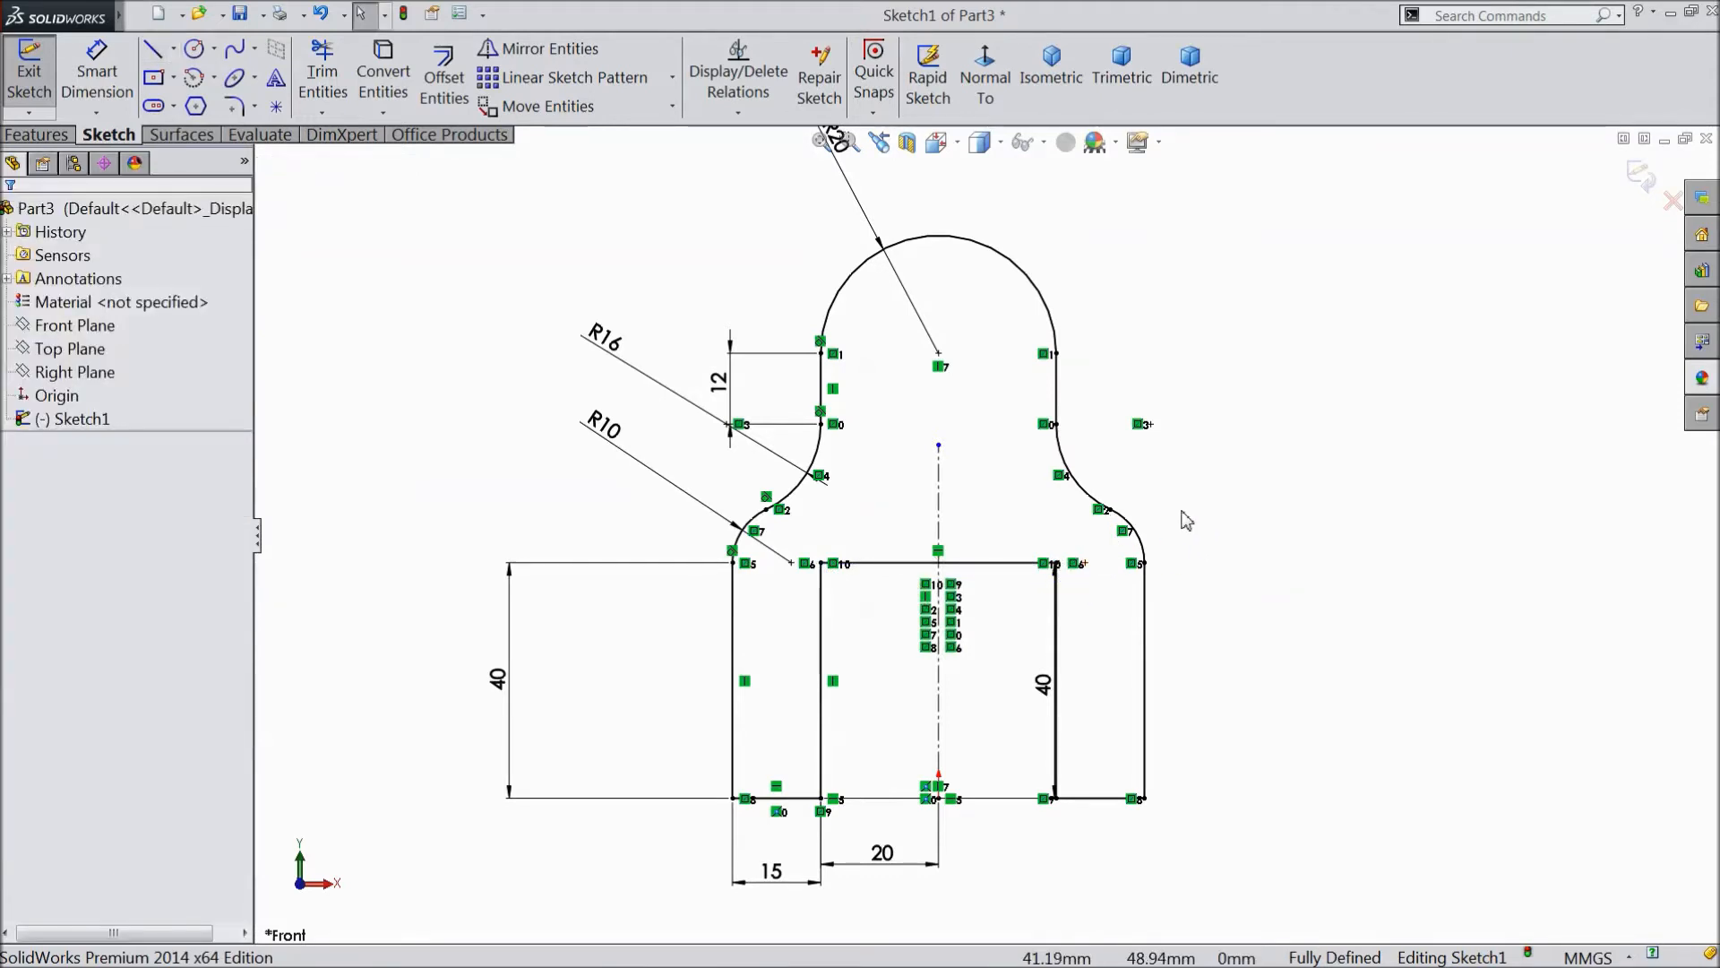
click(38, 133)
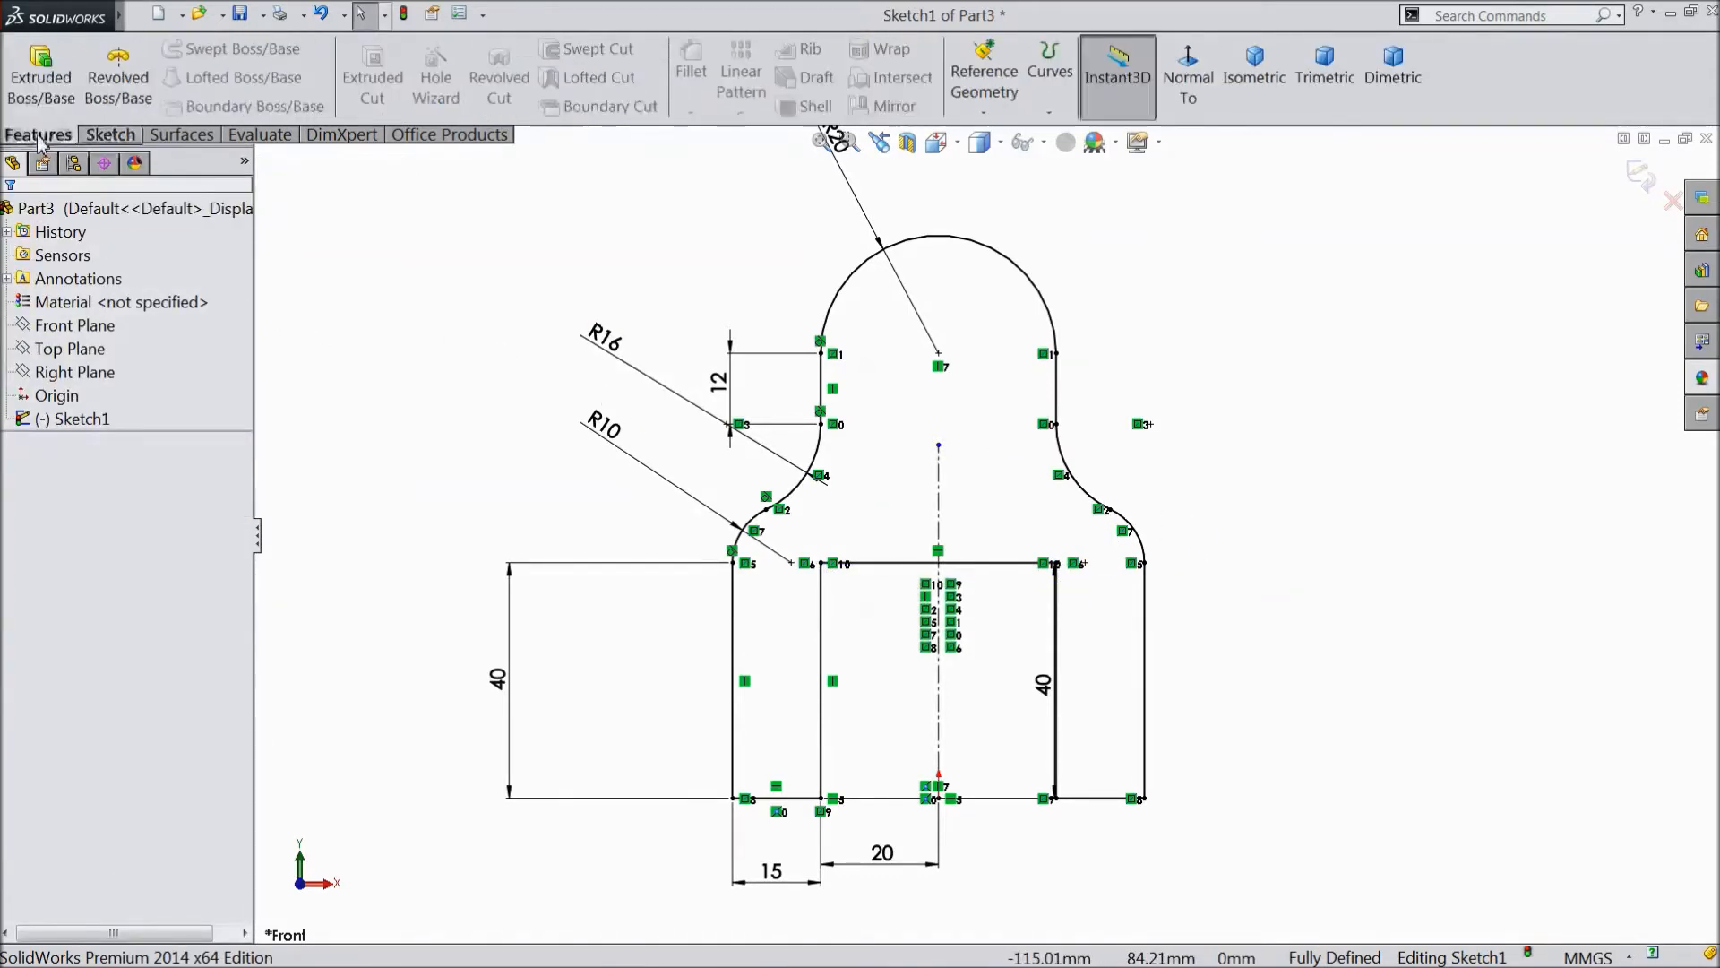
click(40, 77)
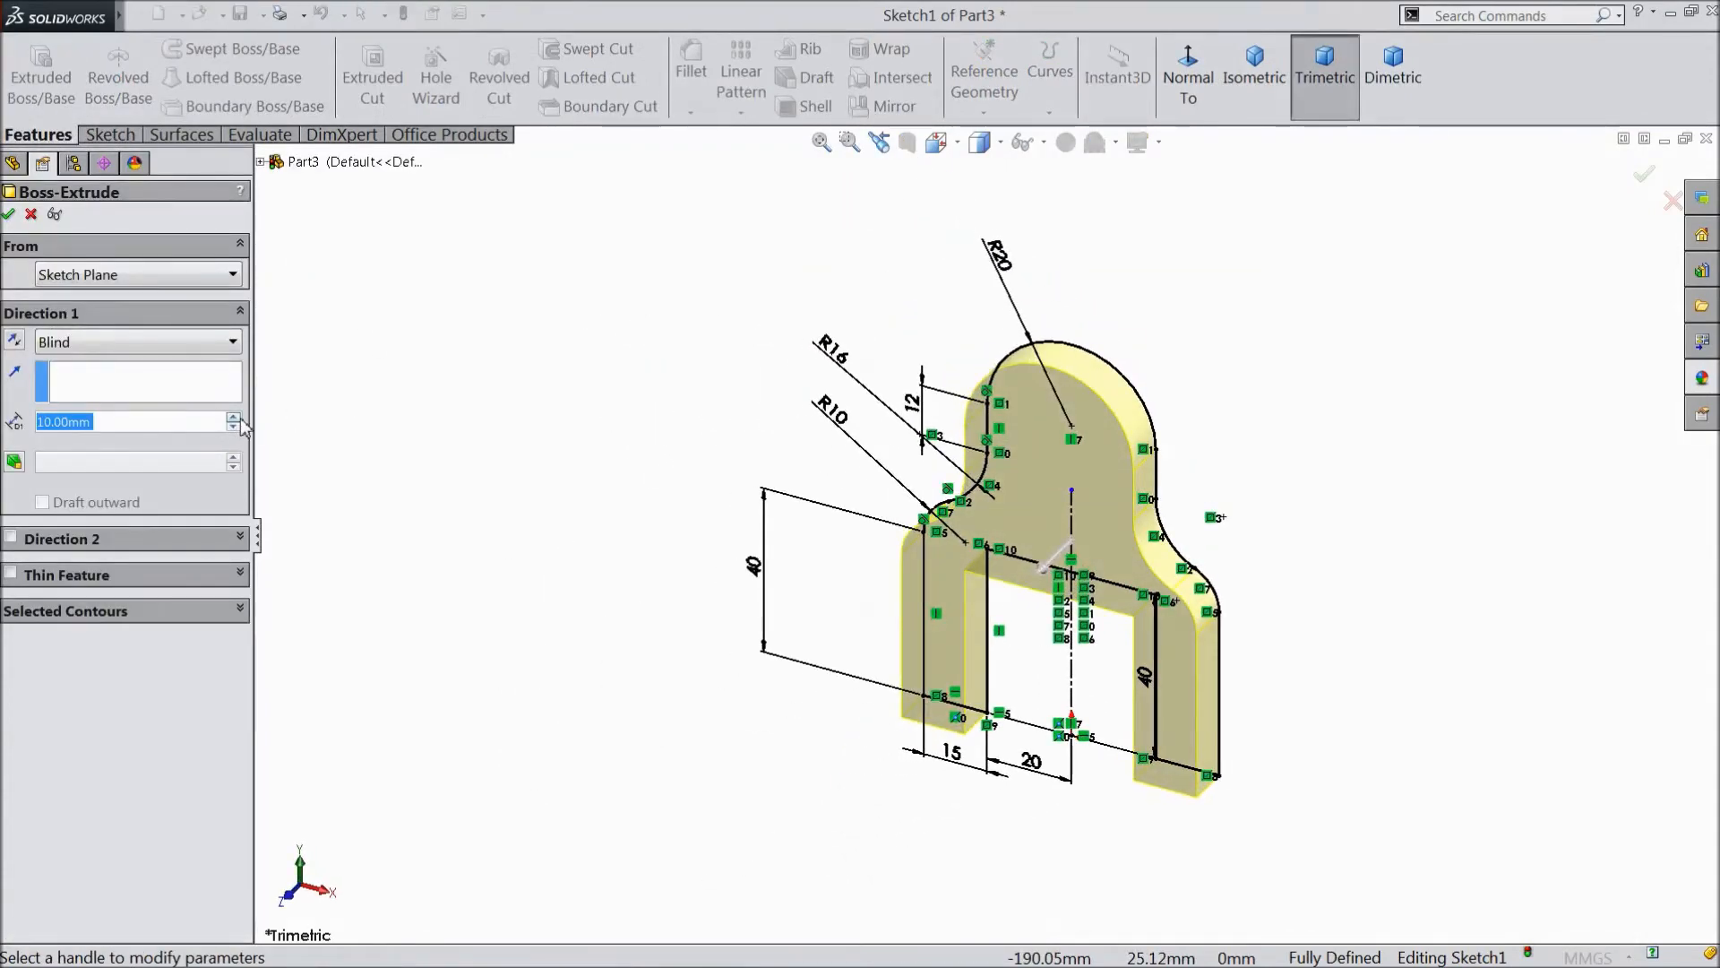
Step: Extrude the clevis outline 40 mm with a Mid Plane end condition
click(137, 341)
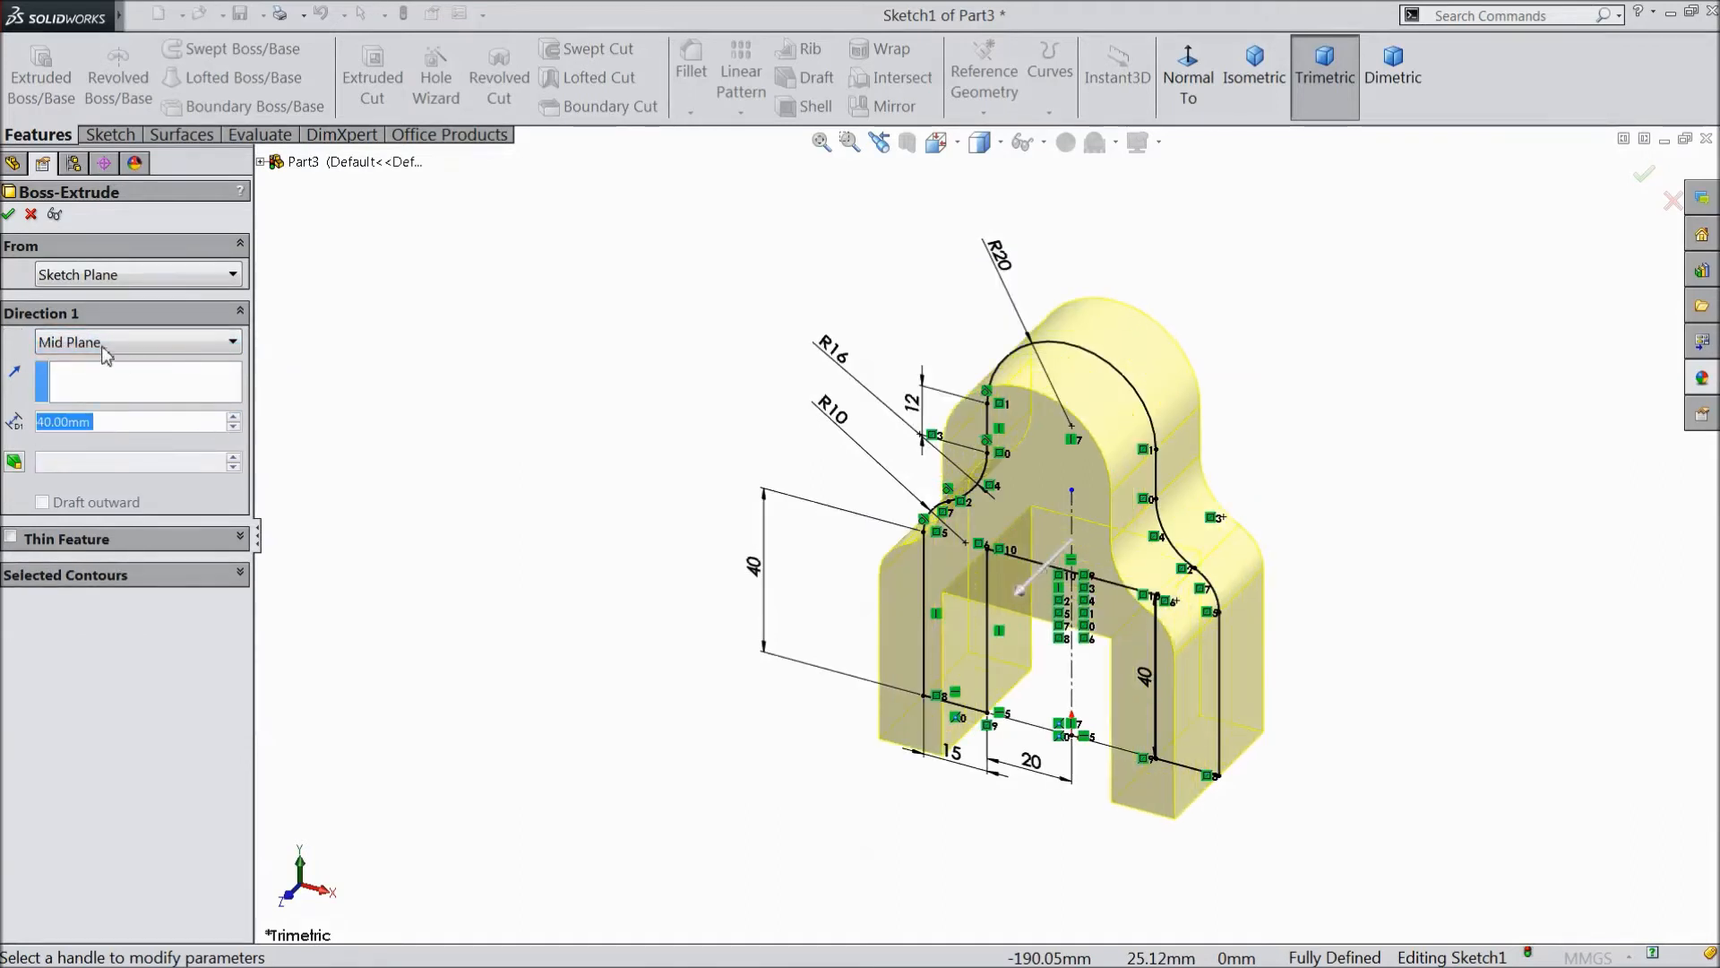
click(1642, 175)
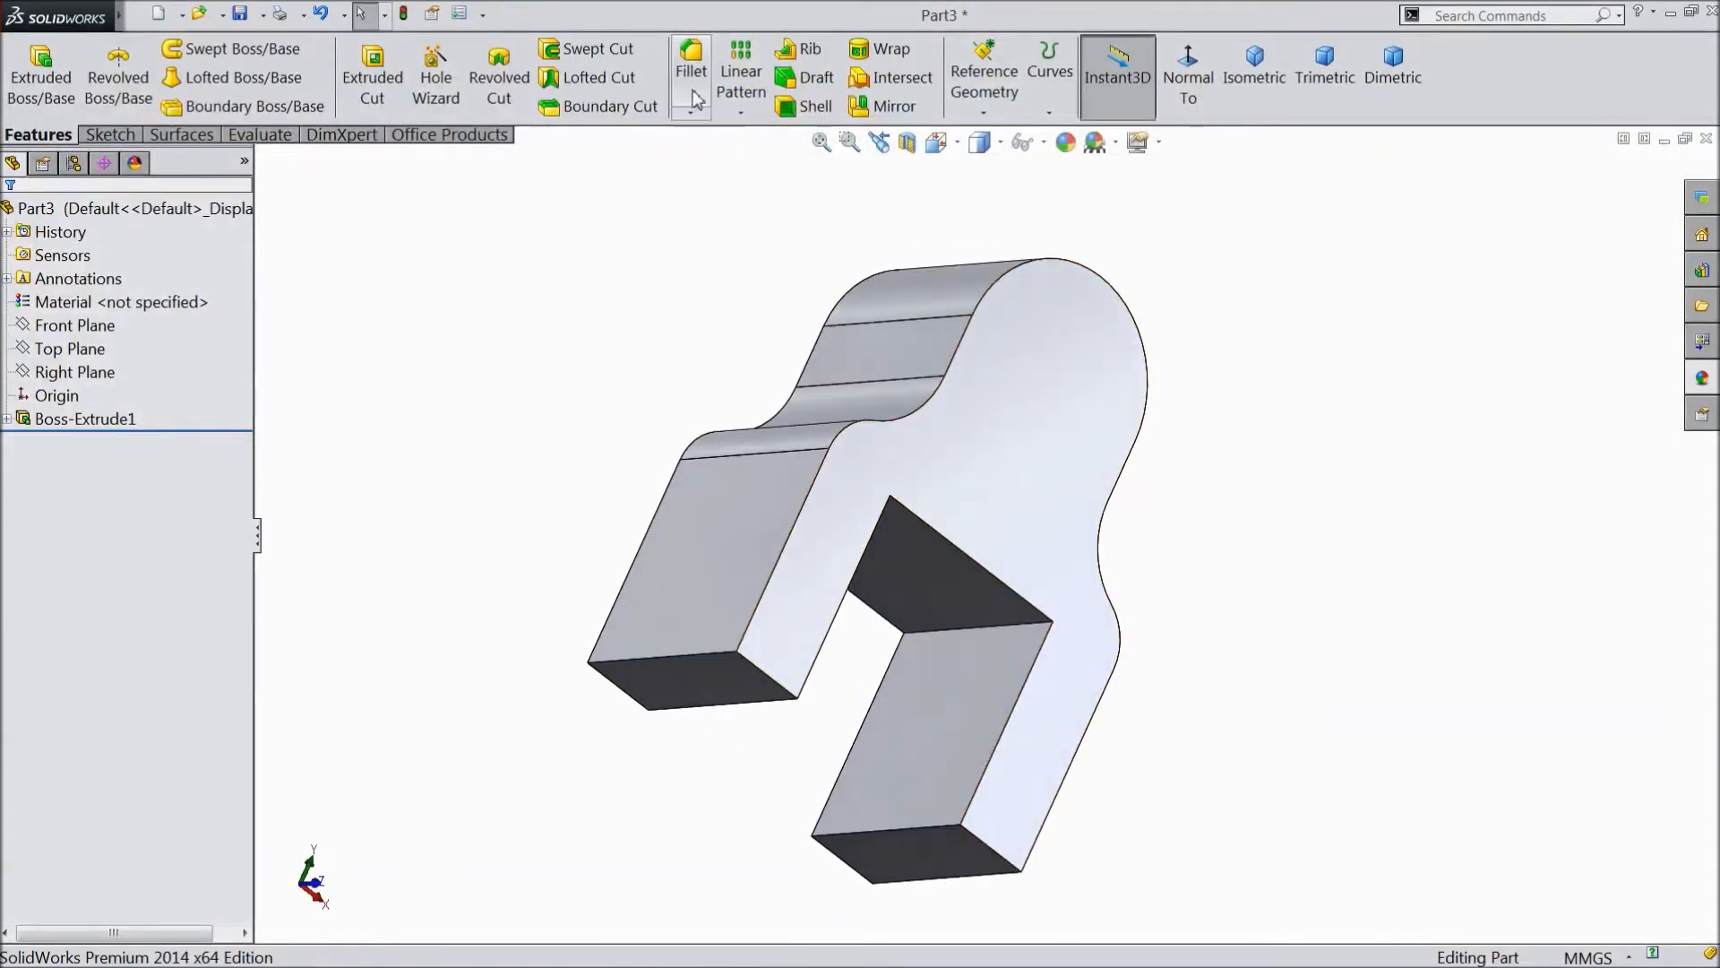
Step: Full-round fillet the first leg end, removing the wrongly listed face entries
click(691, 60)
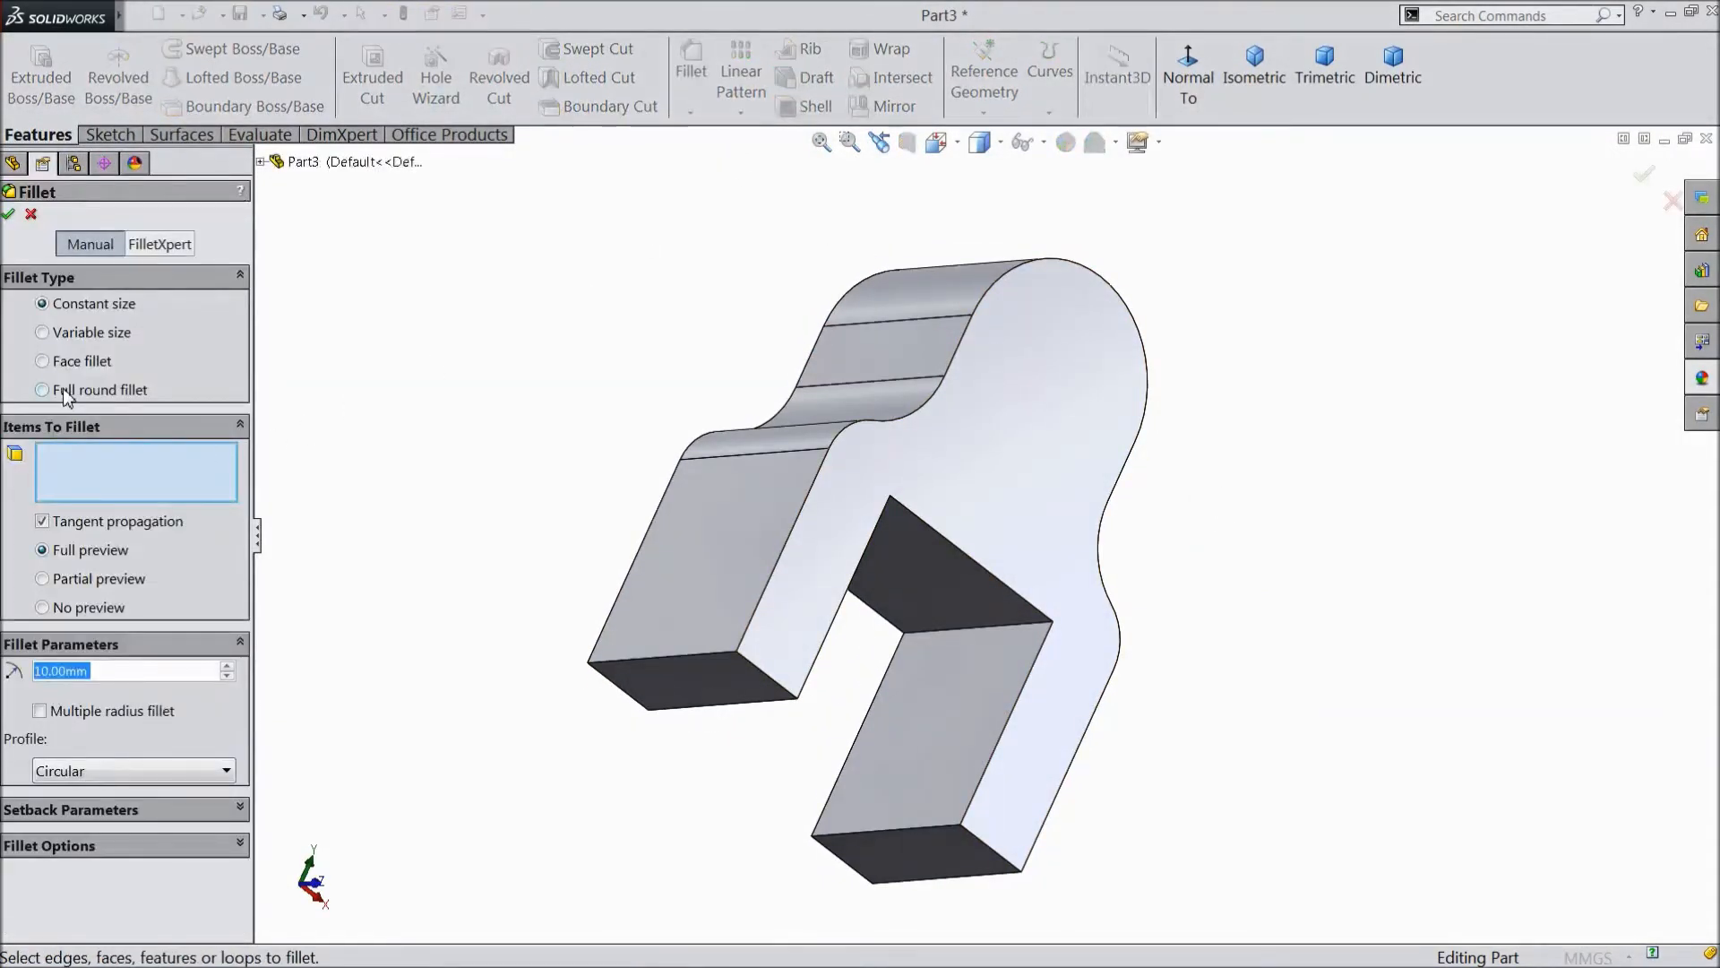
click(42, 389)
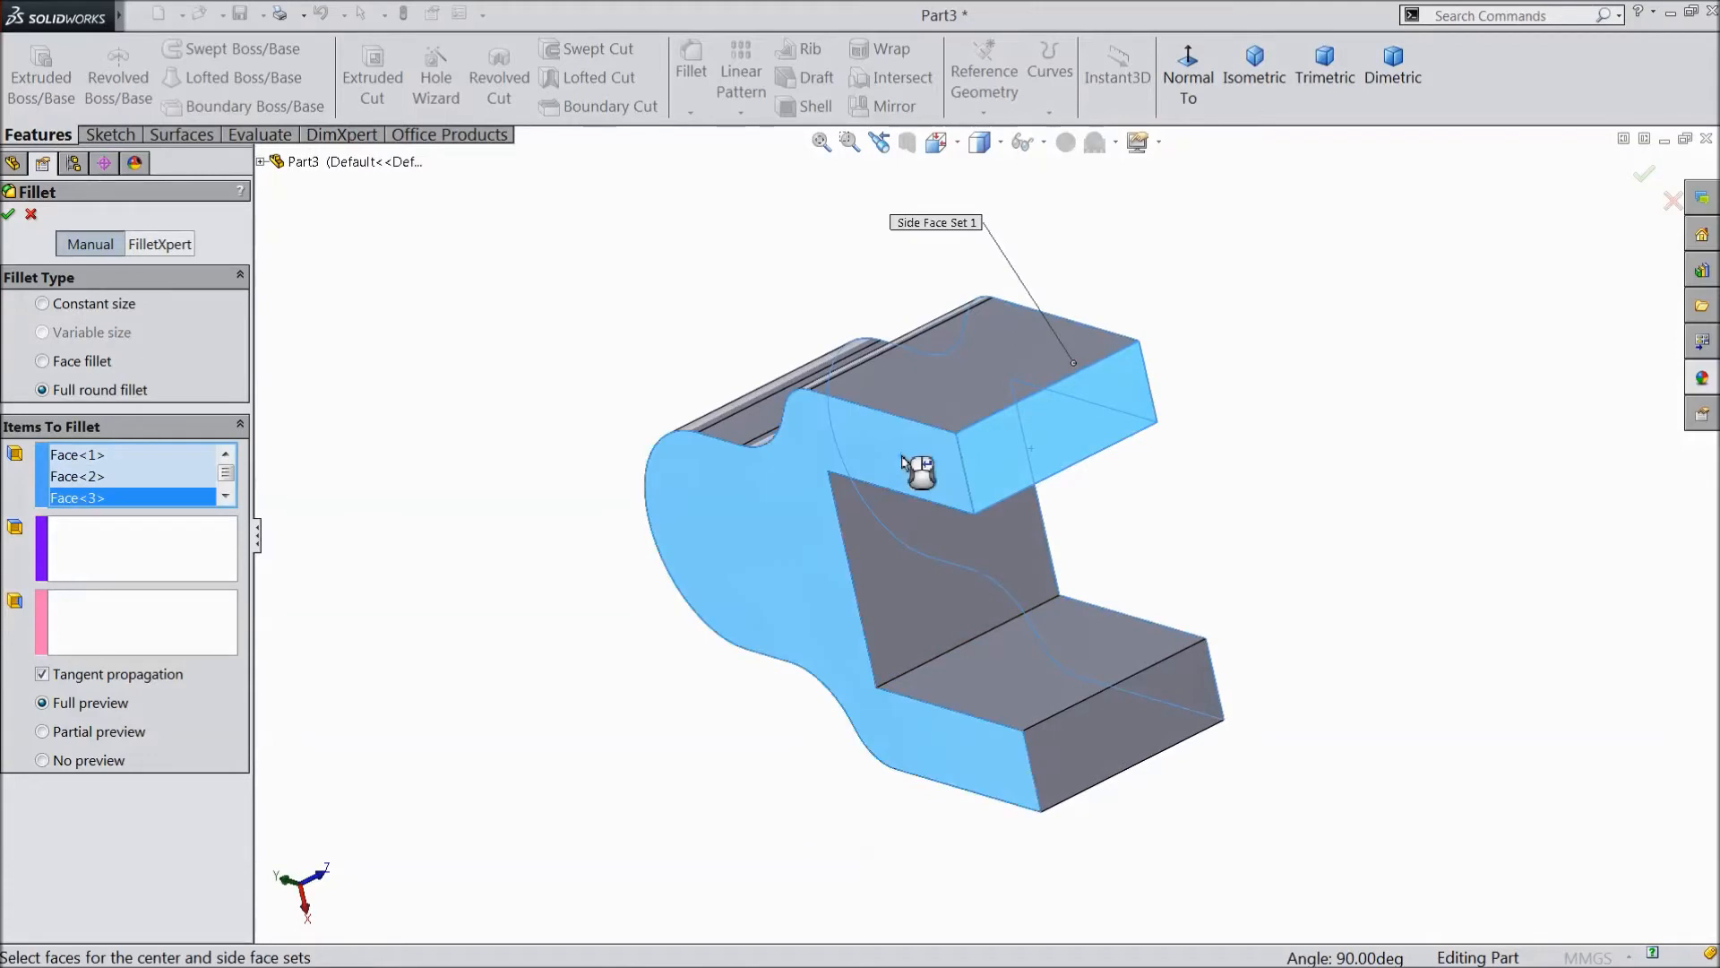
right_click(77, 476)
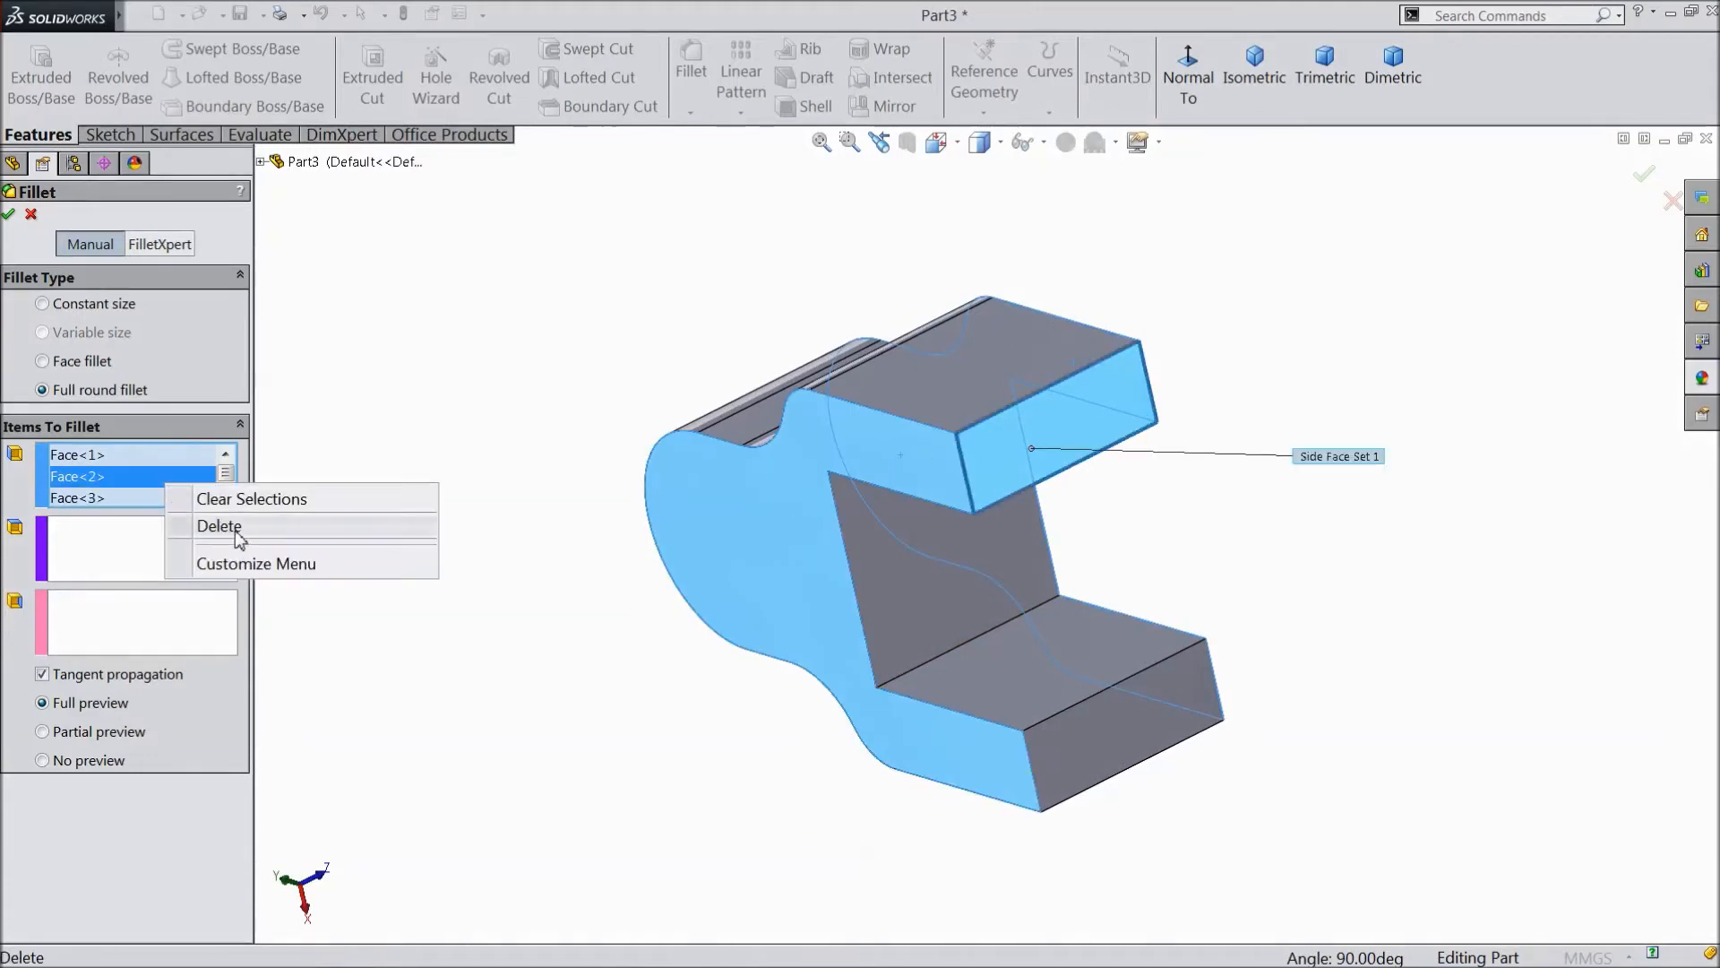
click(251, 498)
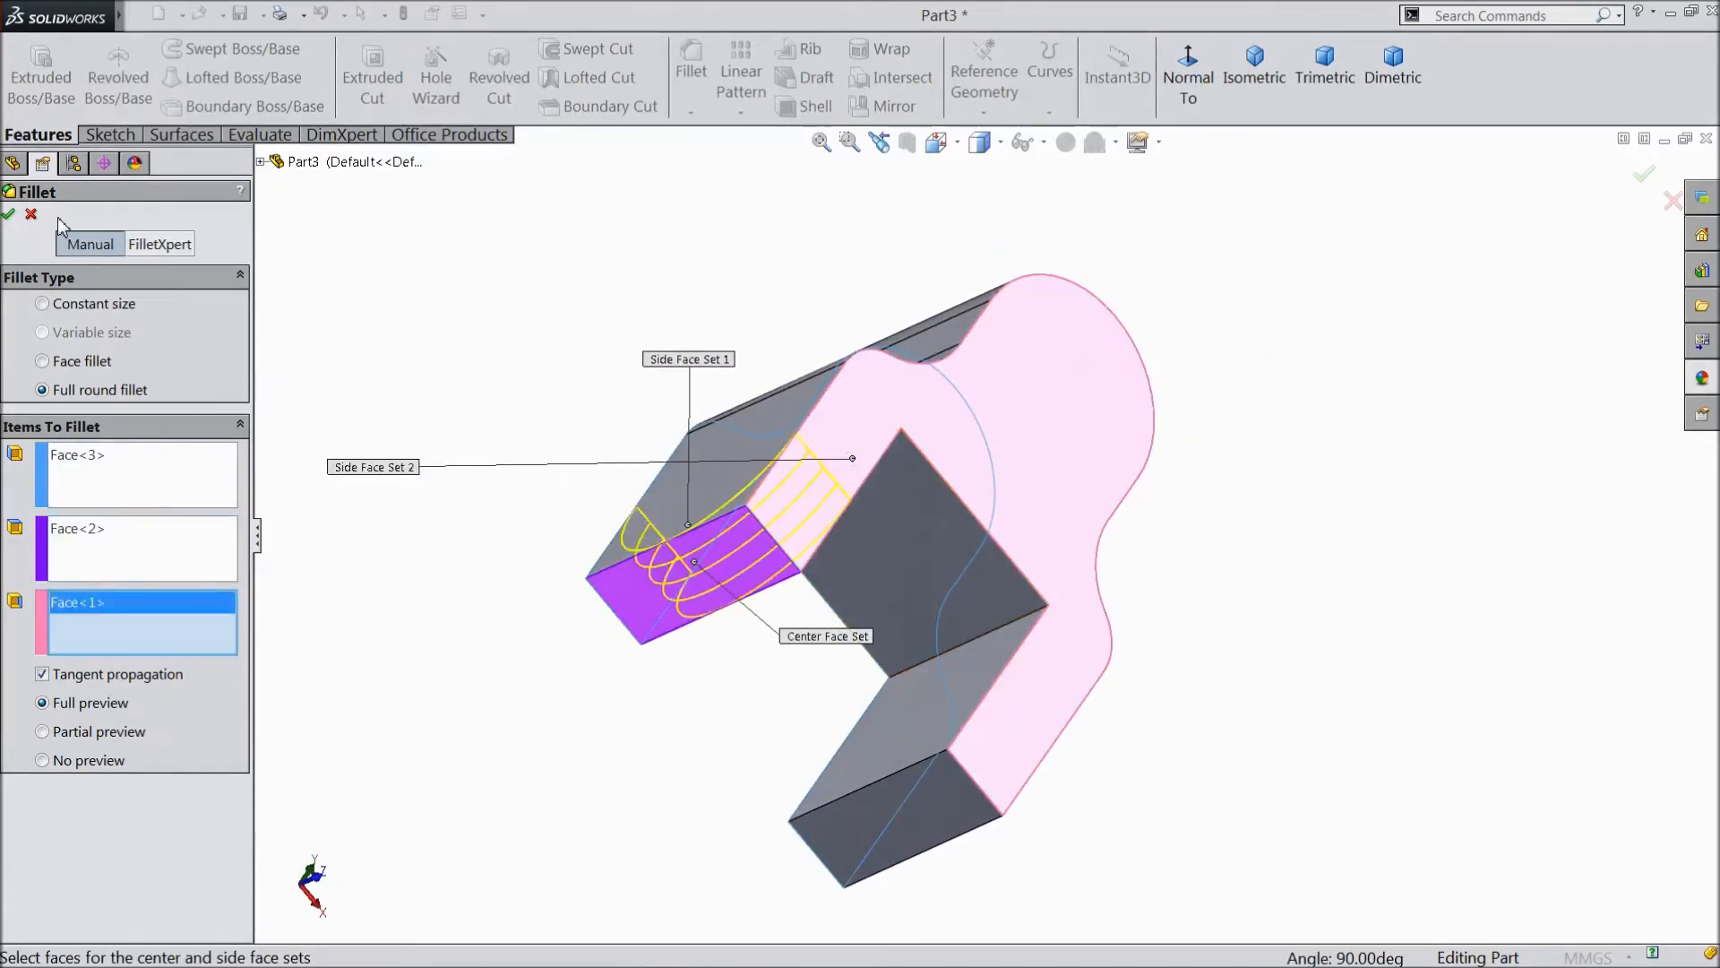
click(9, 214)
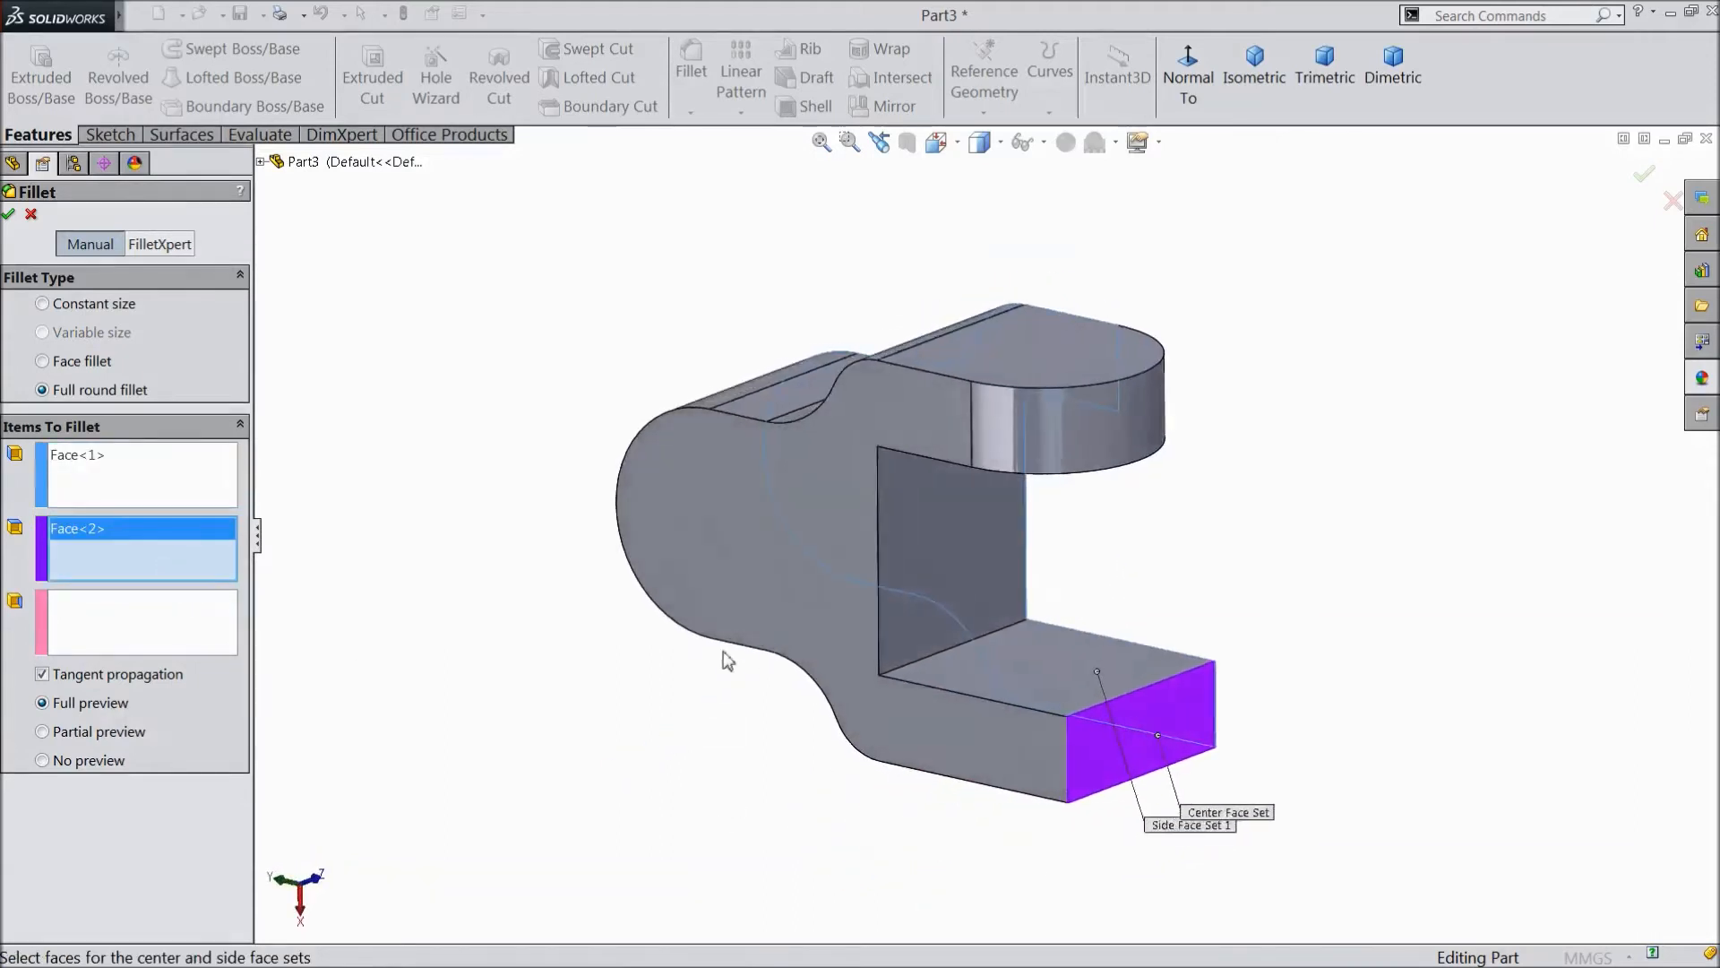
Step: Full-round fillet the second leg end using its side and centre faces
click(1016, 746)
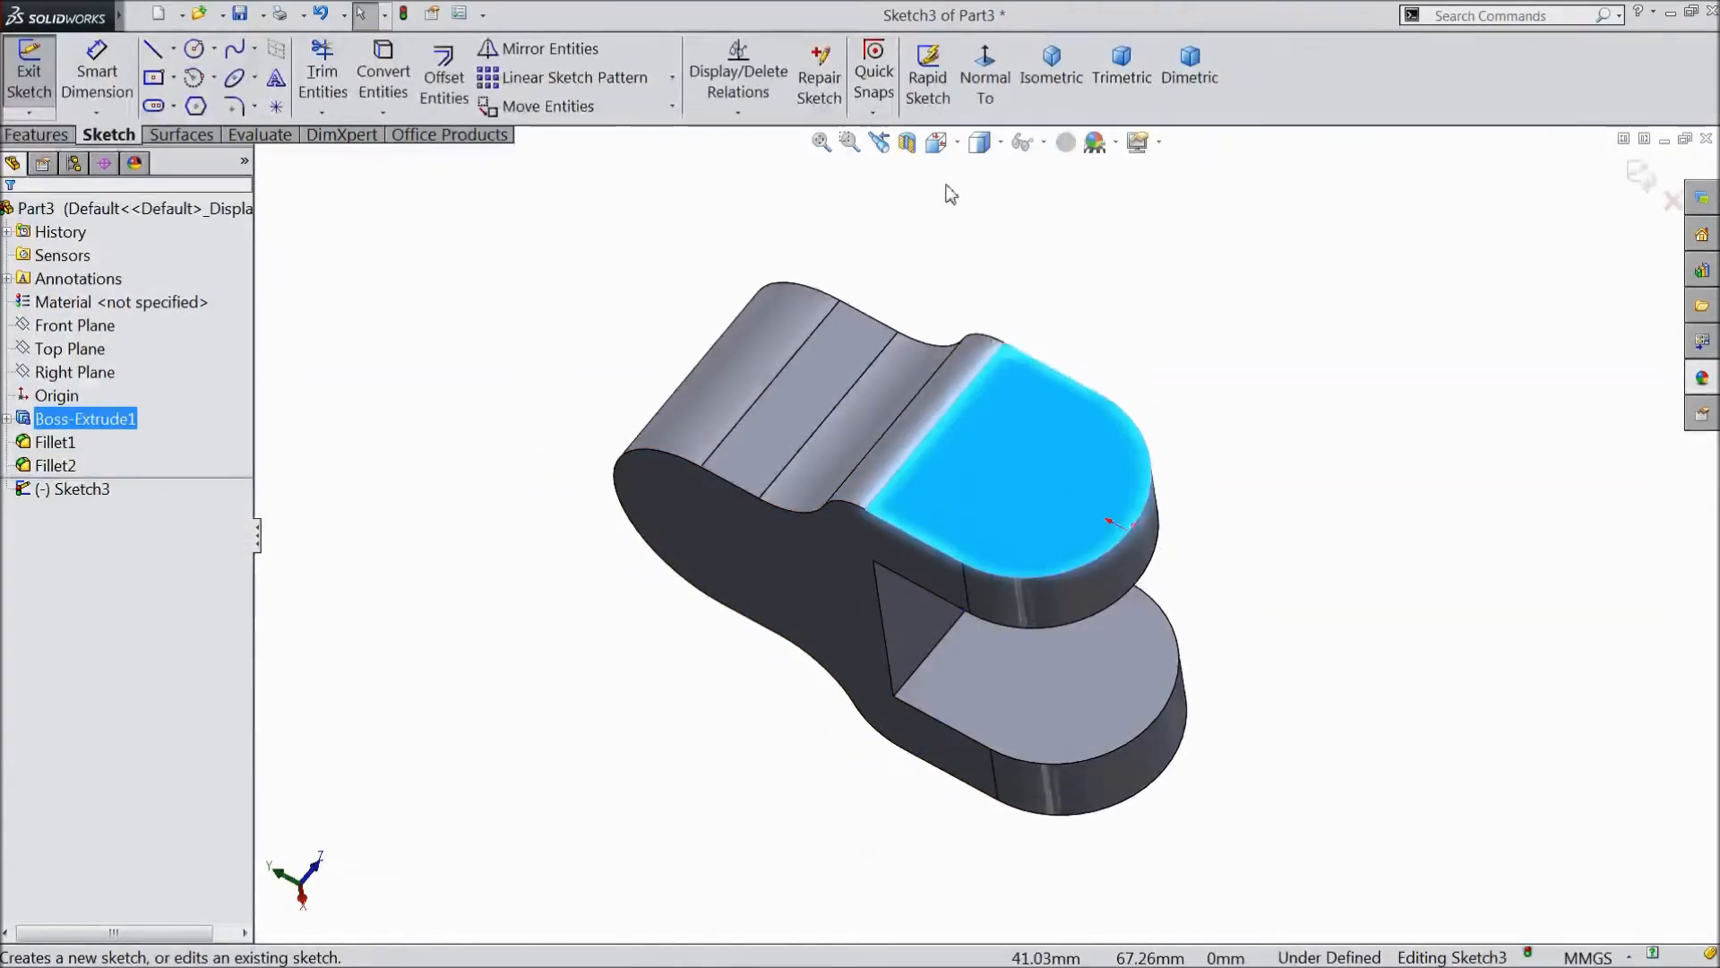
Step: Draw a Ø15 circle on the leg face, concentric with the rounded end arc
click(196, 48)
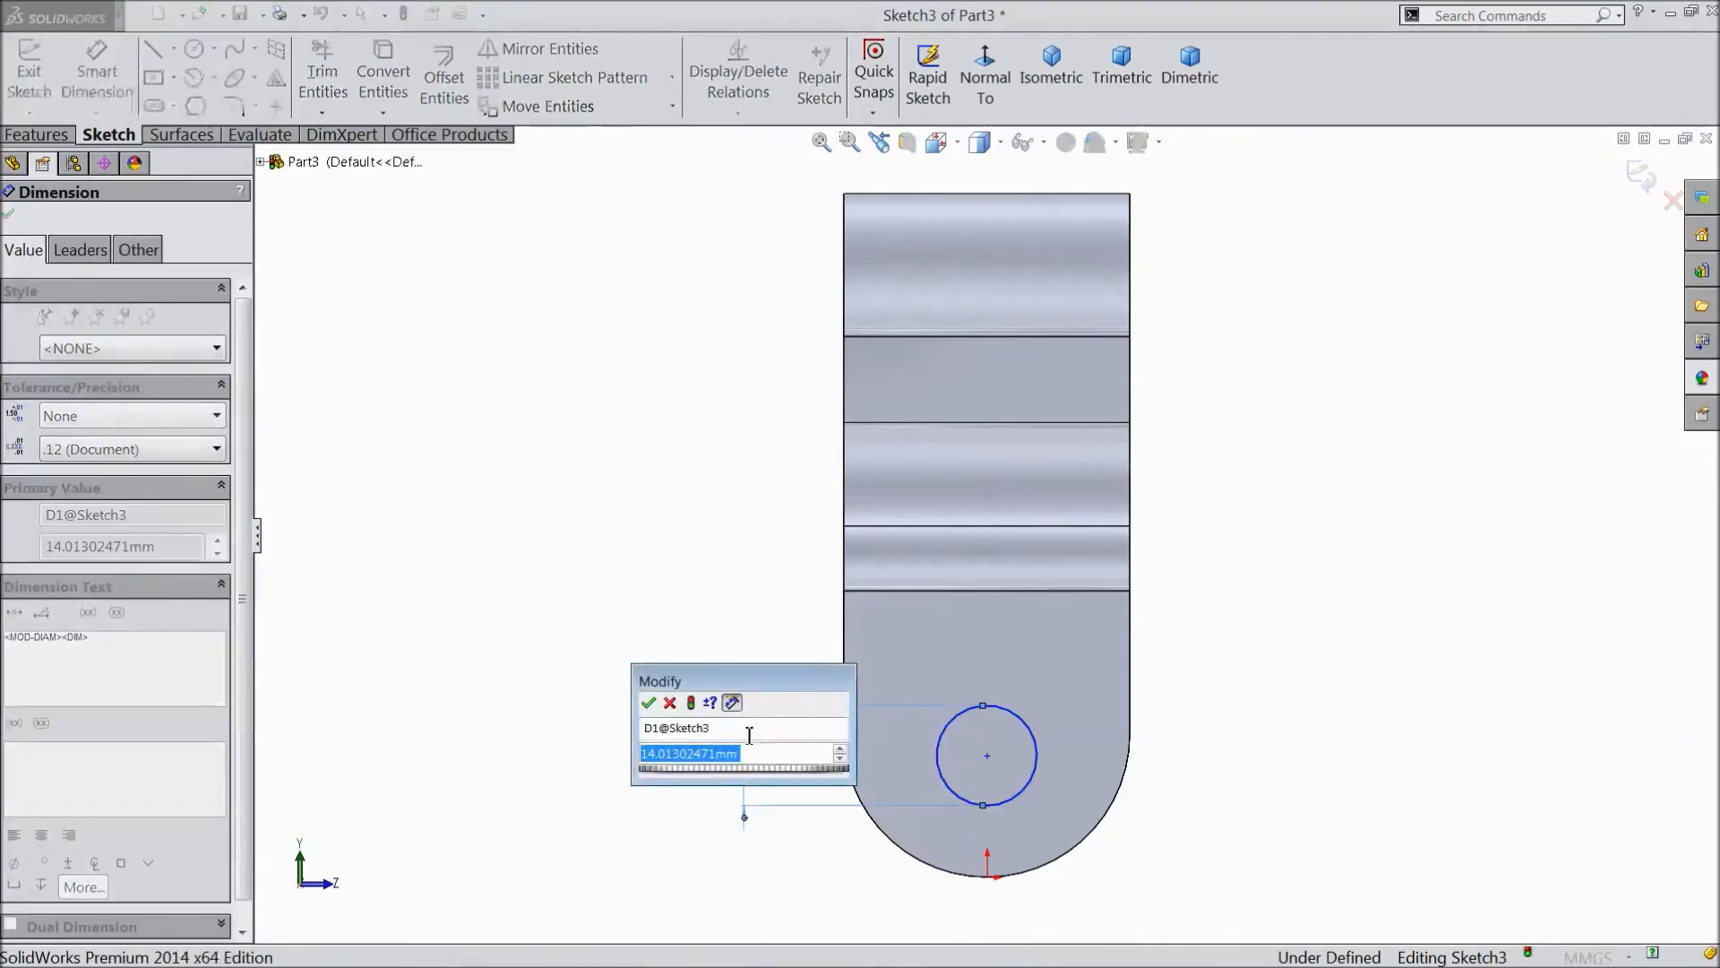
click(649, 703)
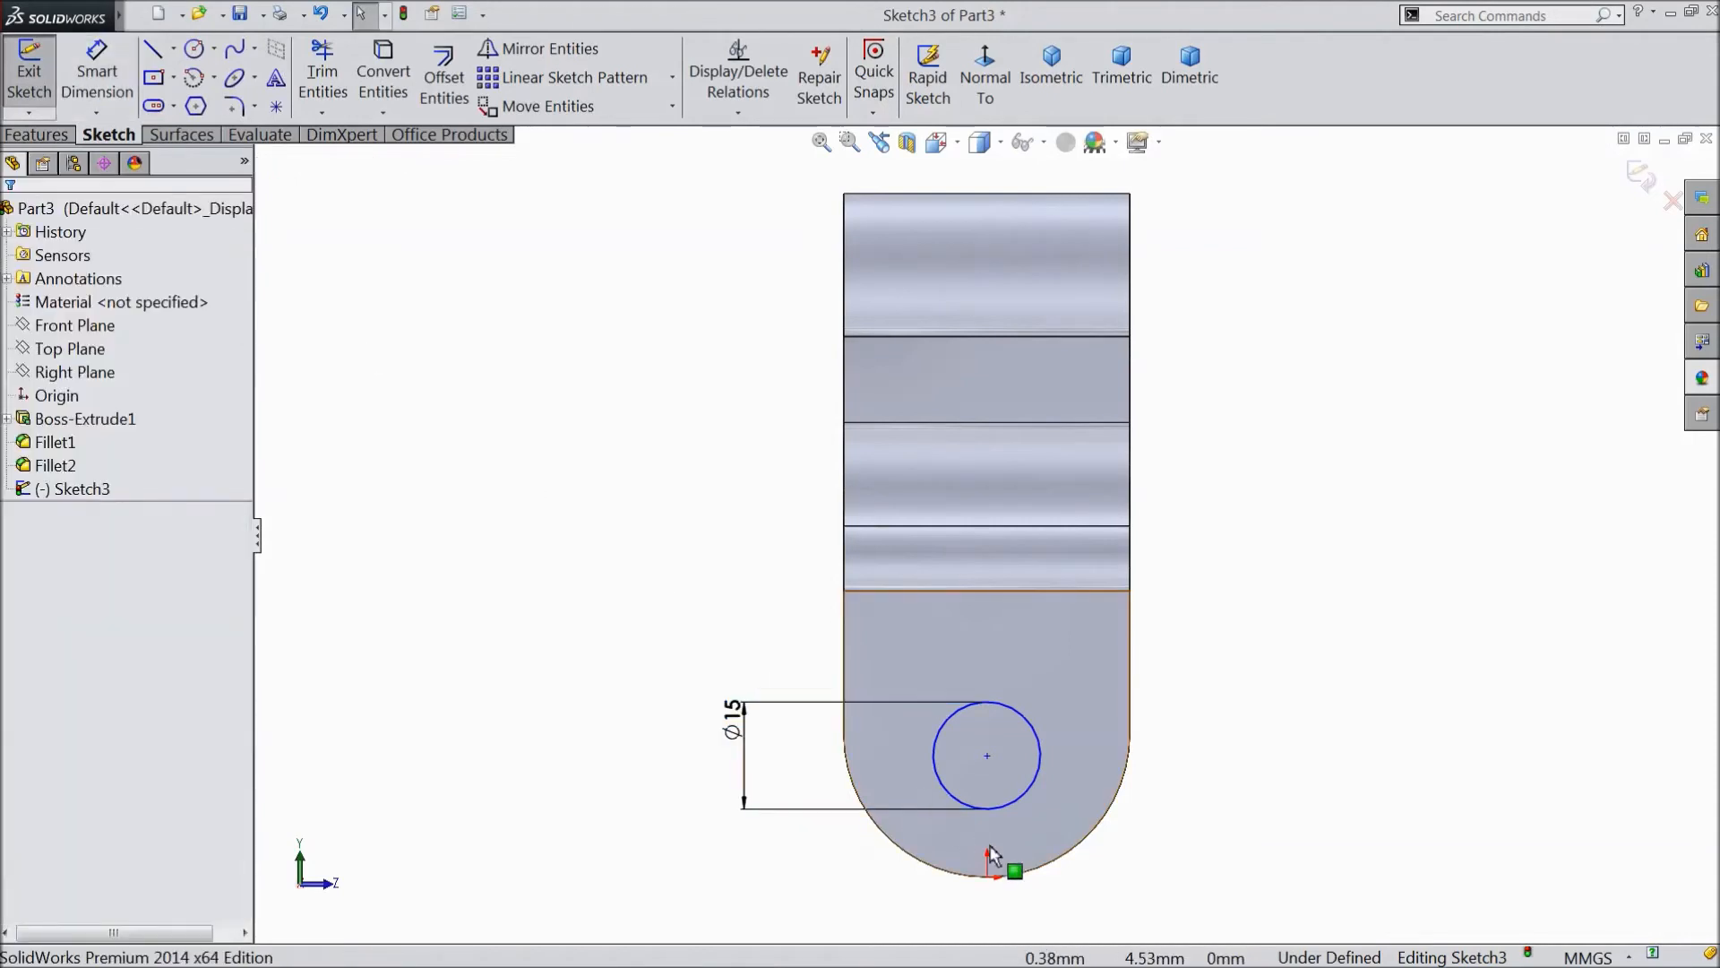
click(986, 754)
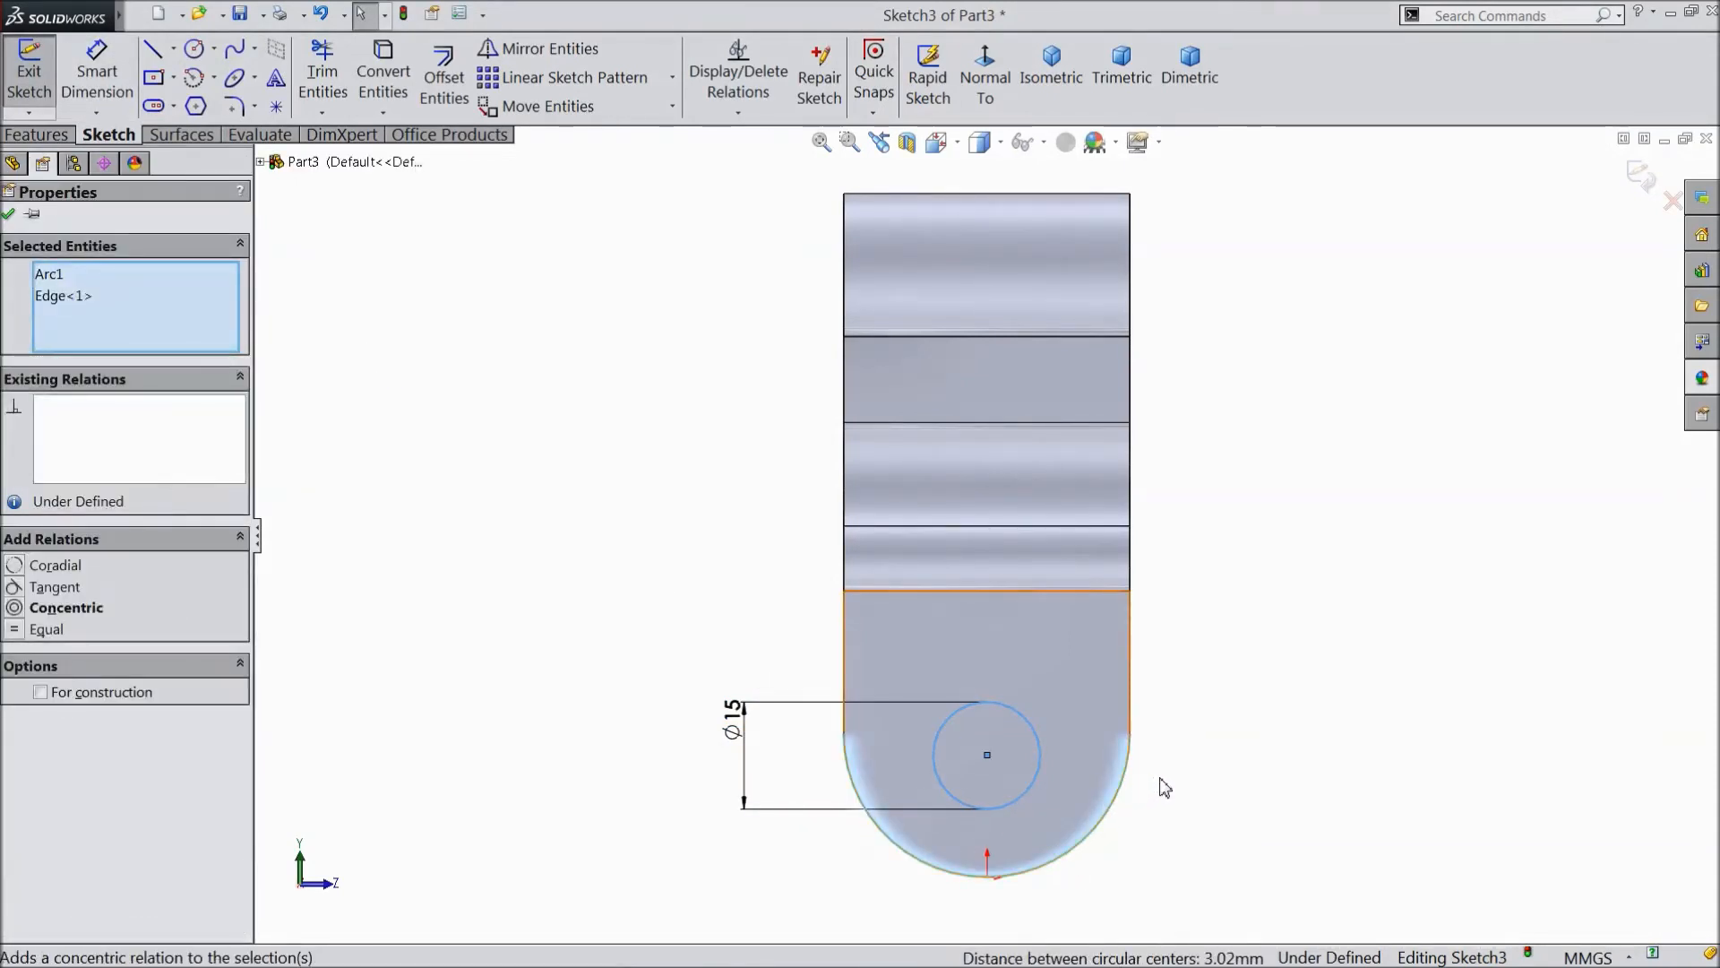
click(65, 606)
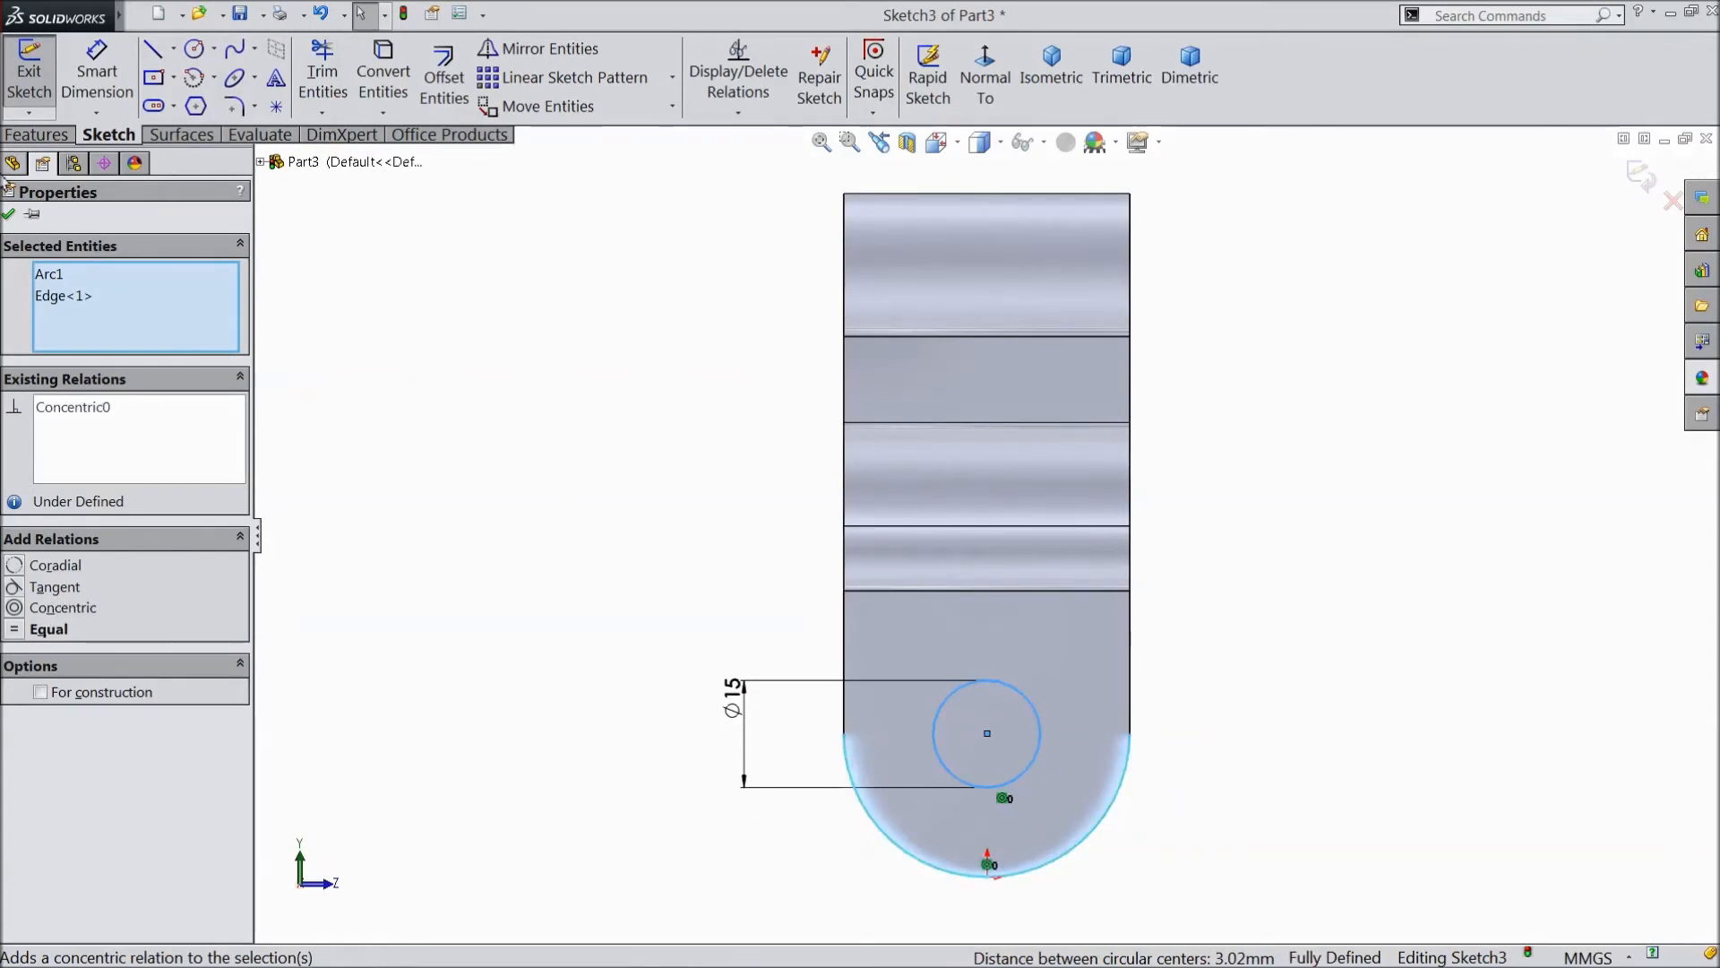
click(10, 214)
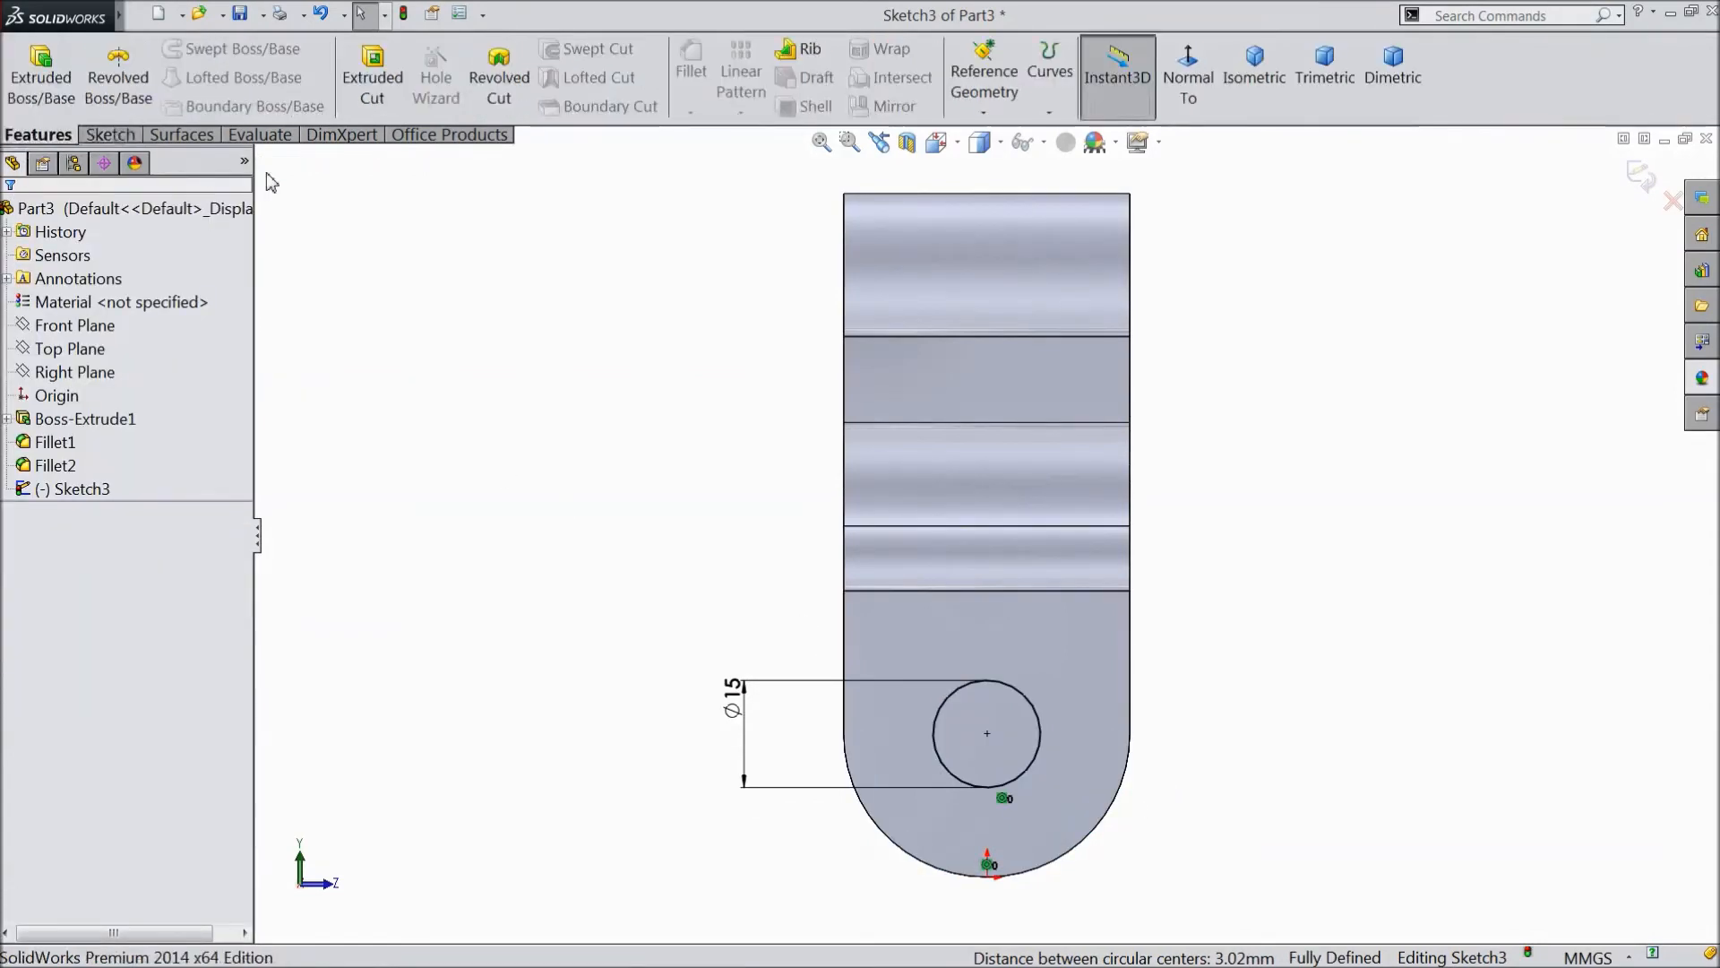
Step: Cut the Ø15 circle Through All across both legs
click(372, 77)
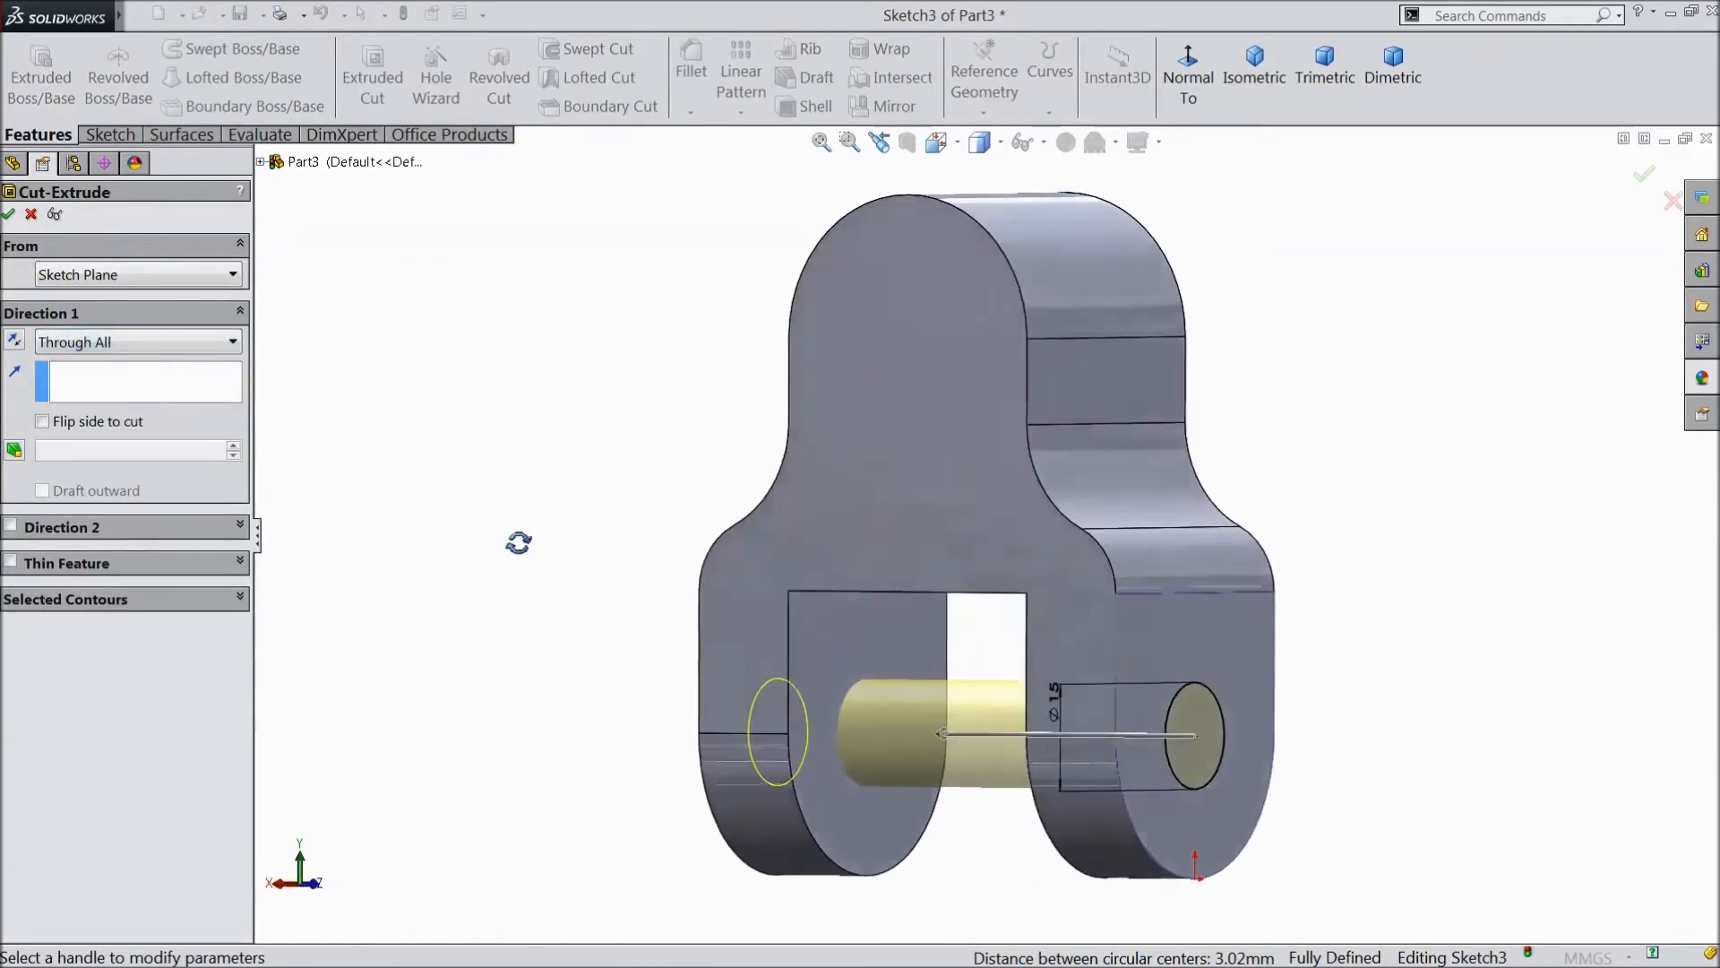
click(1642, 175)
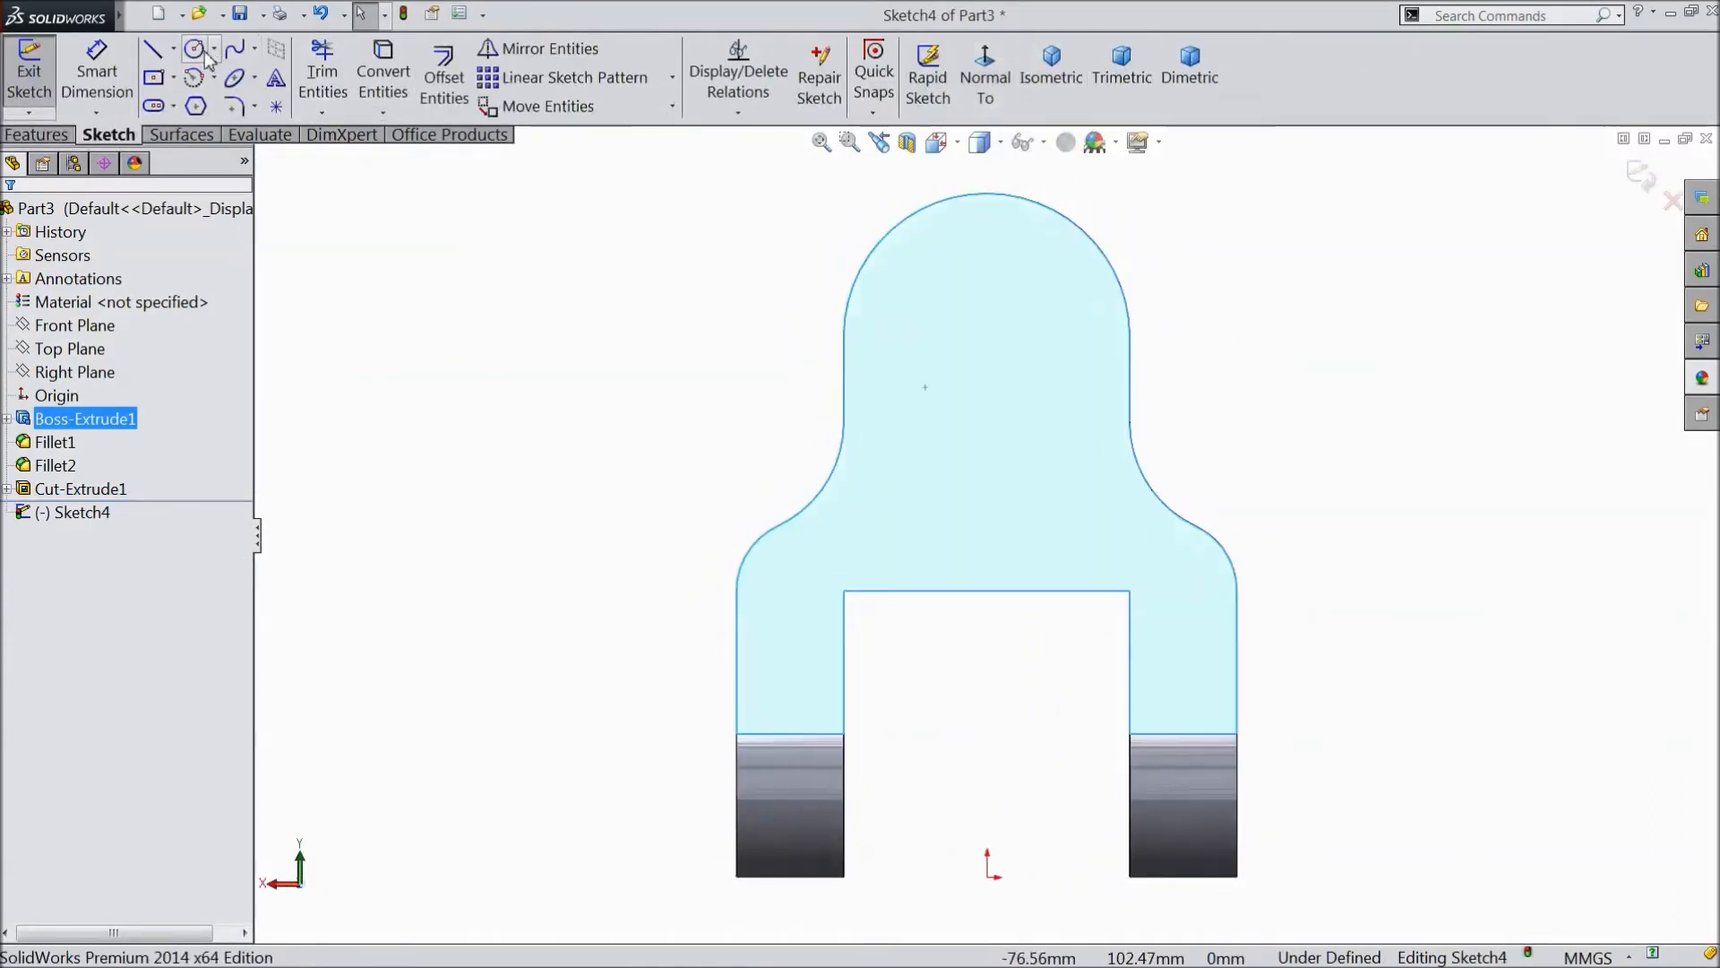
Step: Sketch a 15 mm diameter circle on the front face at the vertical axis
click(195, 48)
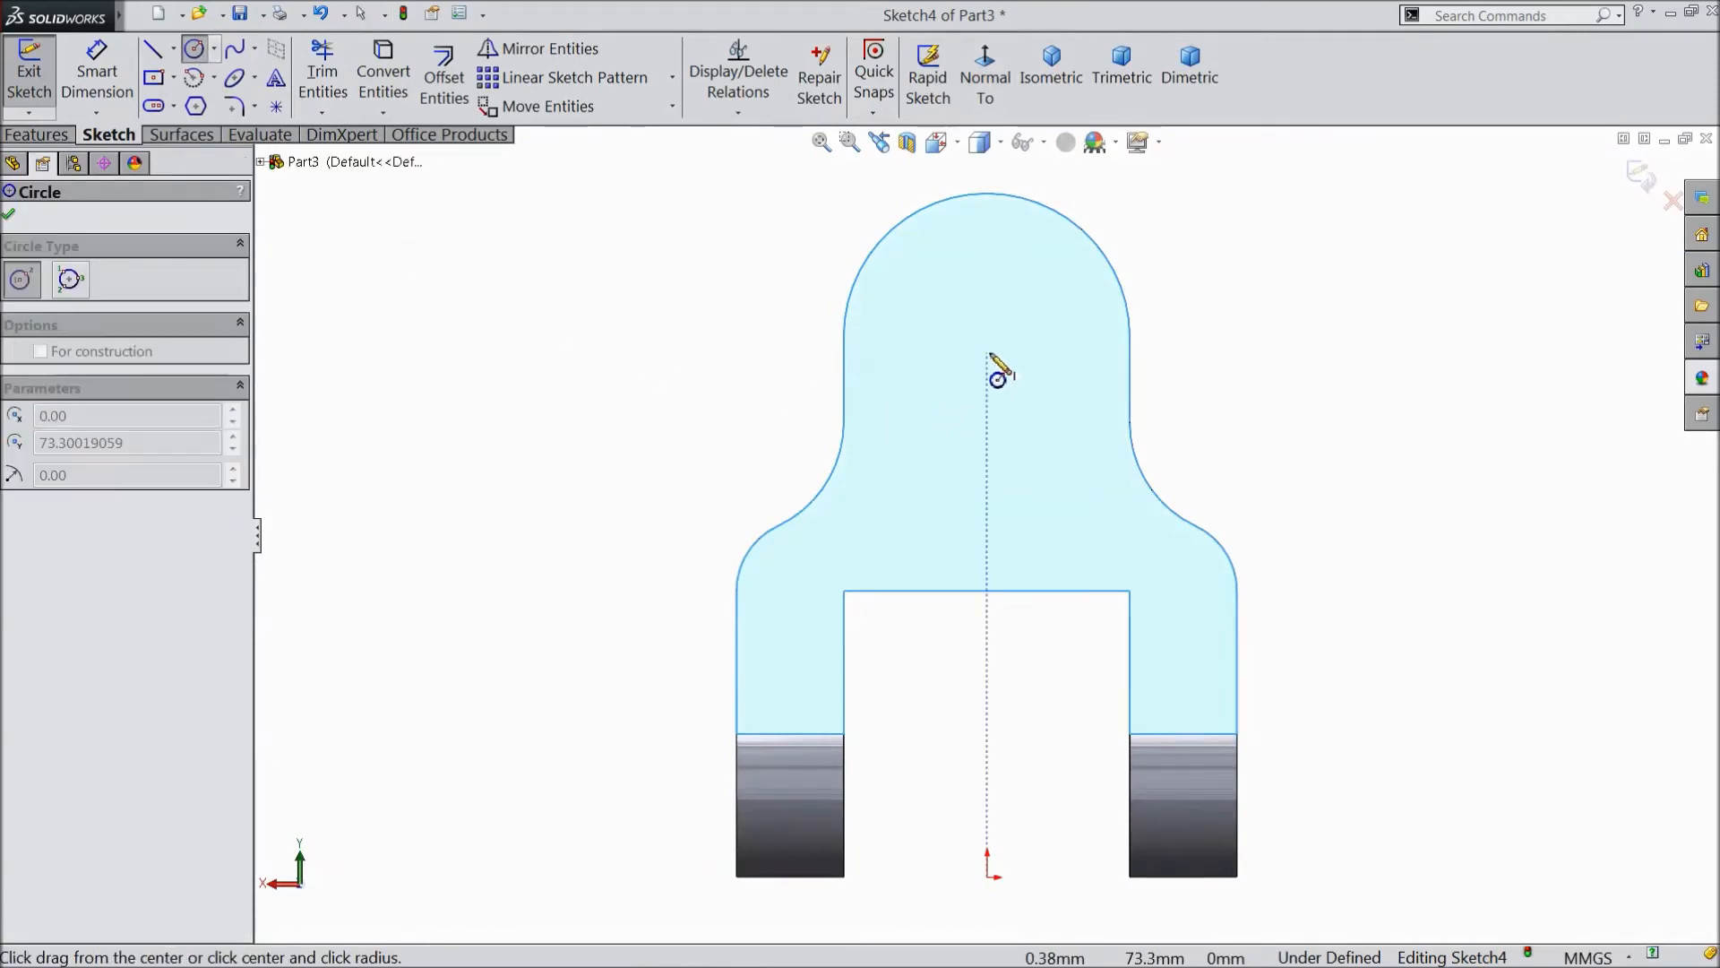
click(1050, 352)
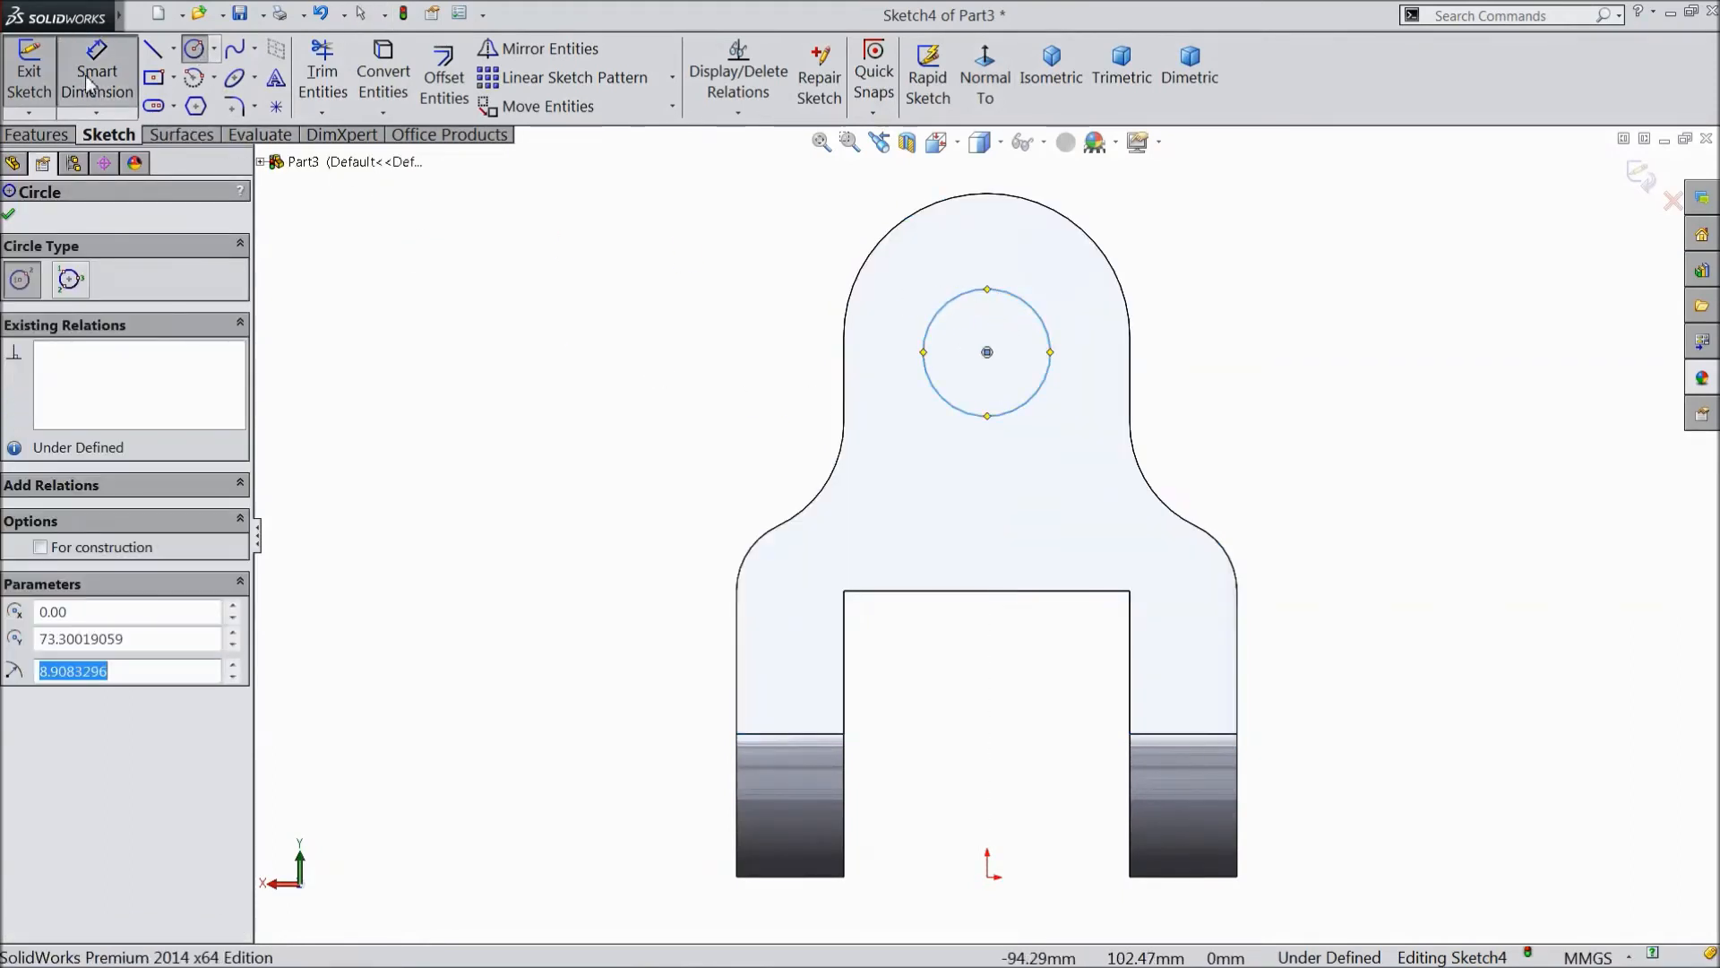
click(97, 80)
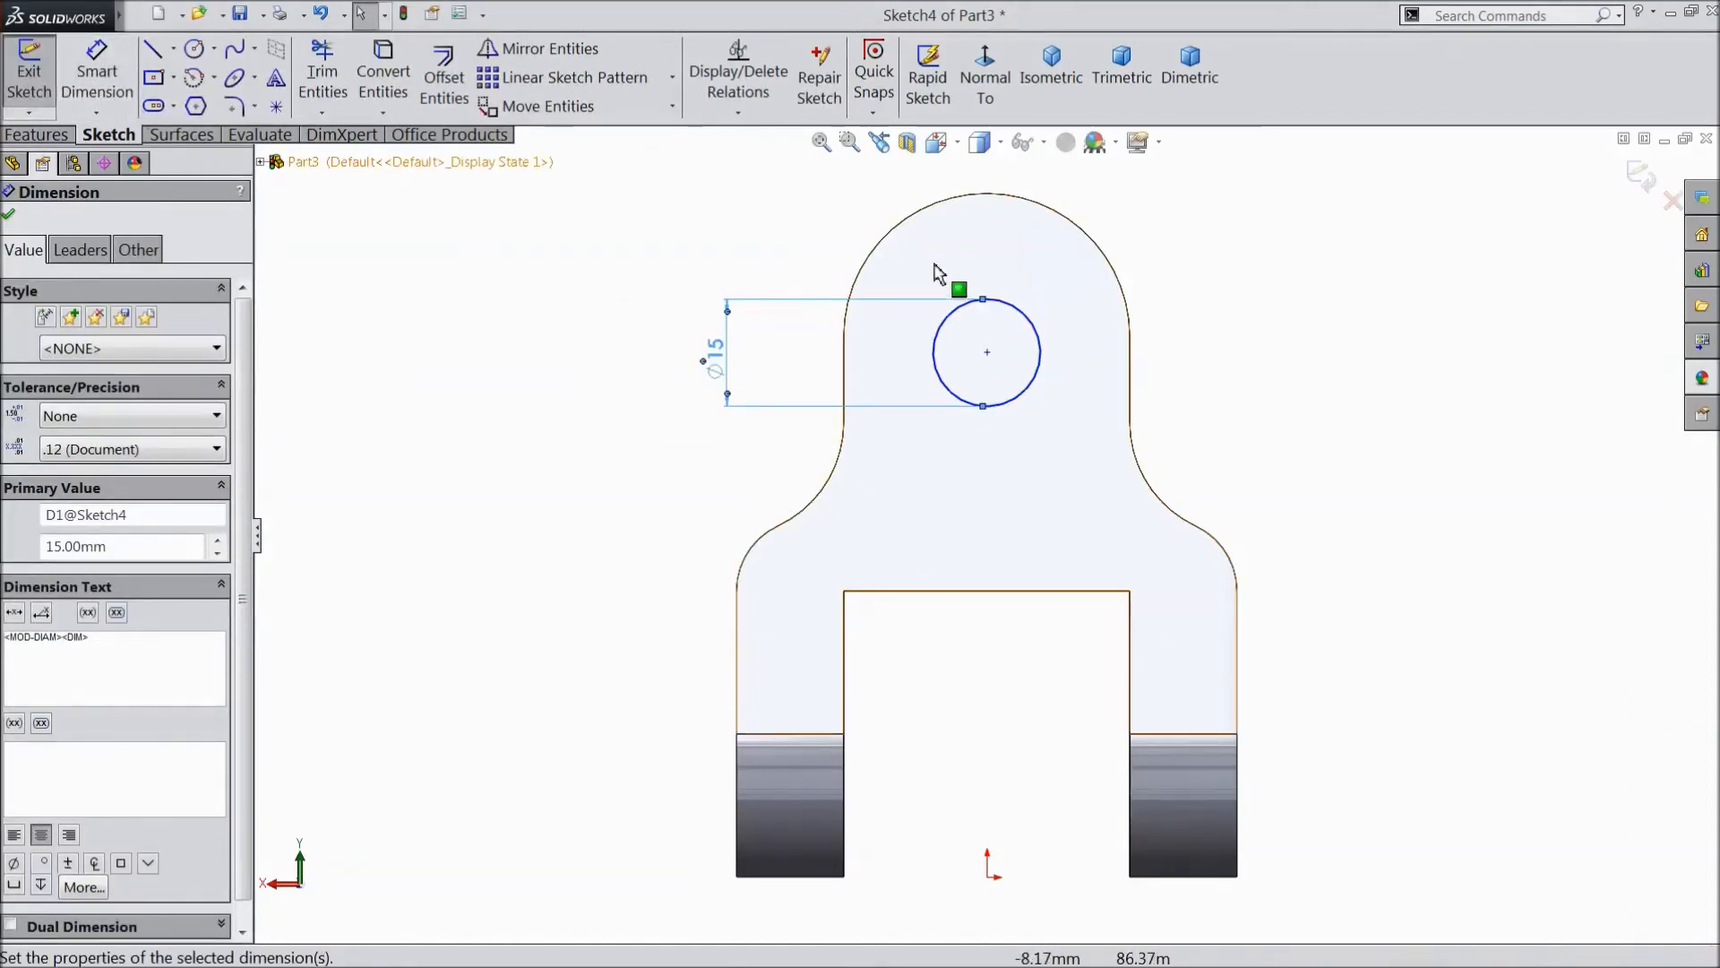
click(986, 352)
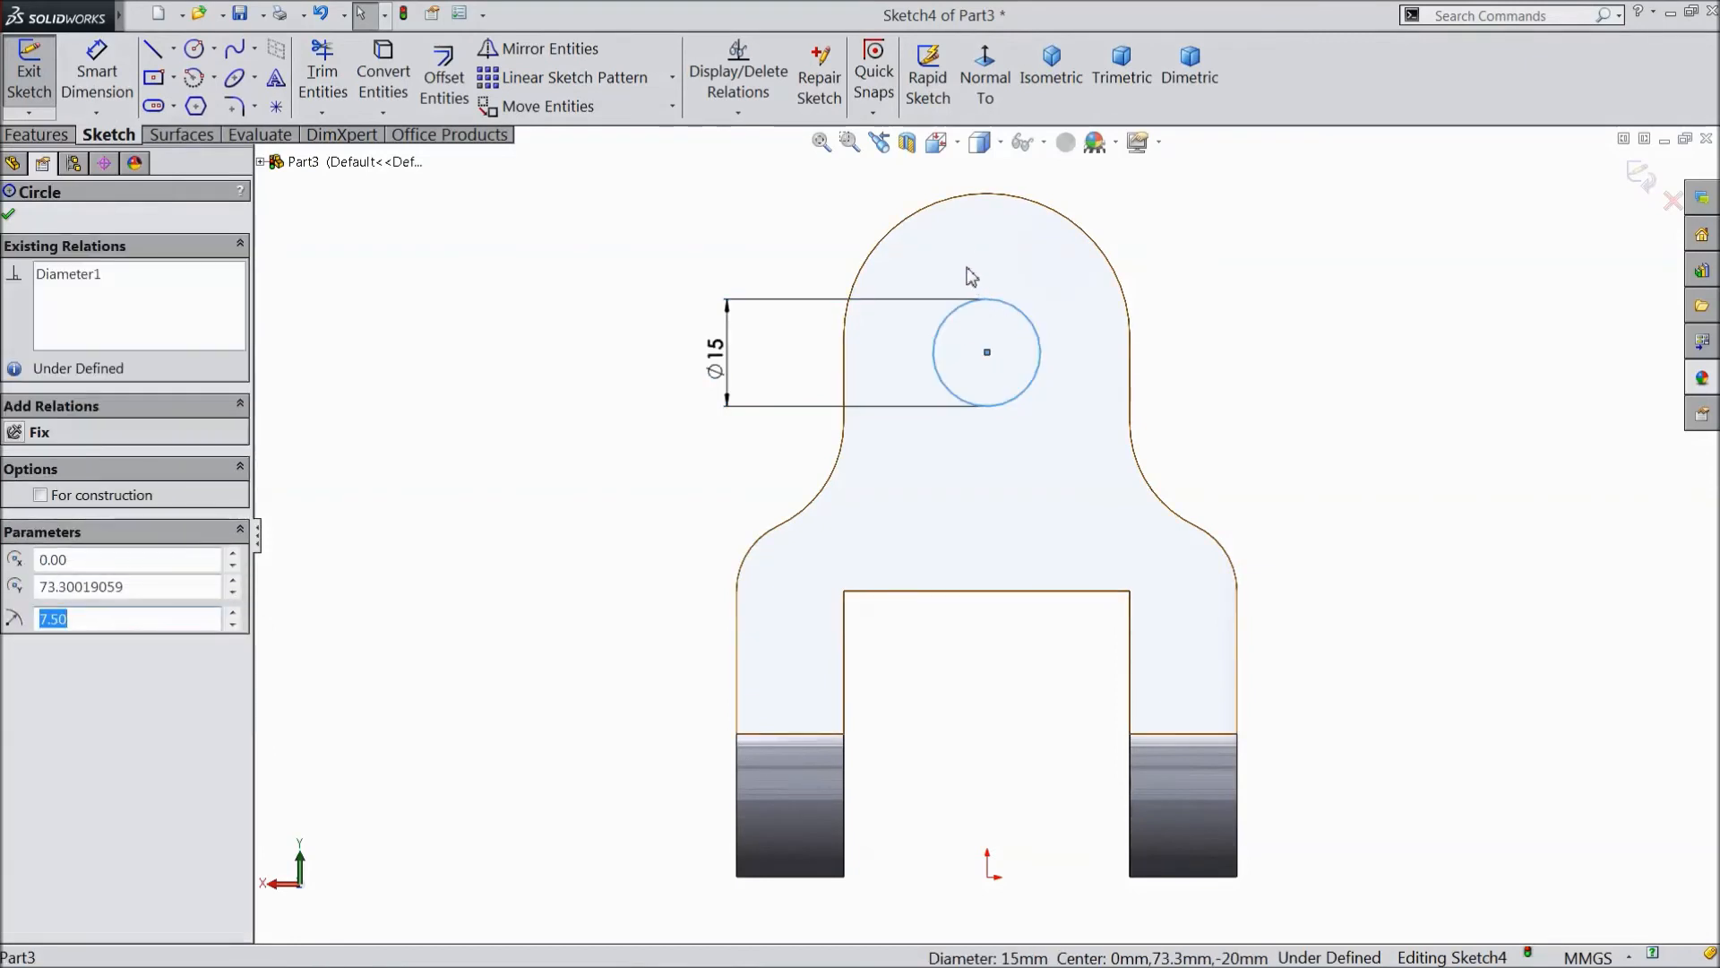
Step: Make the circle concentric with the top arc and cut it through as Cut-Extrude2
click(983, 197)
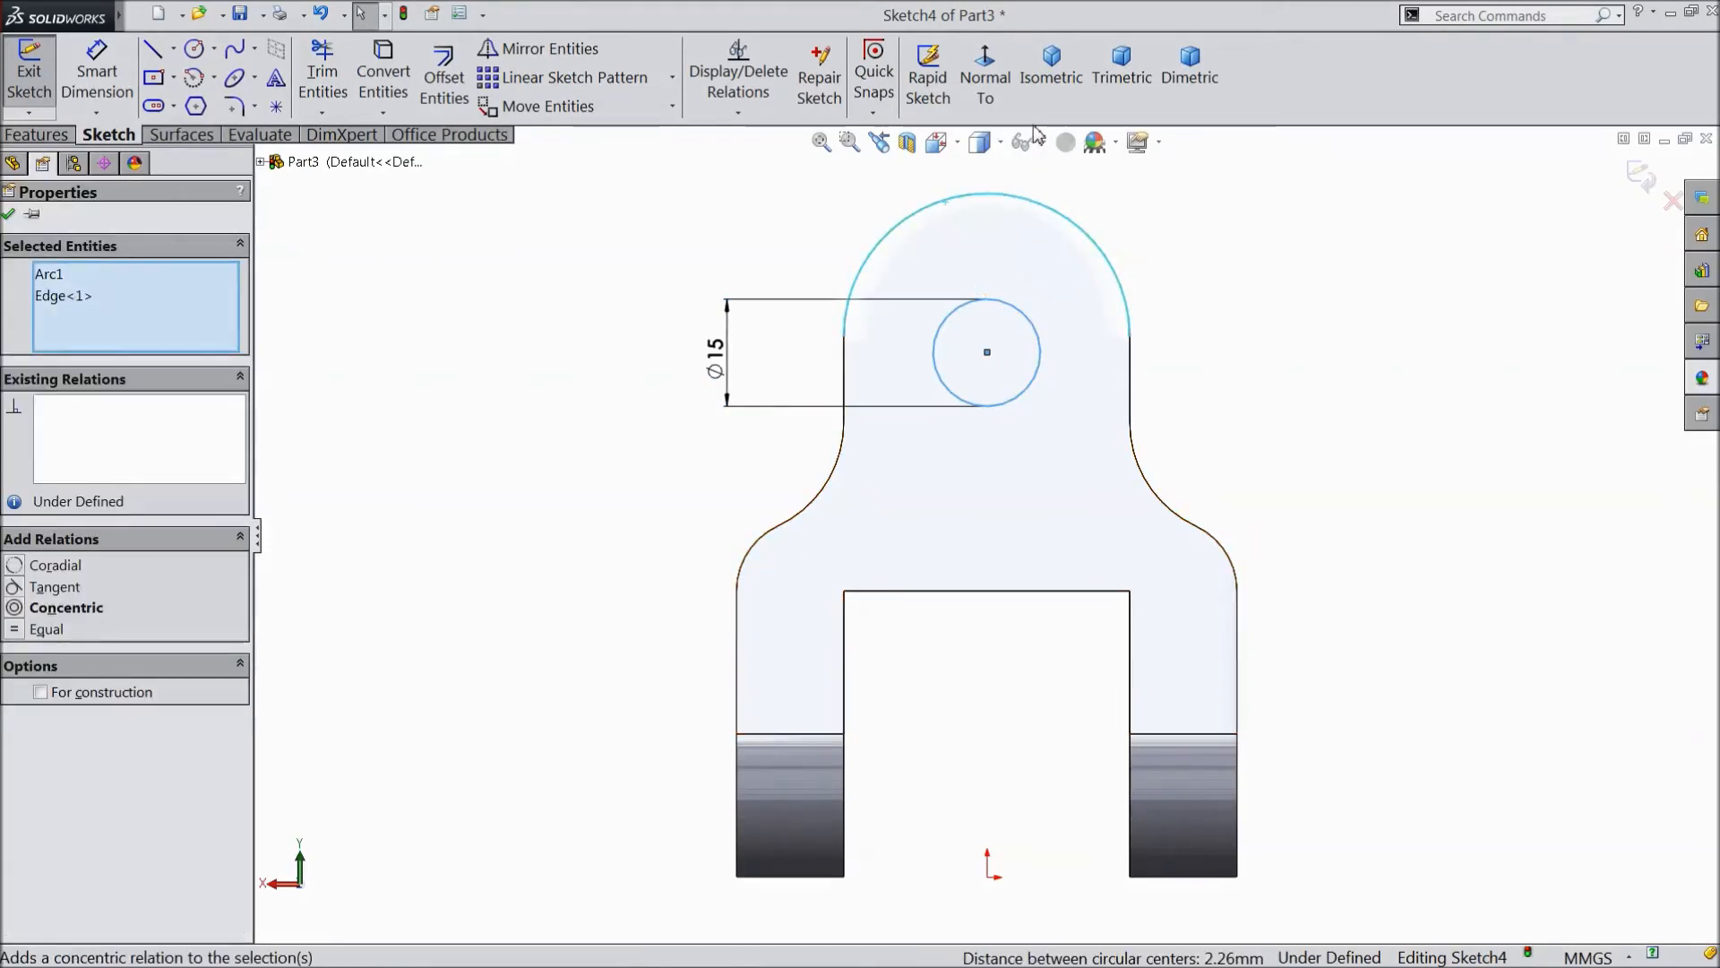
click(65, 606)
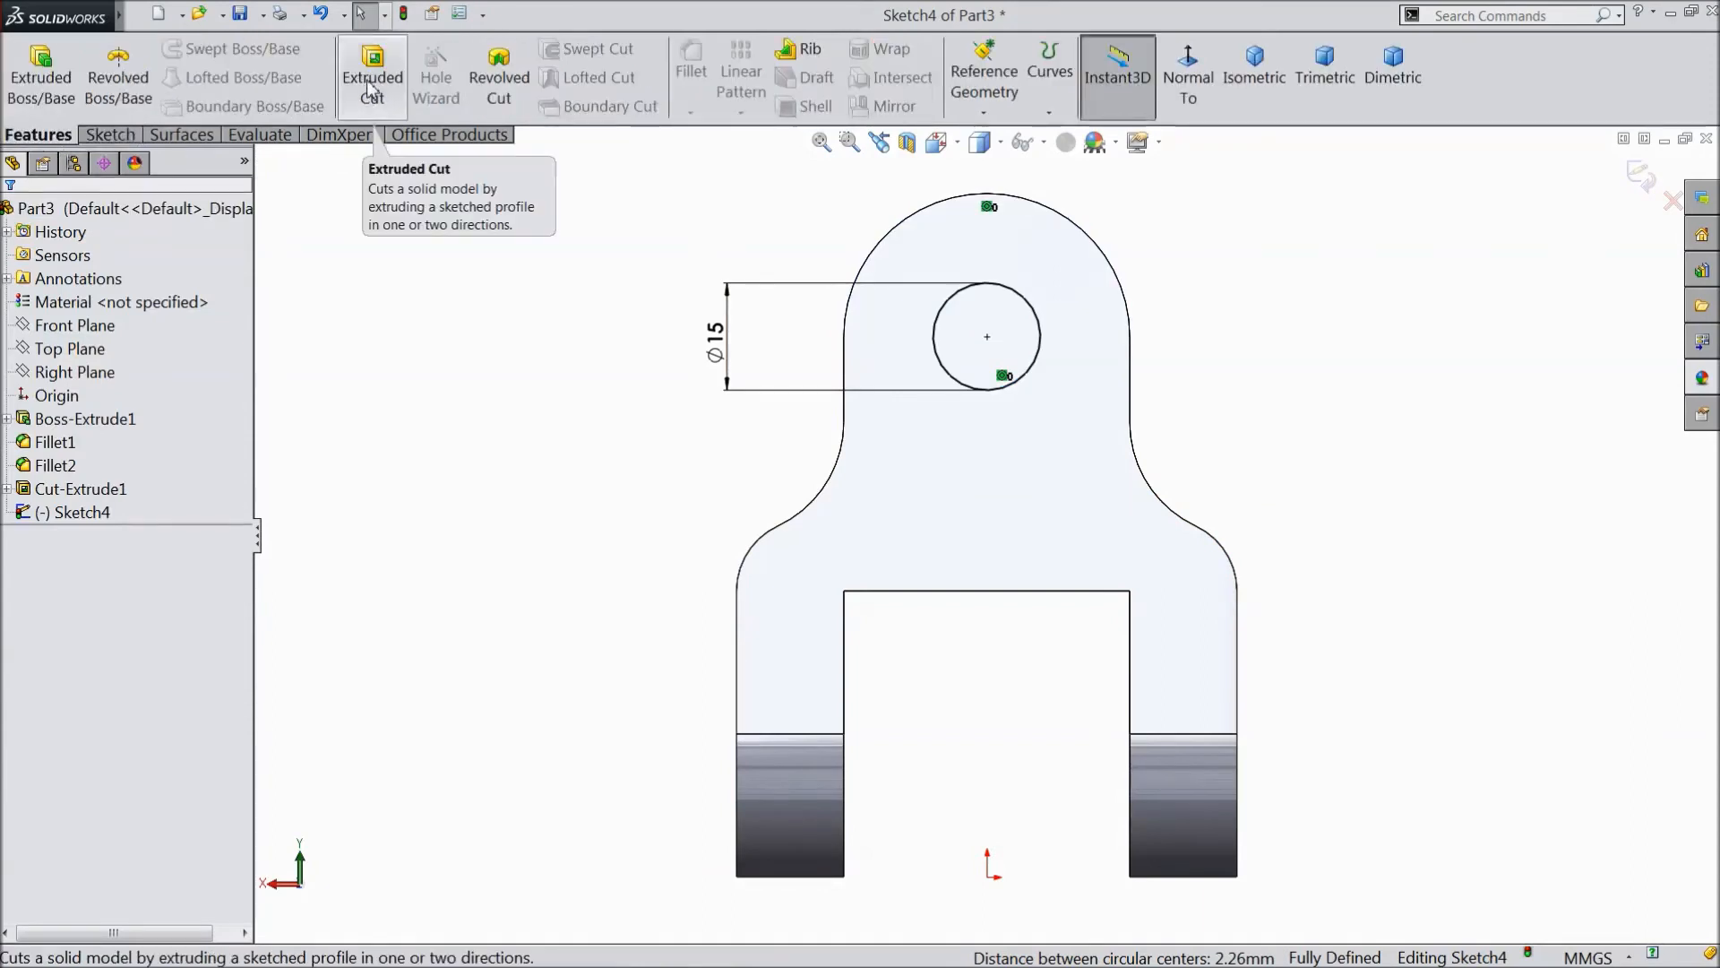
click(371, 75)
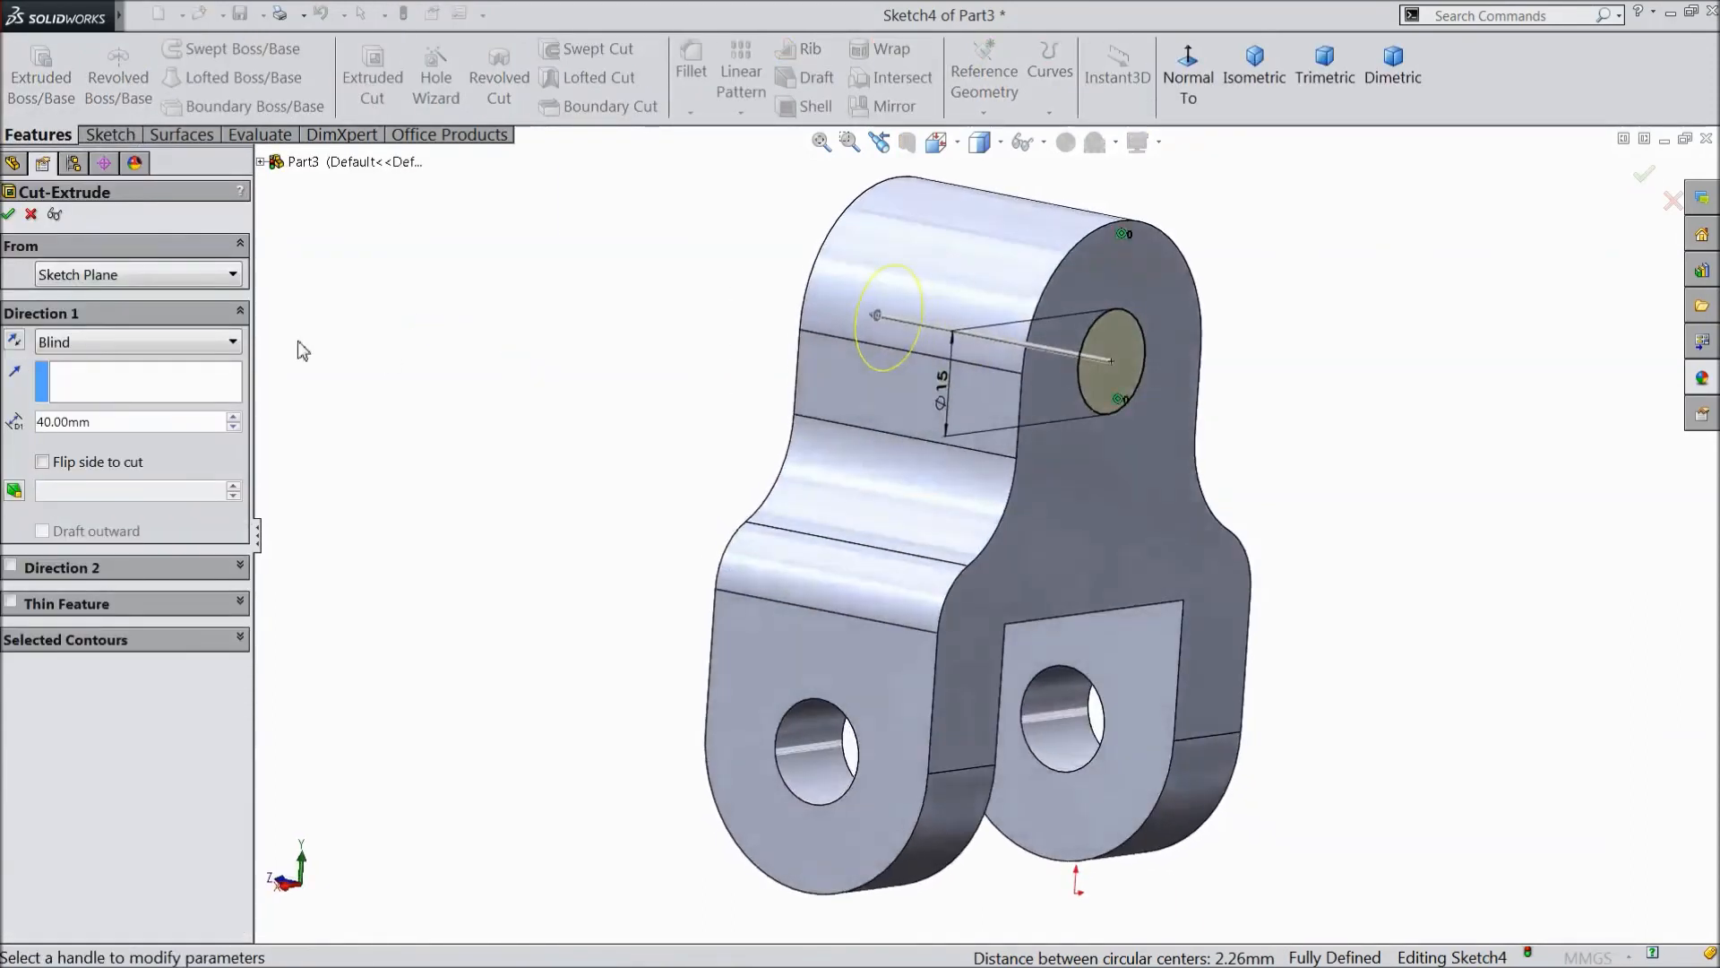
click(137, 341)
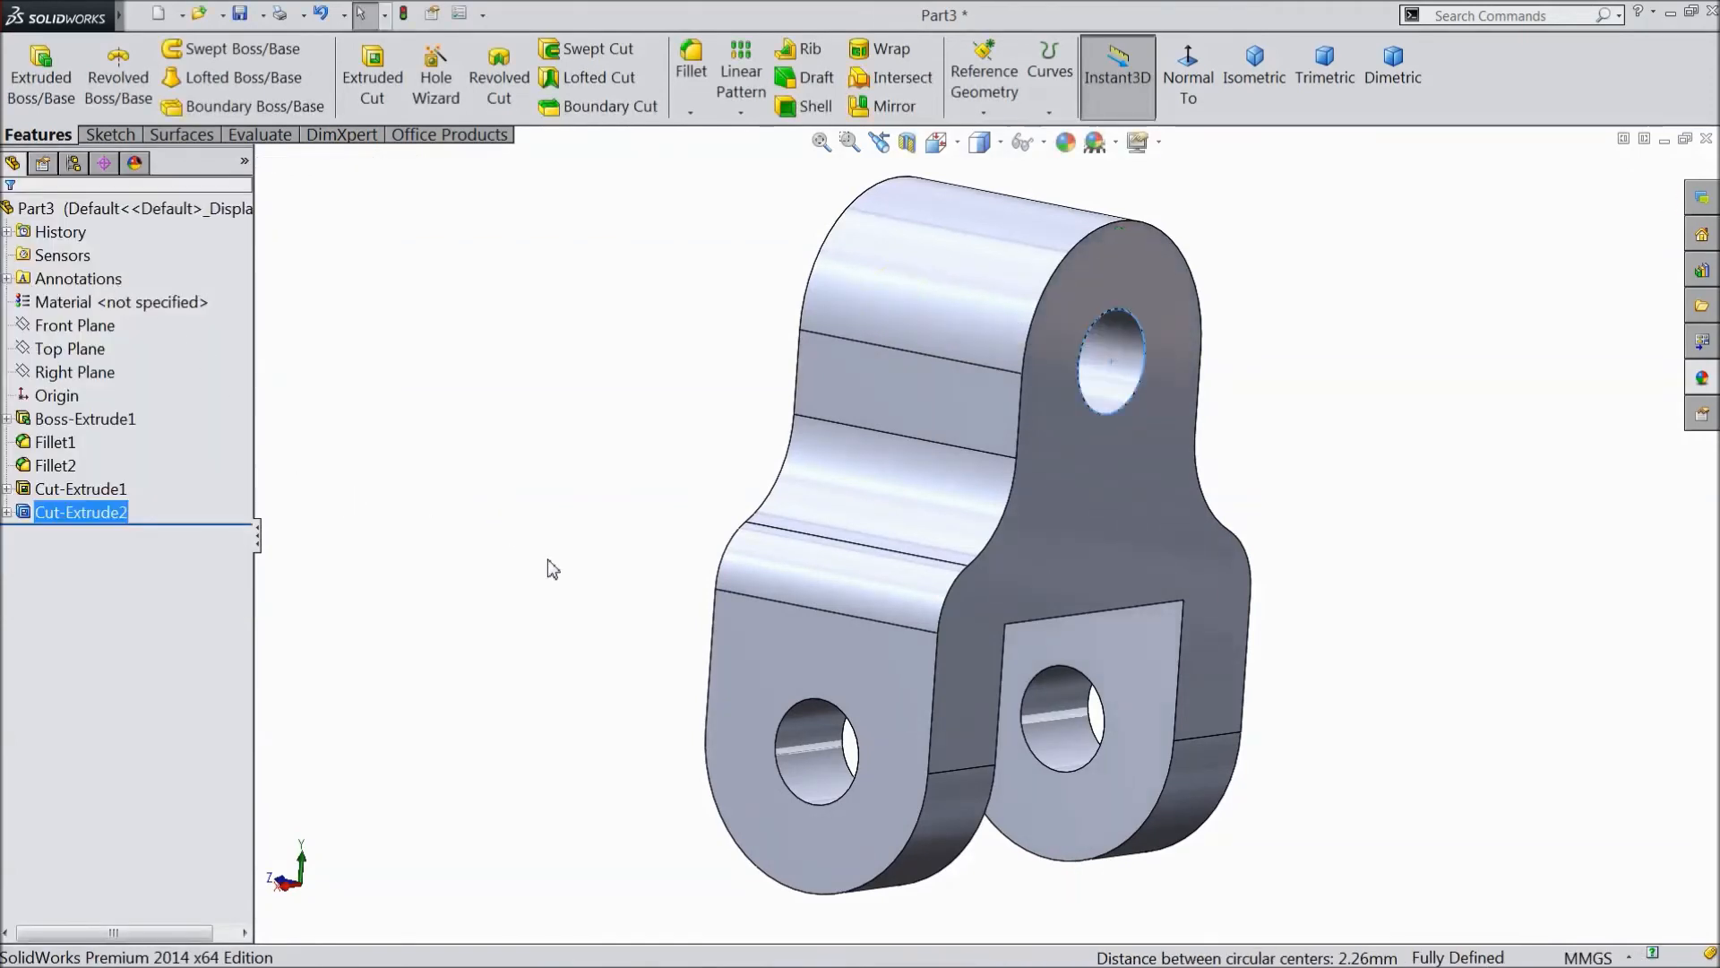
Step: Add a 1 mm constant-radius fillet to the inner edge at the slot base
click(690, 66)
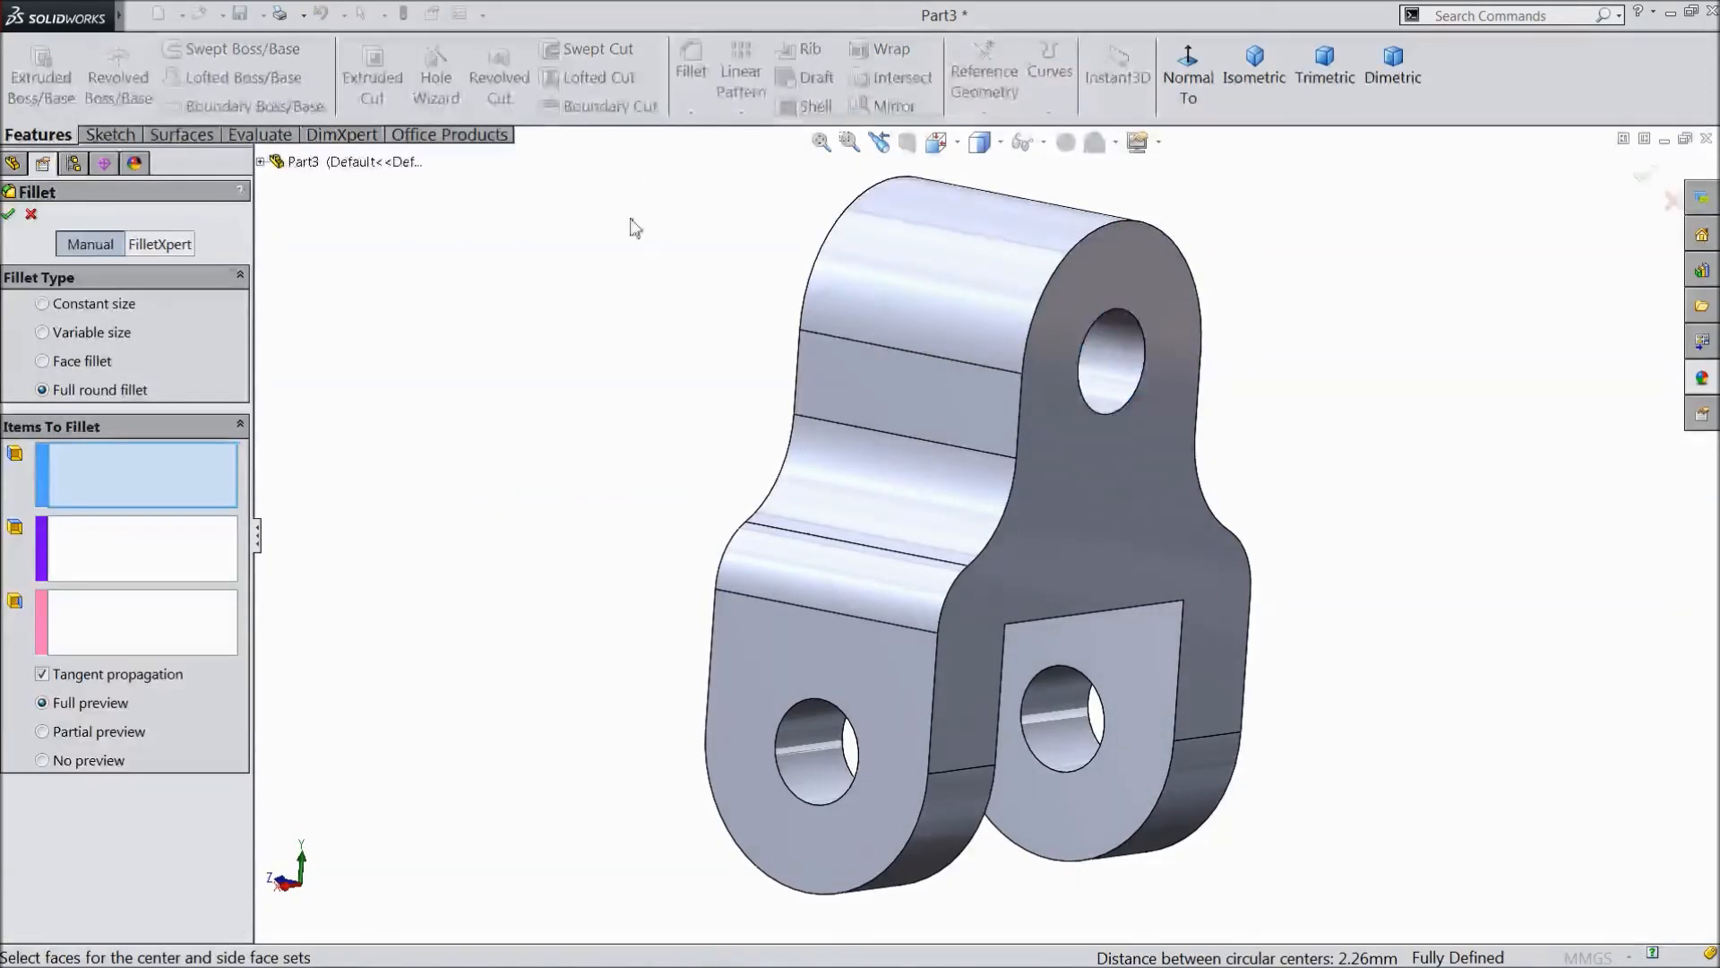
click(42, 304)
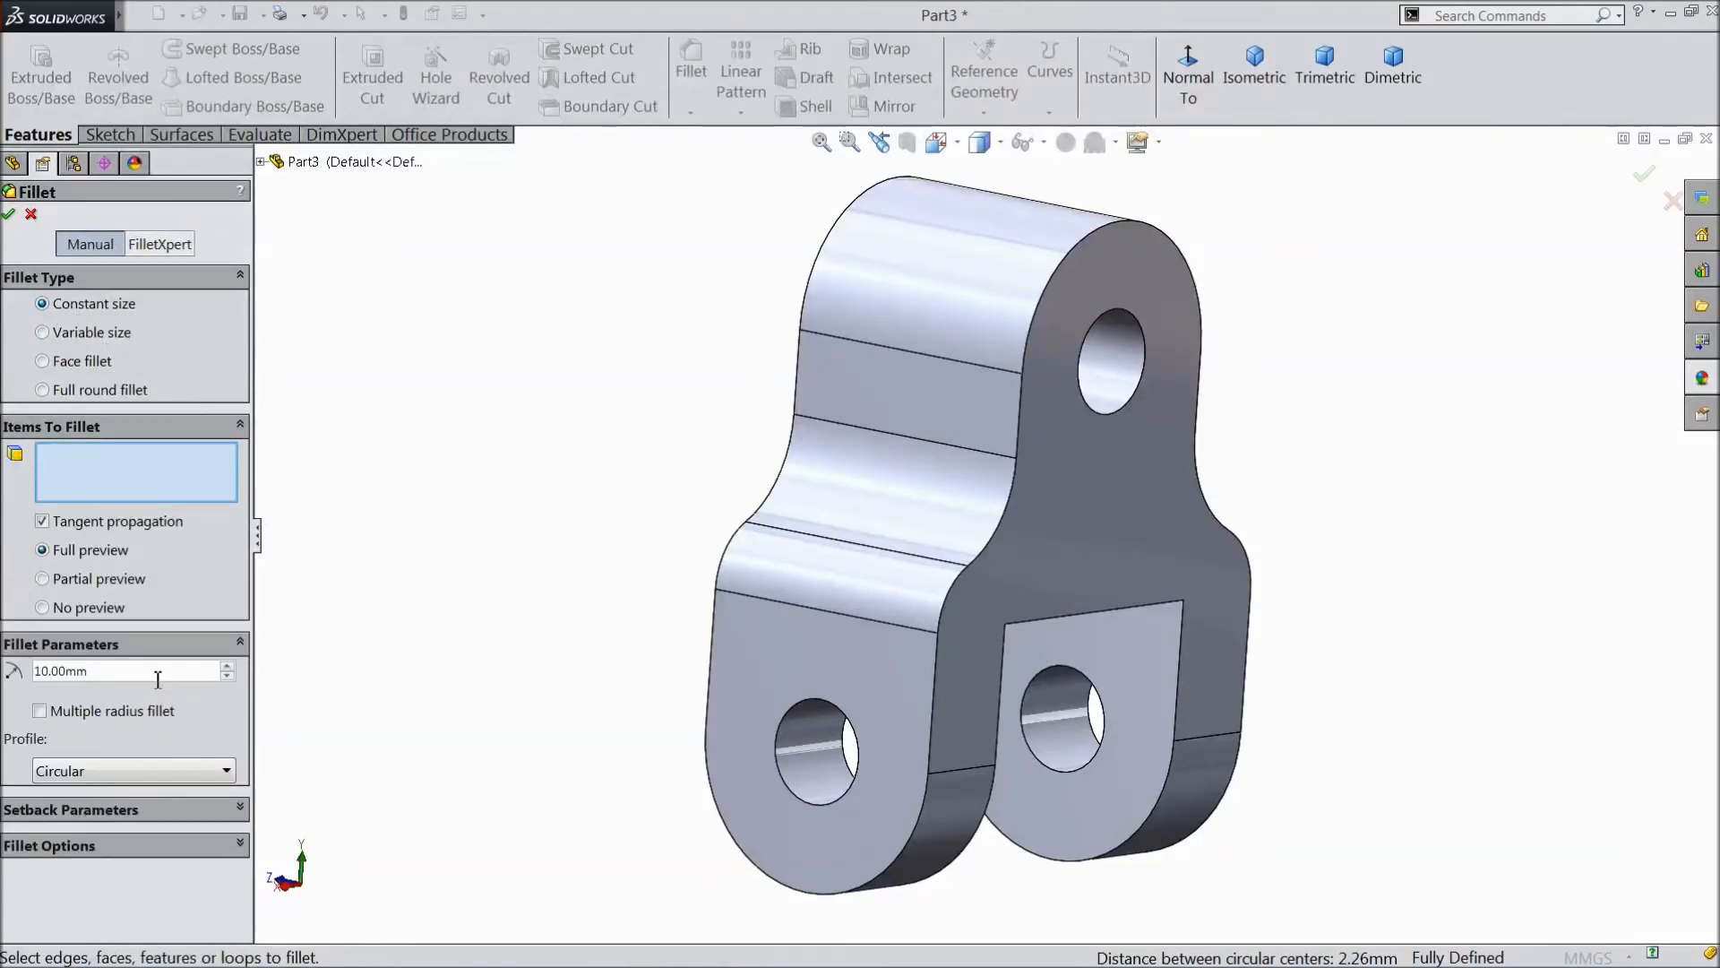
triple_click(98, 670)
text(1)
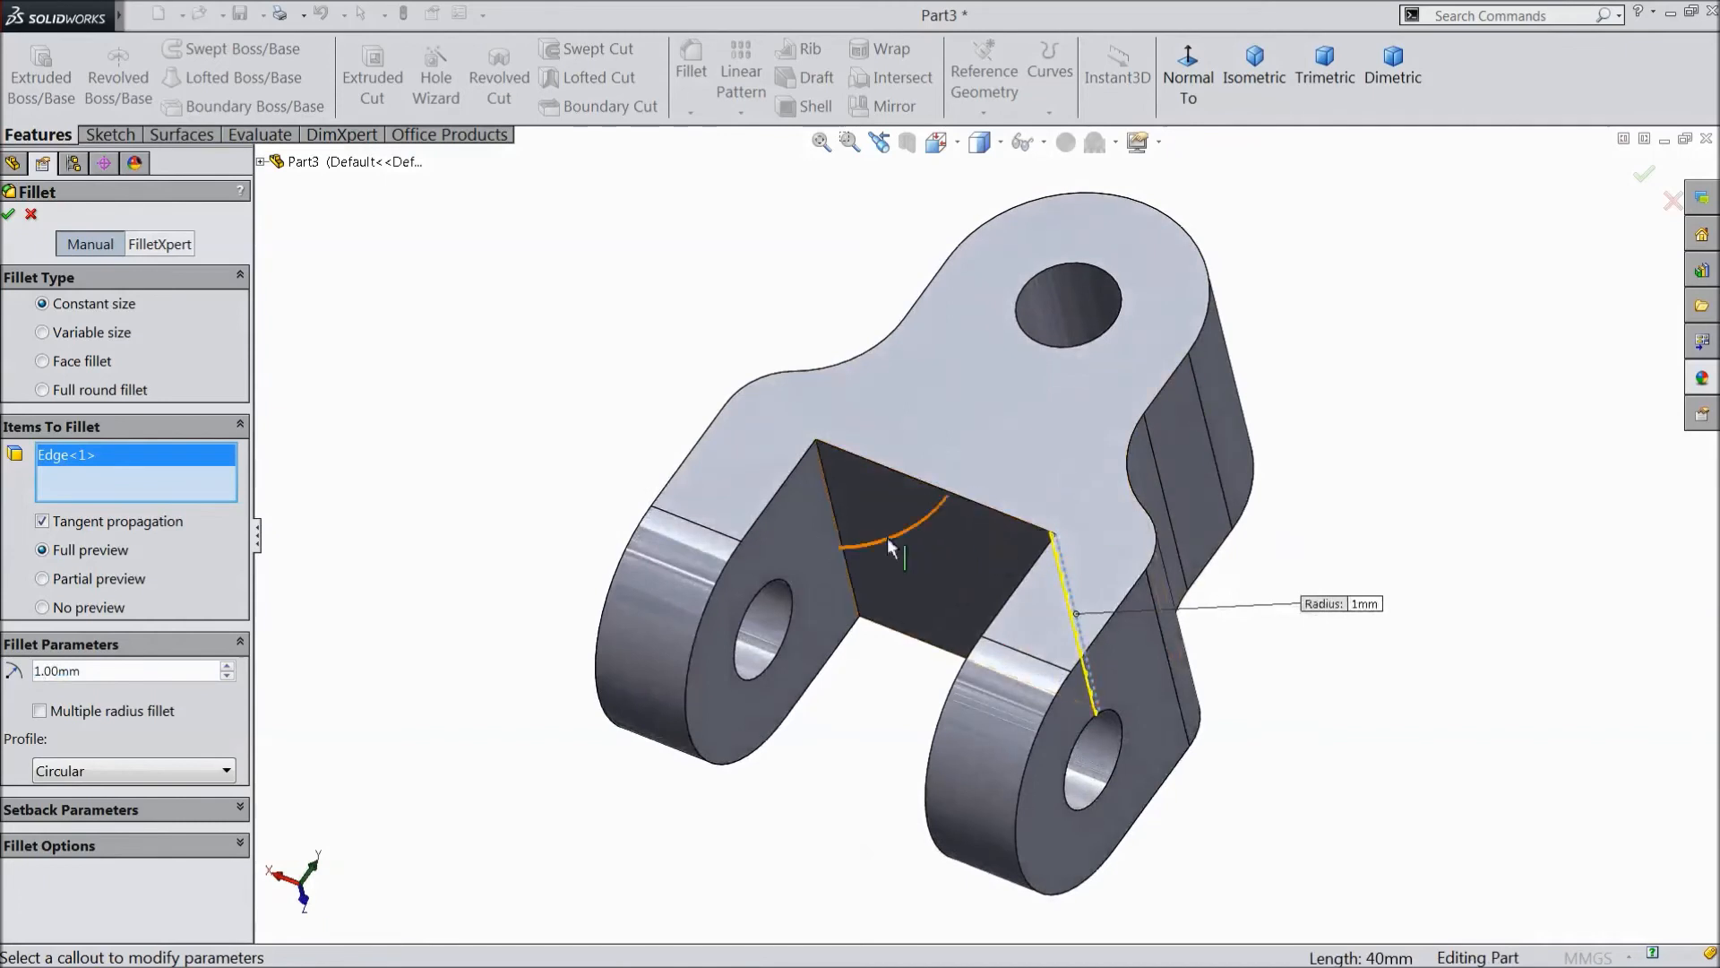
click(834, 527)
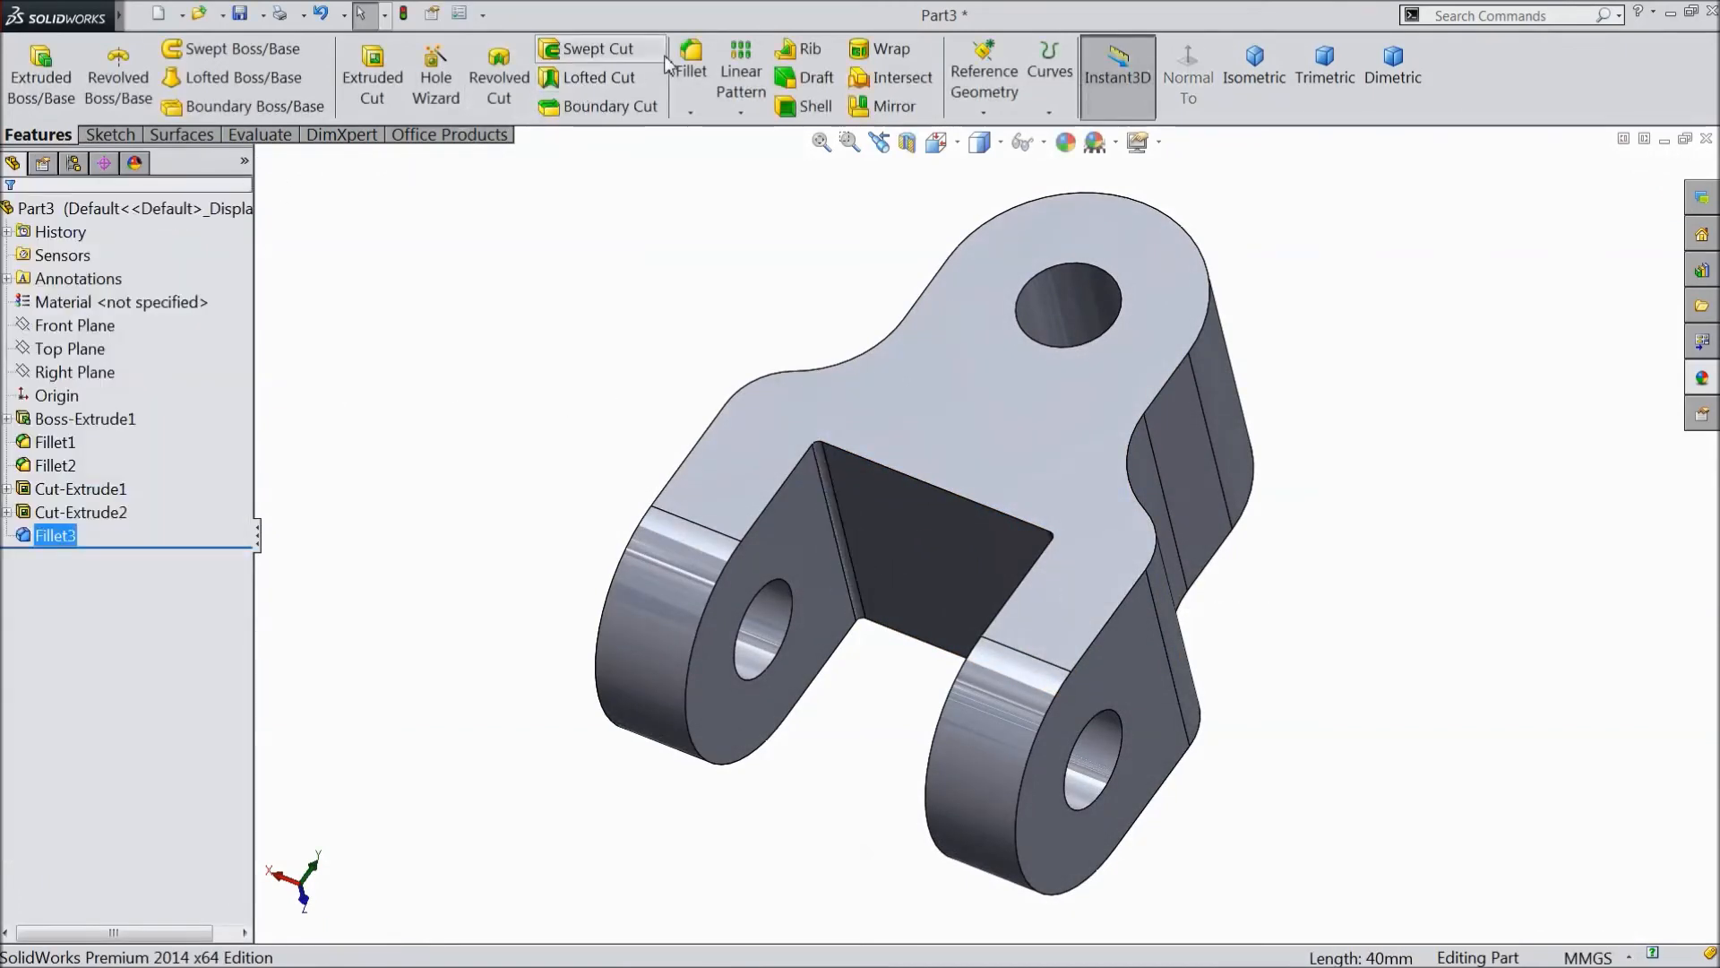
Step: Start a 5 mm fillet on the edge loop around the clevis legs and slot
click(691, 65)
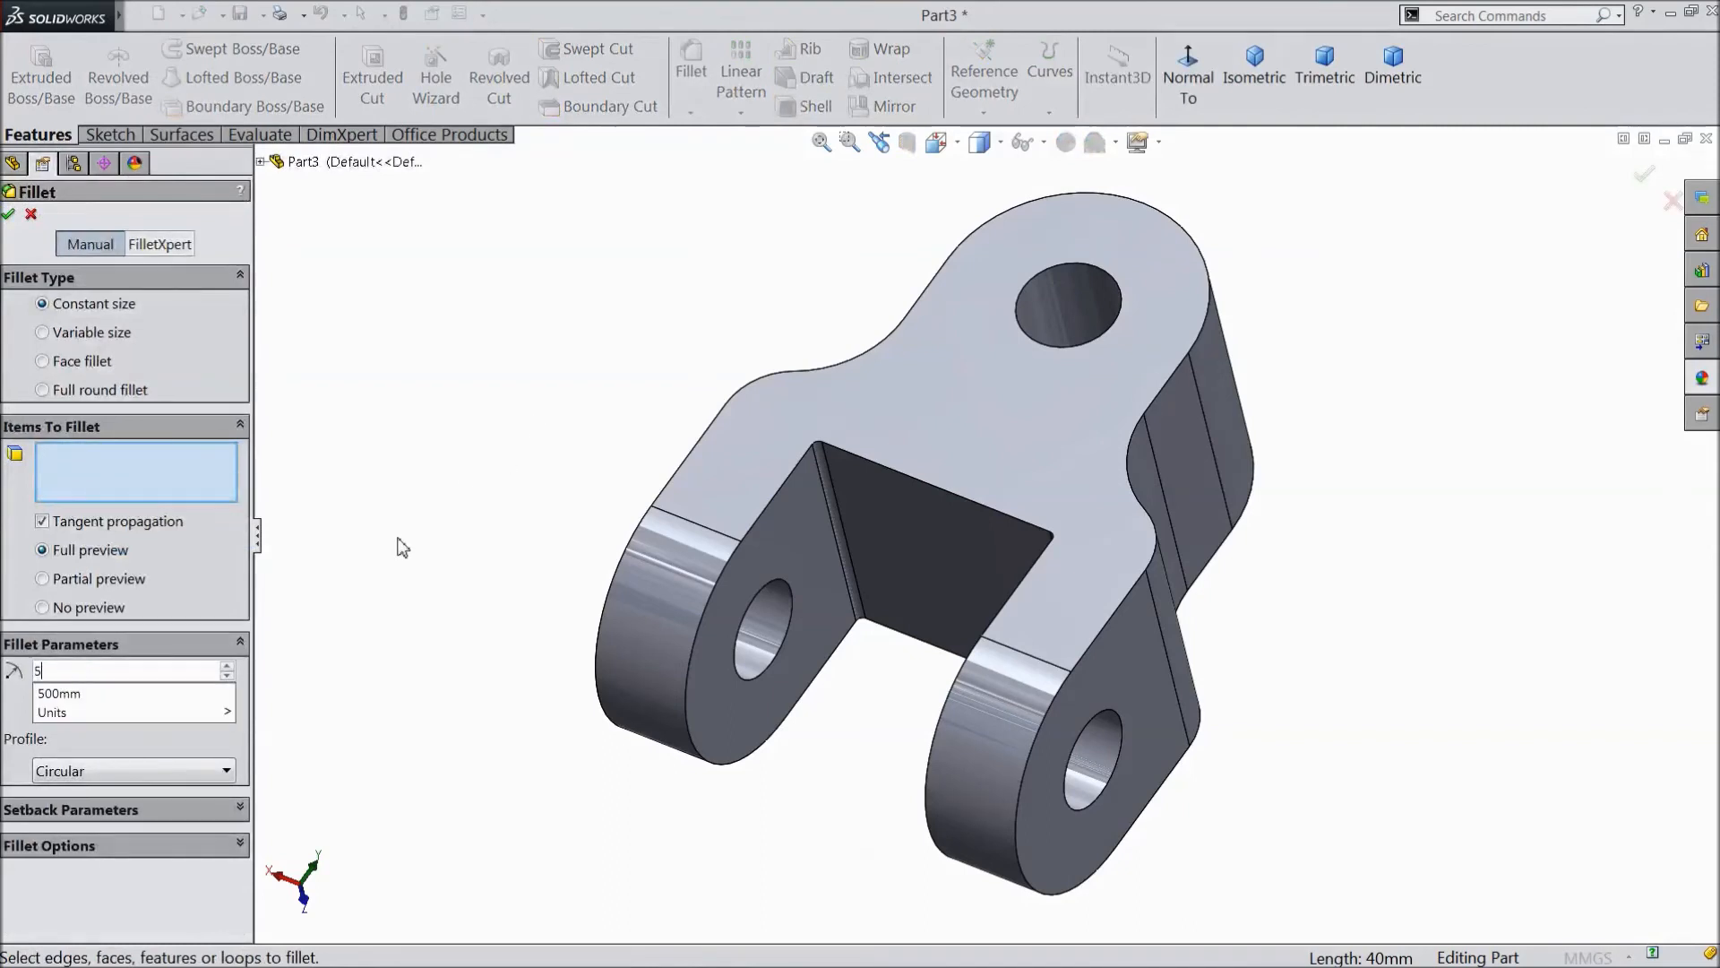
click(689, 691)
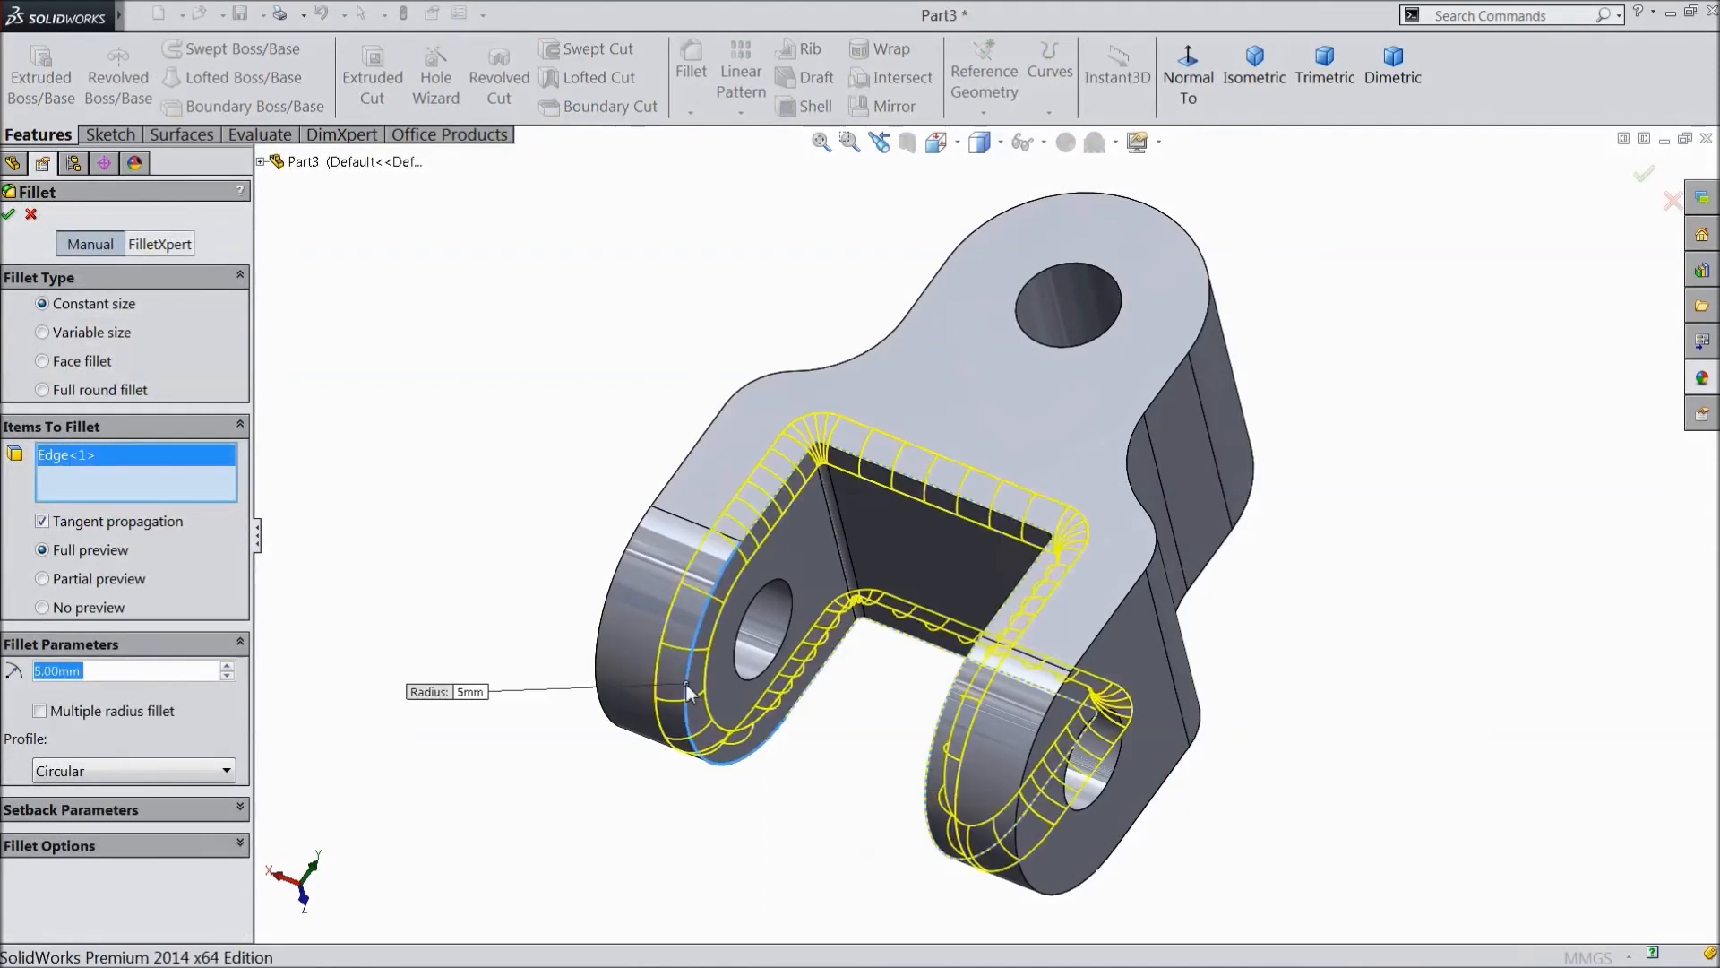
mouse_move(615, 598)
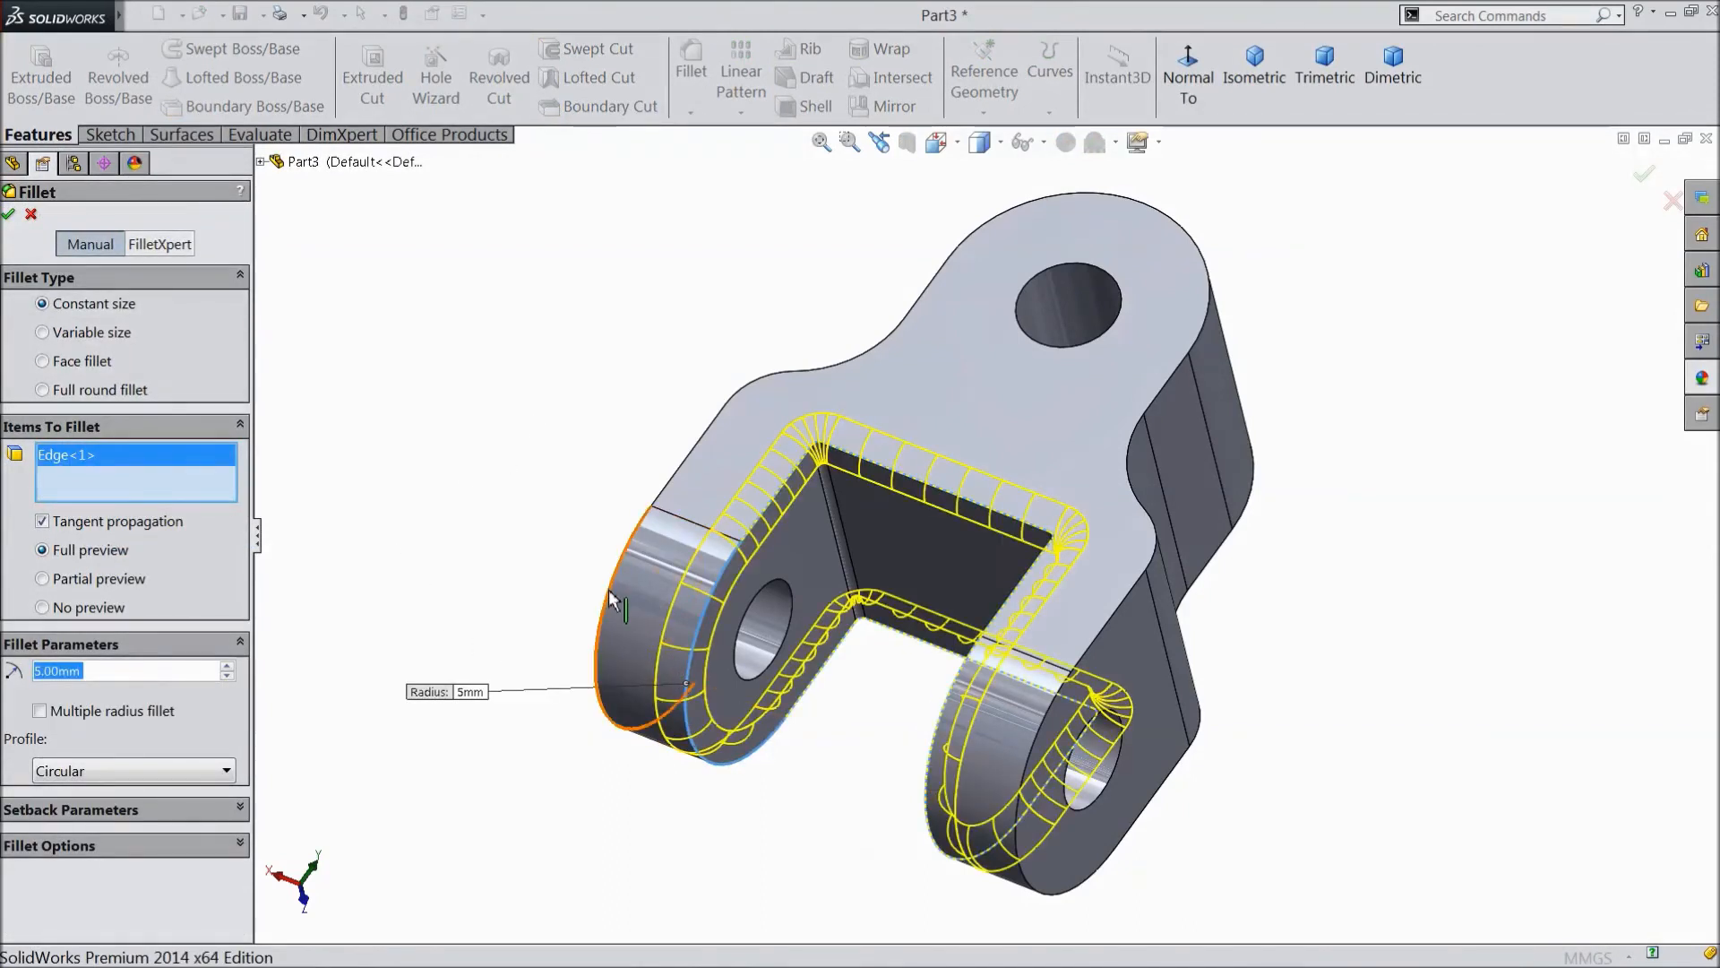